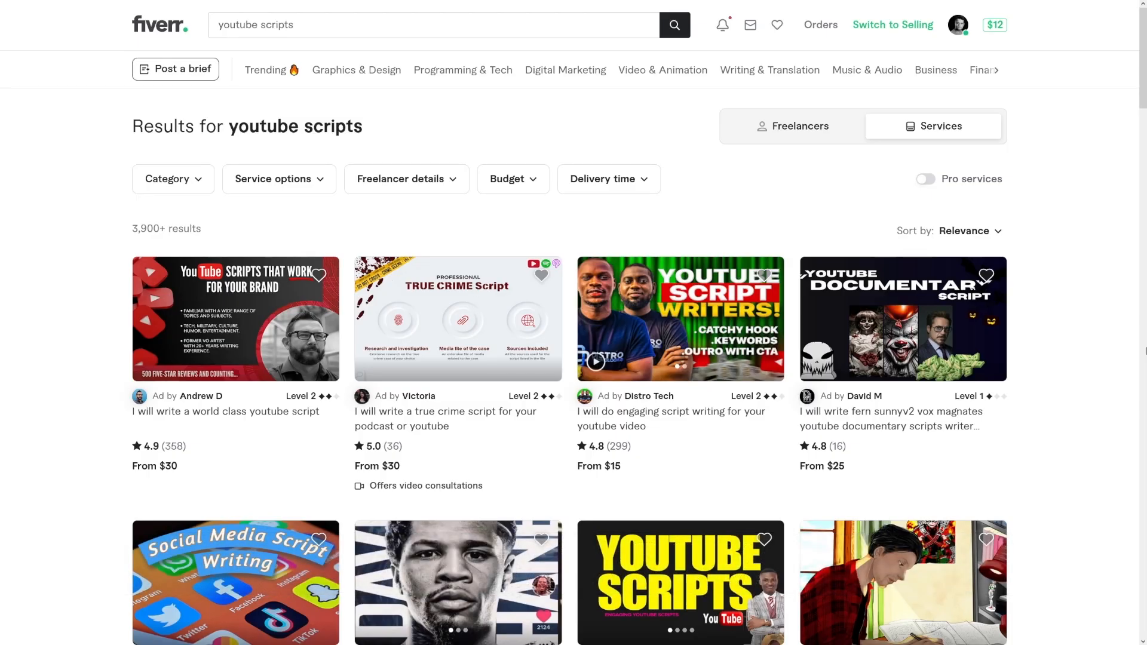
# Step: Scroll down through the OttoKit product homepage sections
pyautogui.scroll(-3)
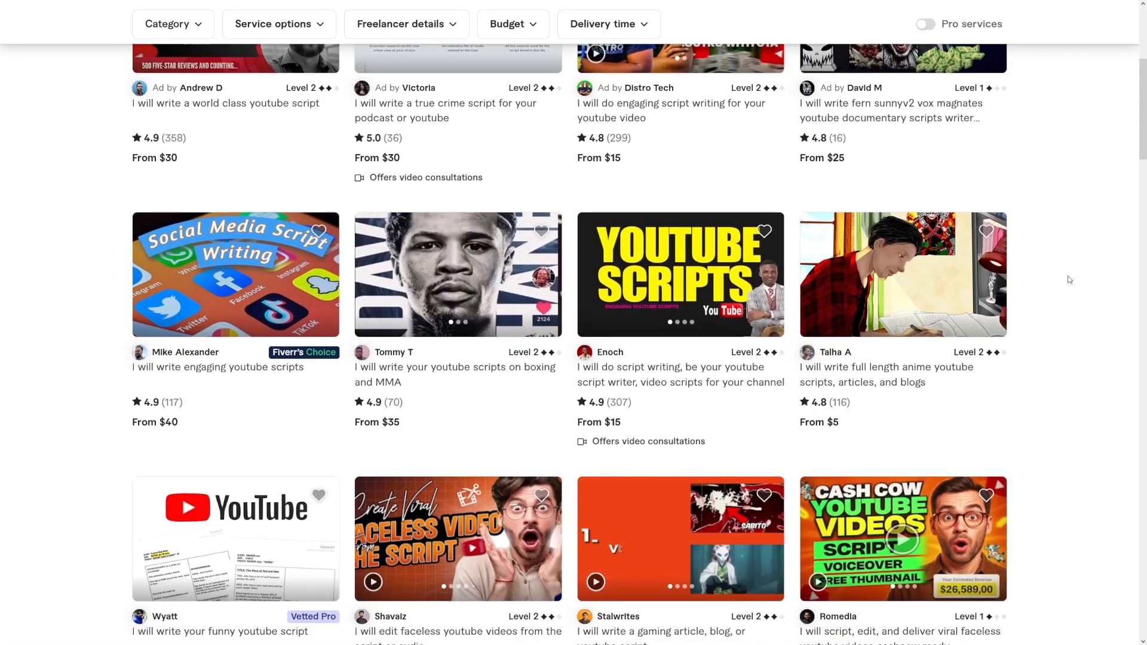
pyautogui.scroll(-3)
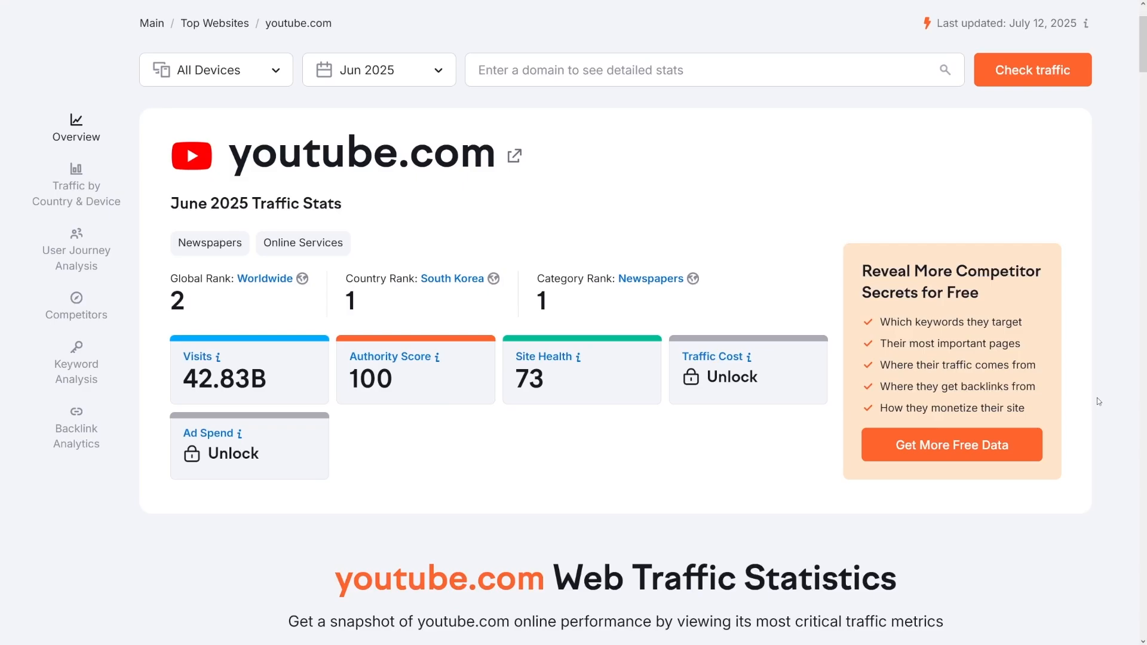
pyautogui.moveTo(259, 377)
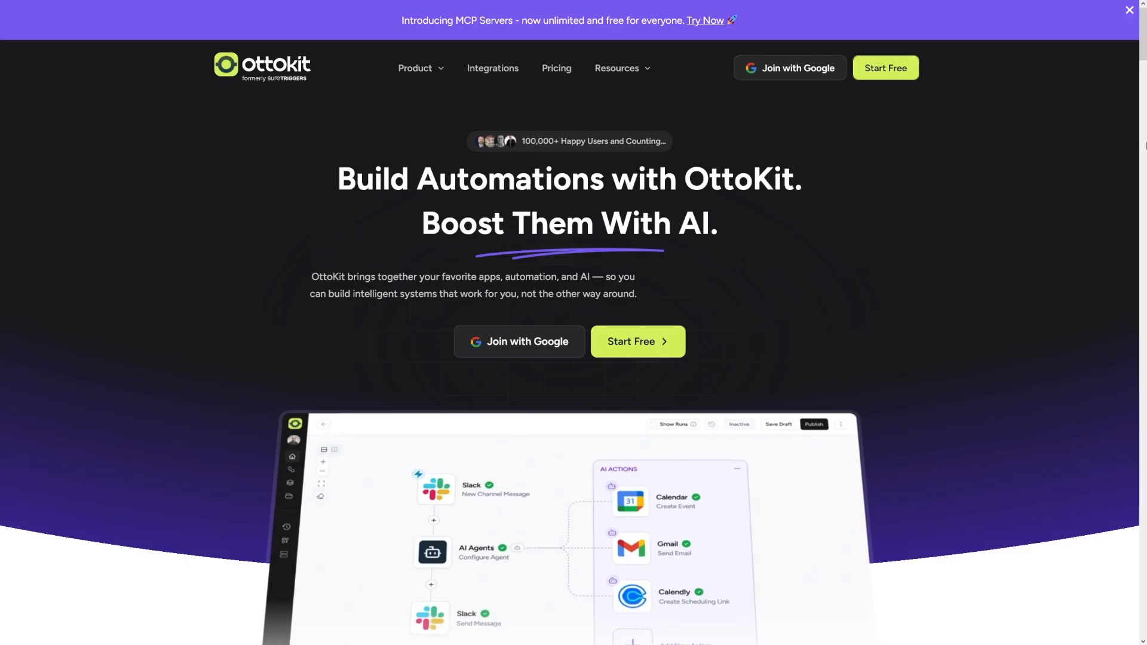
pyautogui.scroll(-3)
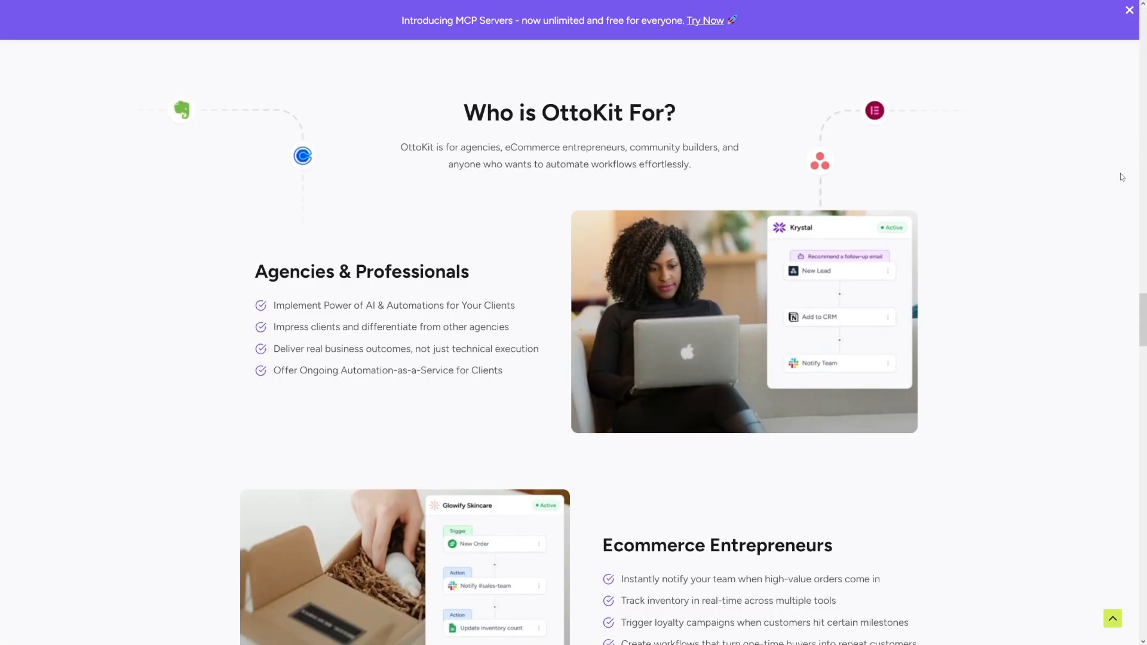
pyautogui.scroll(-3)
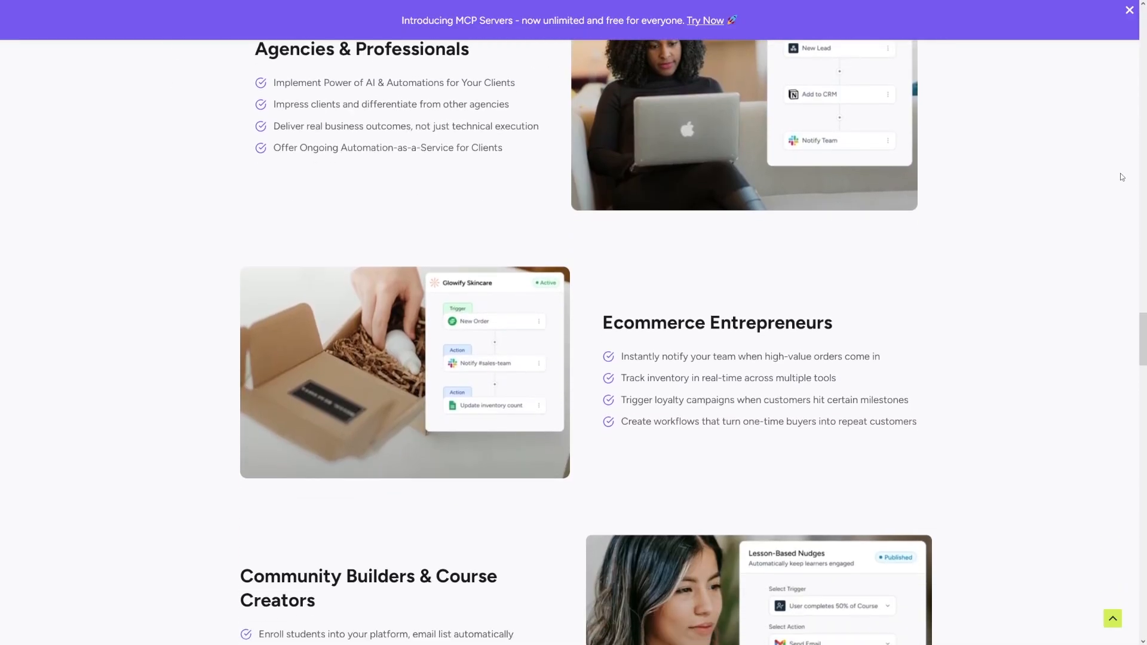
pyautogui.scroll(-3)
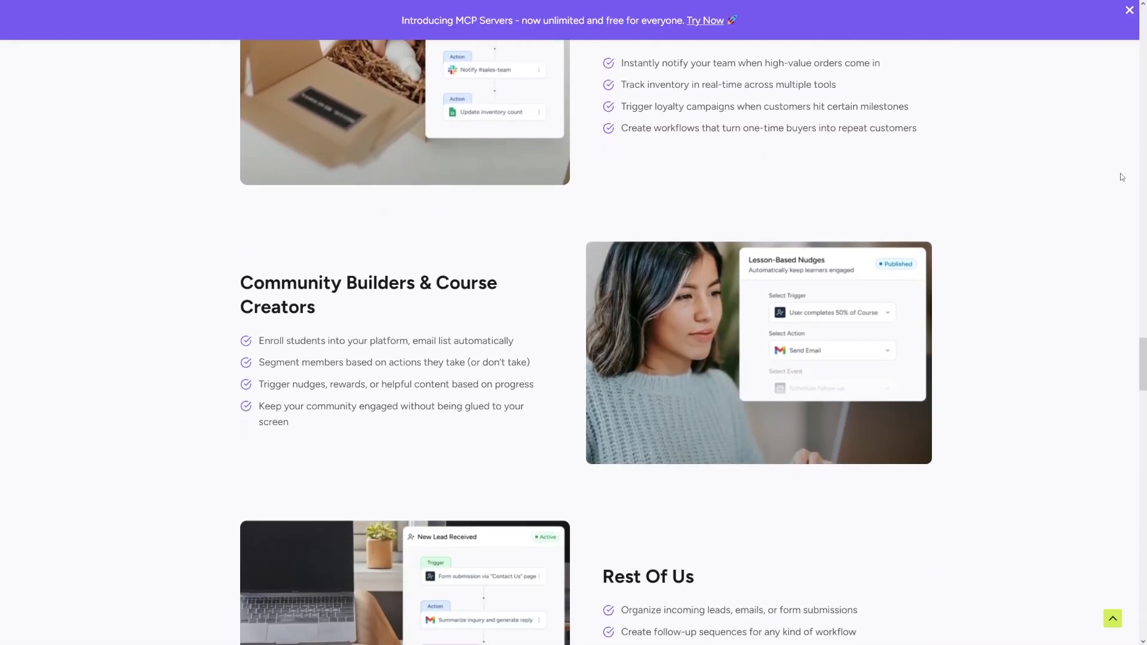
pyautogui.scroll(-3)
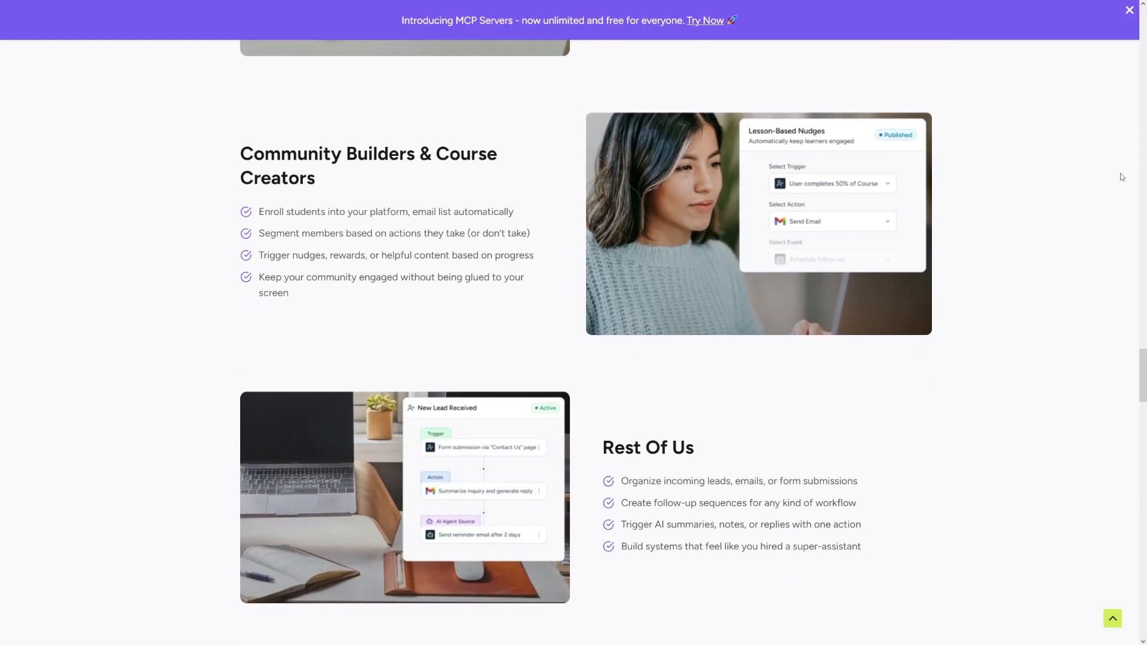
pyautogui.scroll(-3)
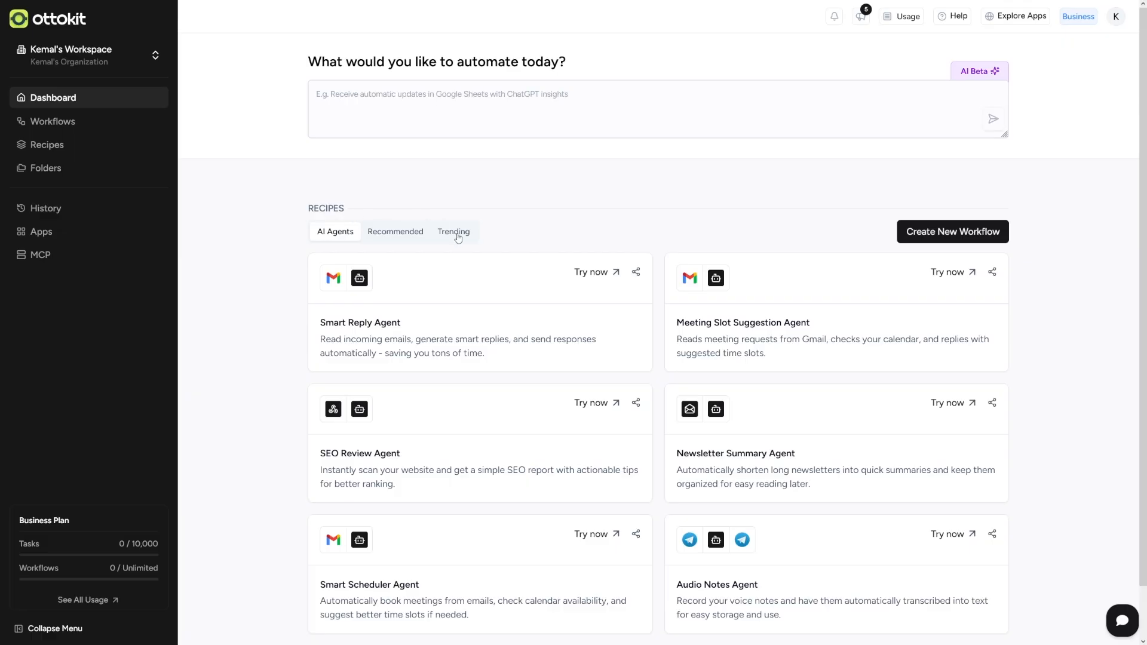
# Step: Open the AI-Powered YouTube Script Generation recipe from Trending recipes and start its guide
pyautogui.click(453, 232)
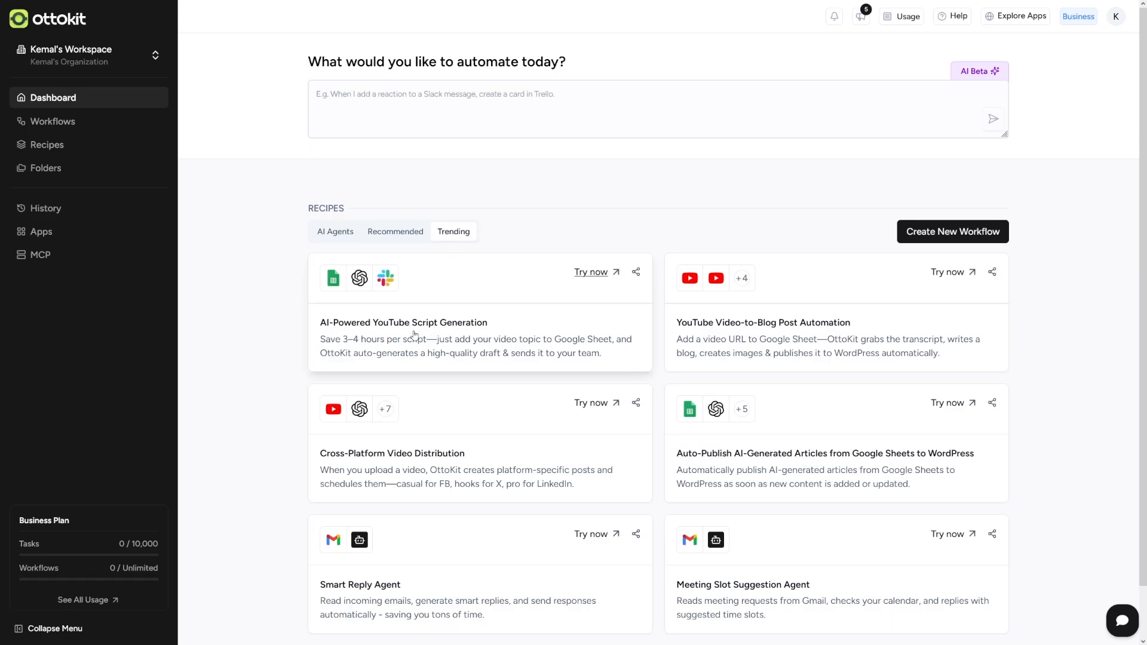
pyautogui.click(591, 271)
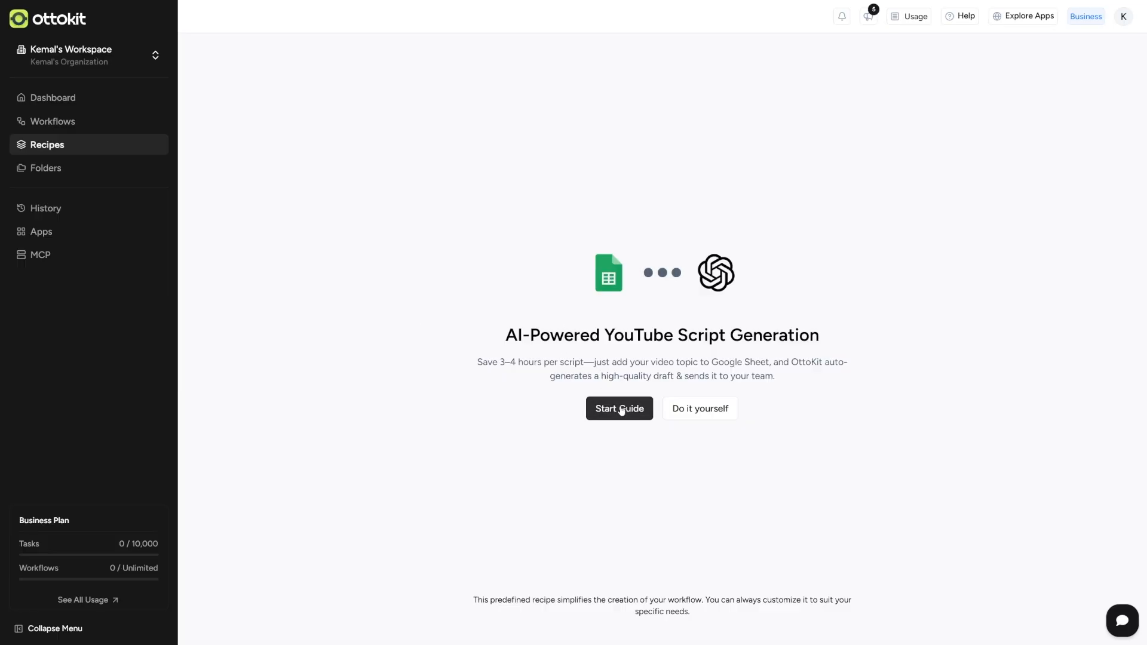
pyautogui.click(620, 408)
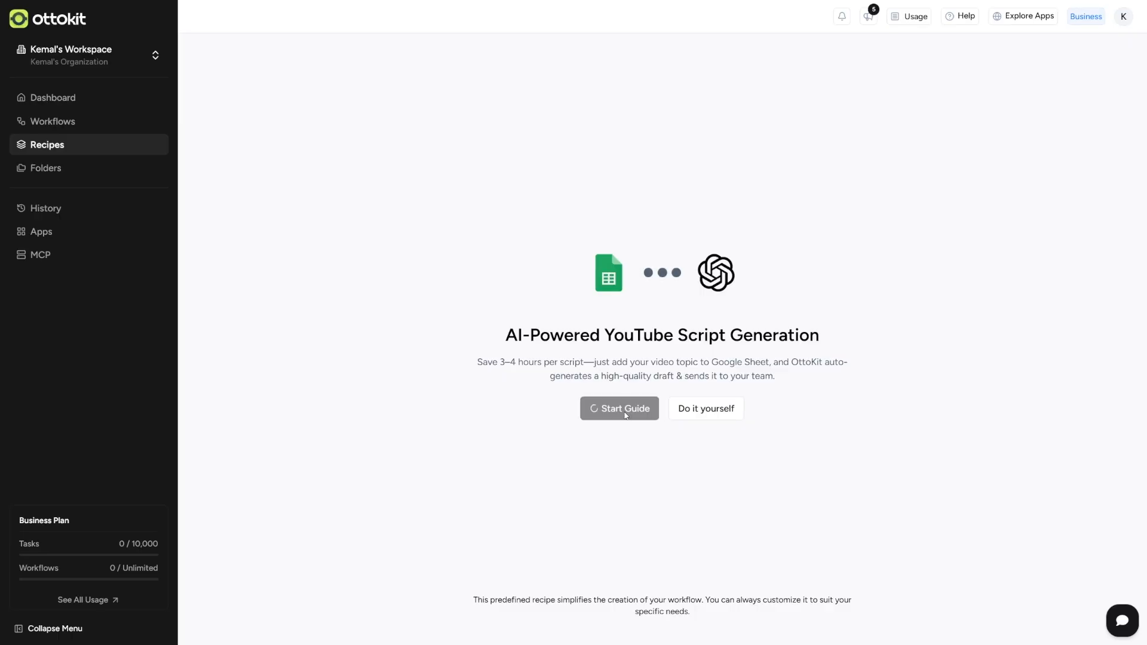
pyautogui.click(619, 408)
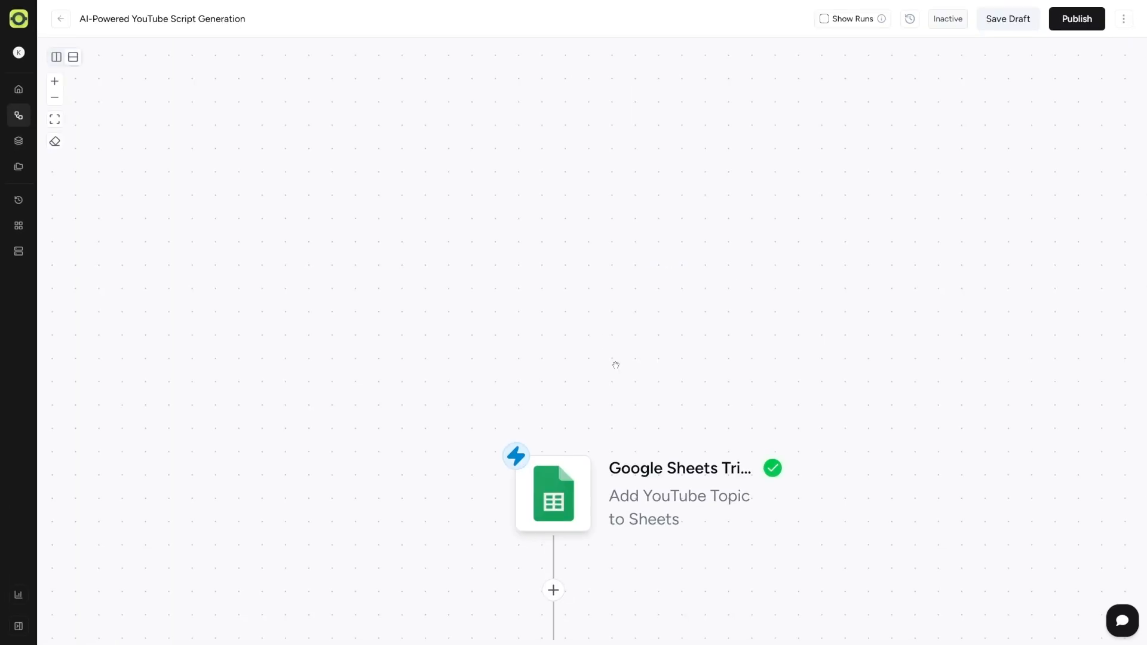
pyautogui.click(55, 119)
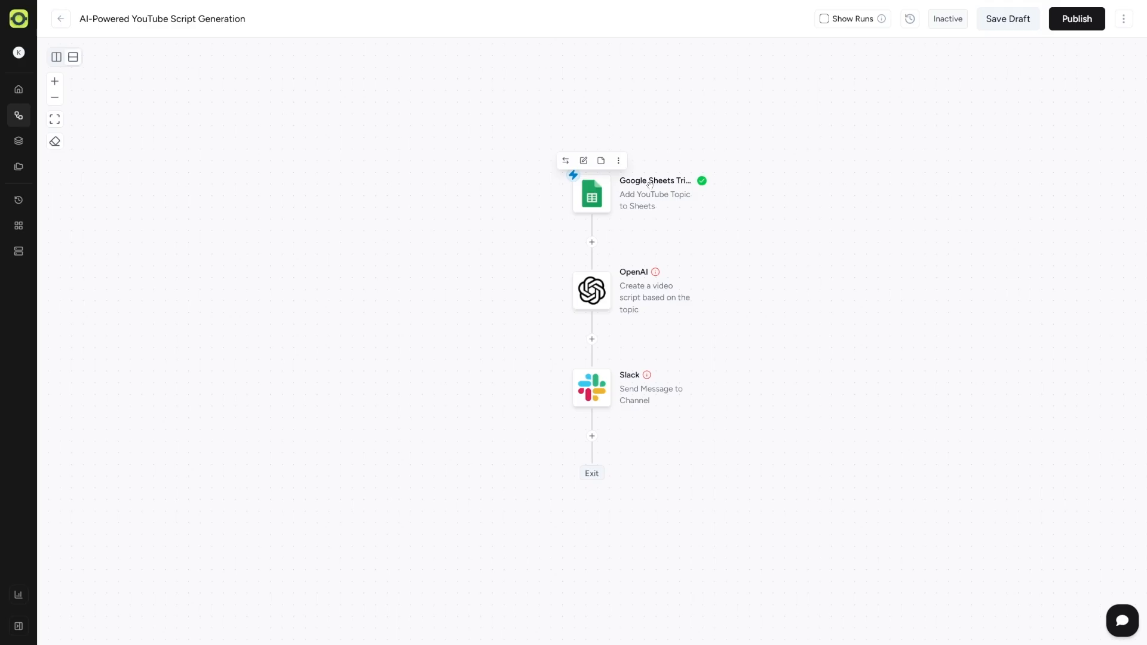
pyautogui.click(591, 193)
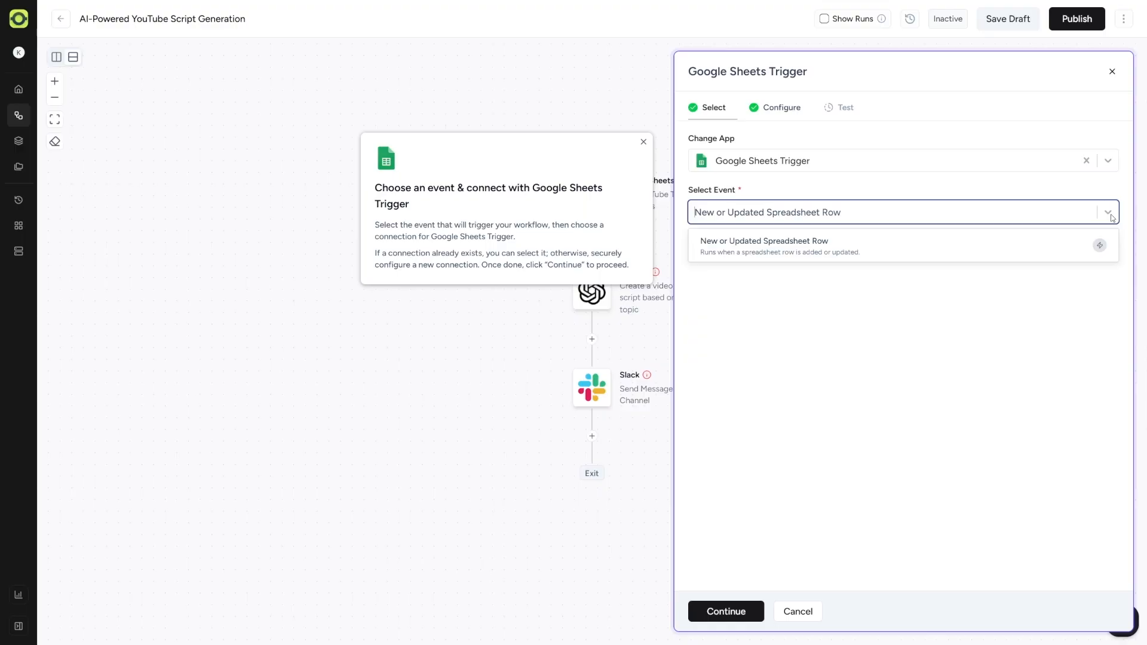
pyautogui.moveTo(745, 222)
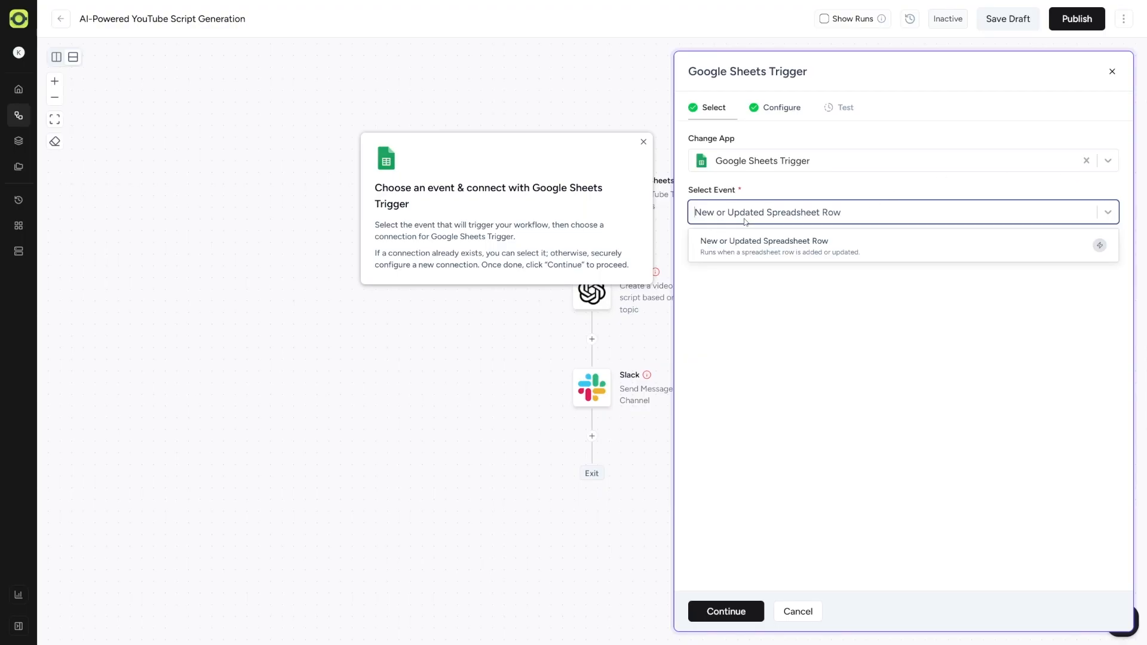
pyautogui.moveTo(871, 225)
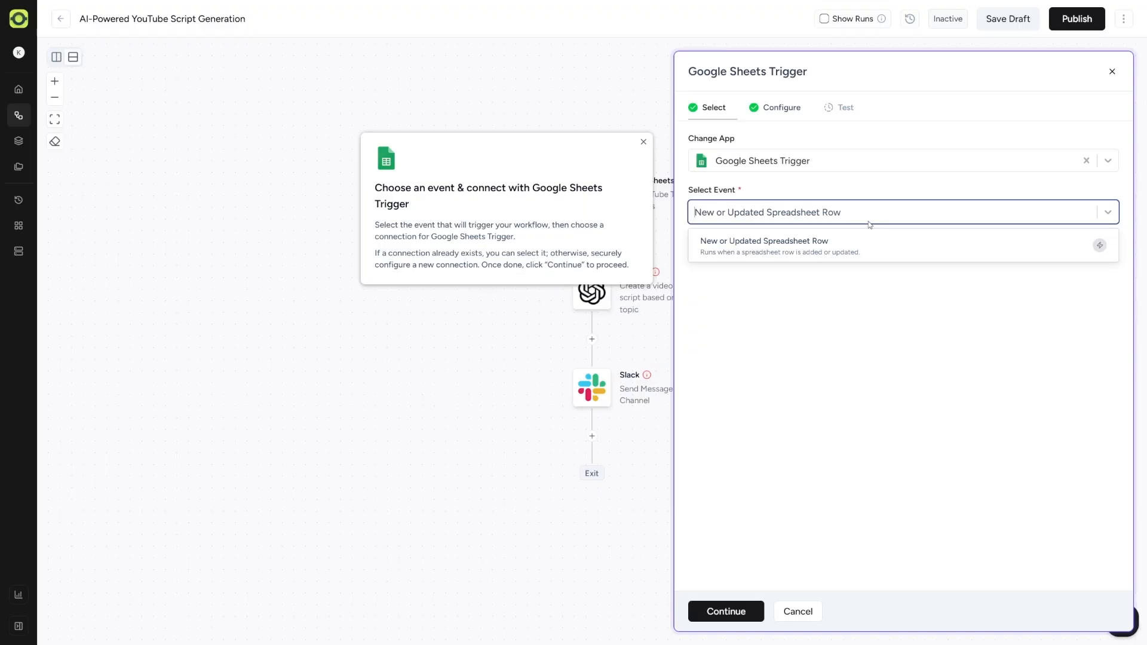
pyautogui.click(764, 246)
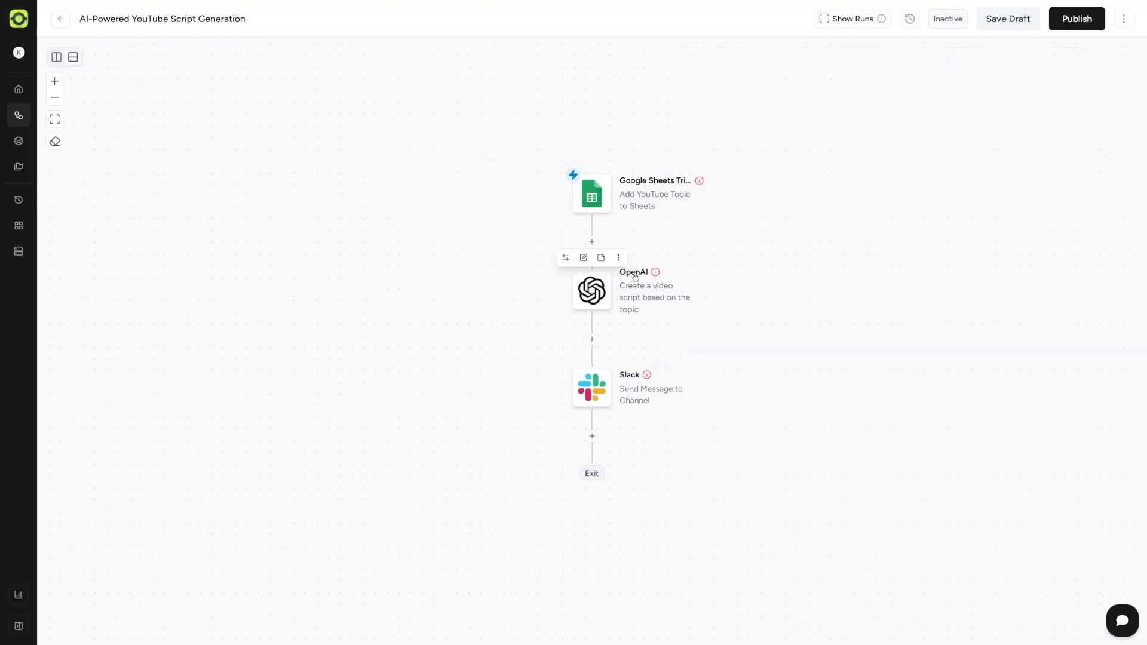
pyautogui.click(591, 291)
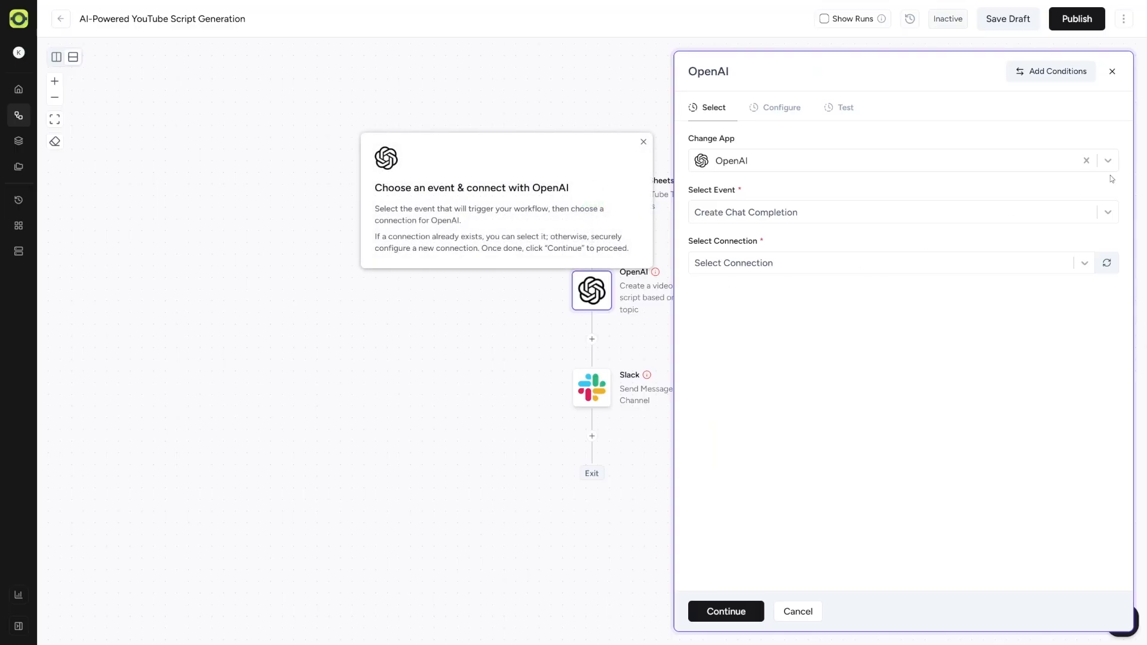
pyautogui.click(1107, 160)
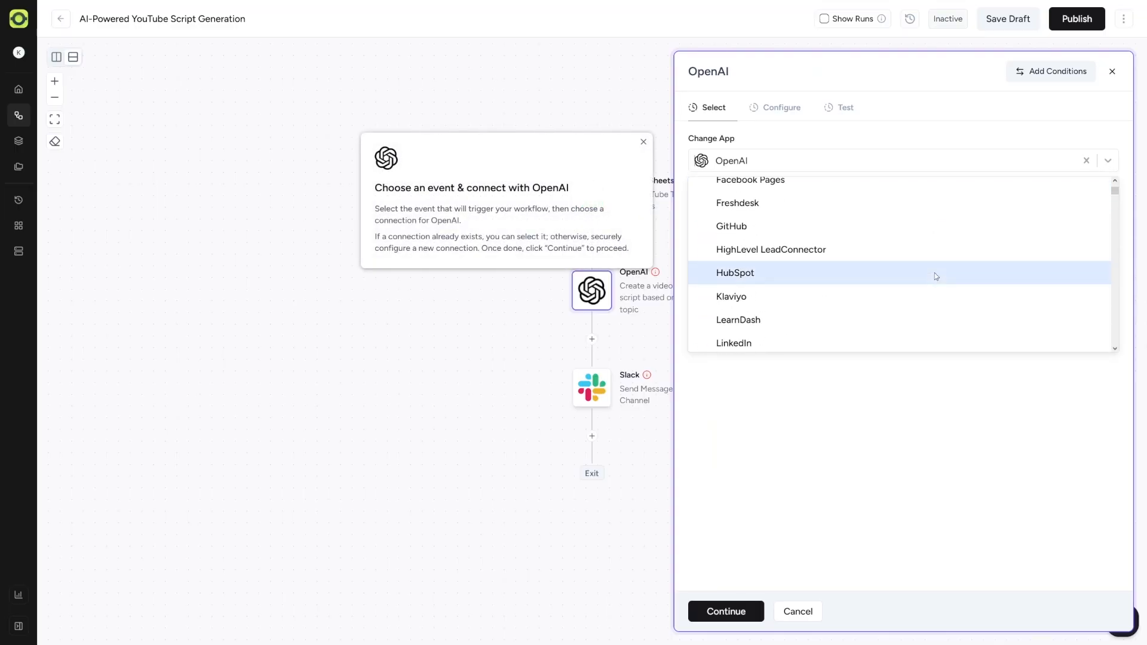
pyautogui.scroll(-3)
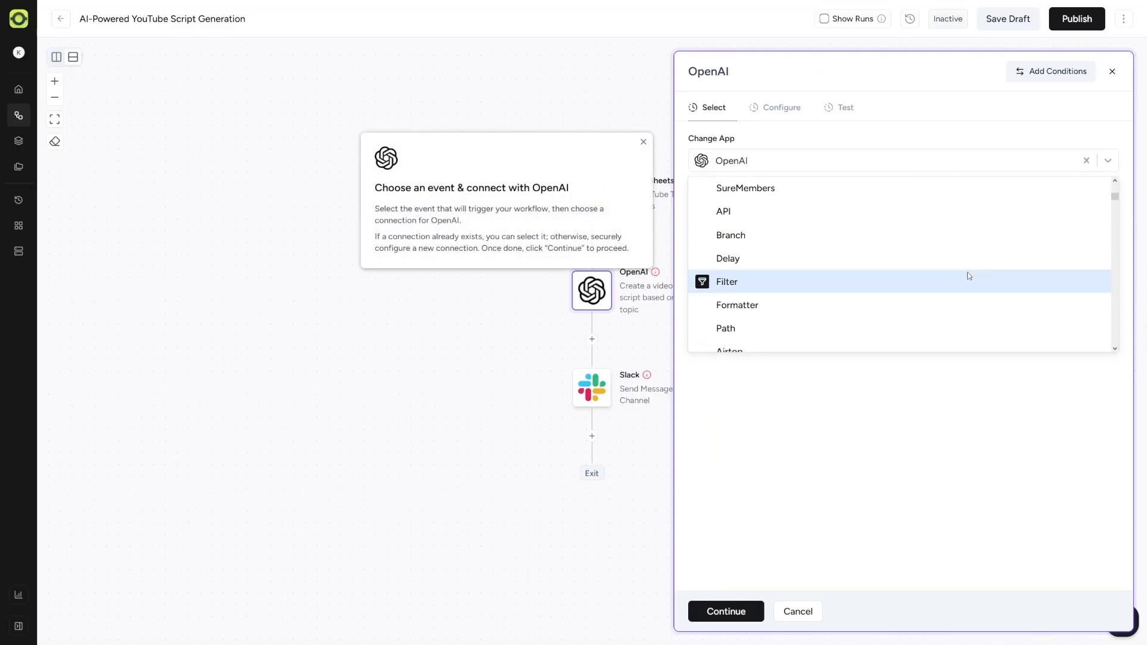
pyautogui.scroll(-3)
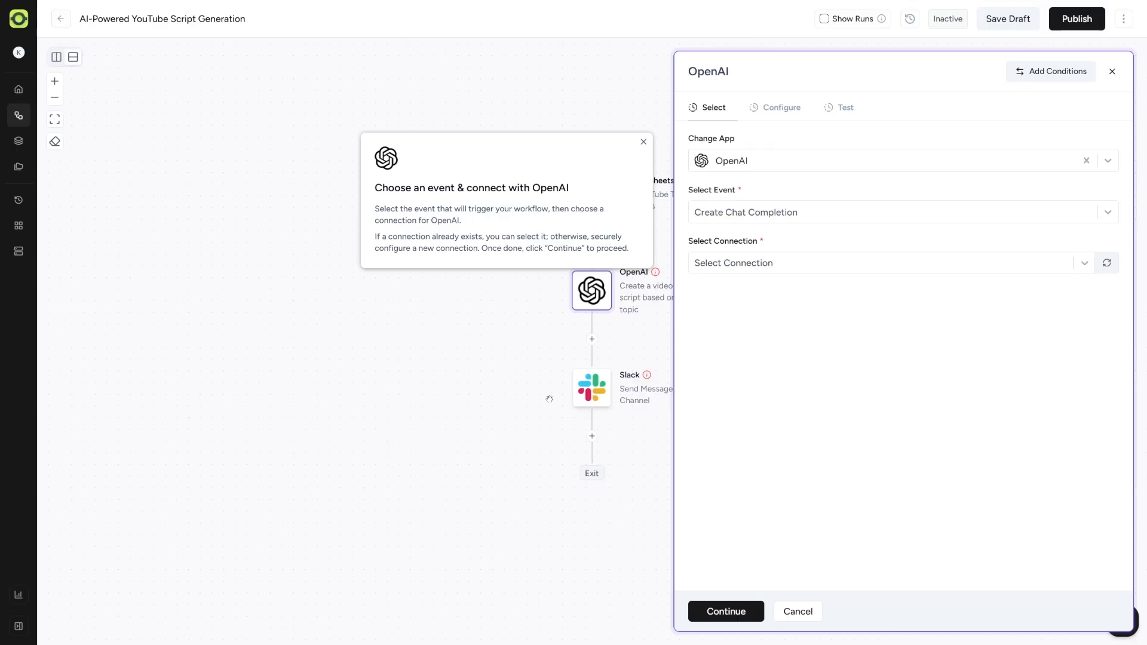
pyautogui.click(591, 388)
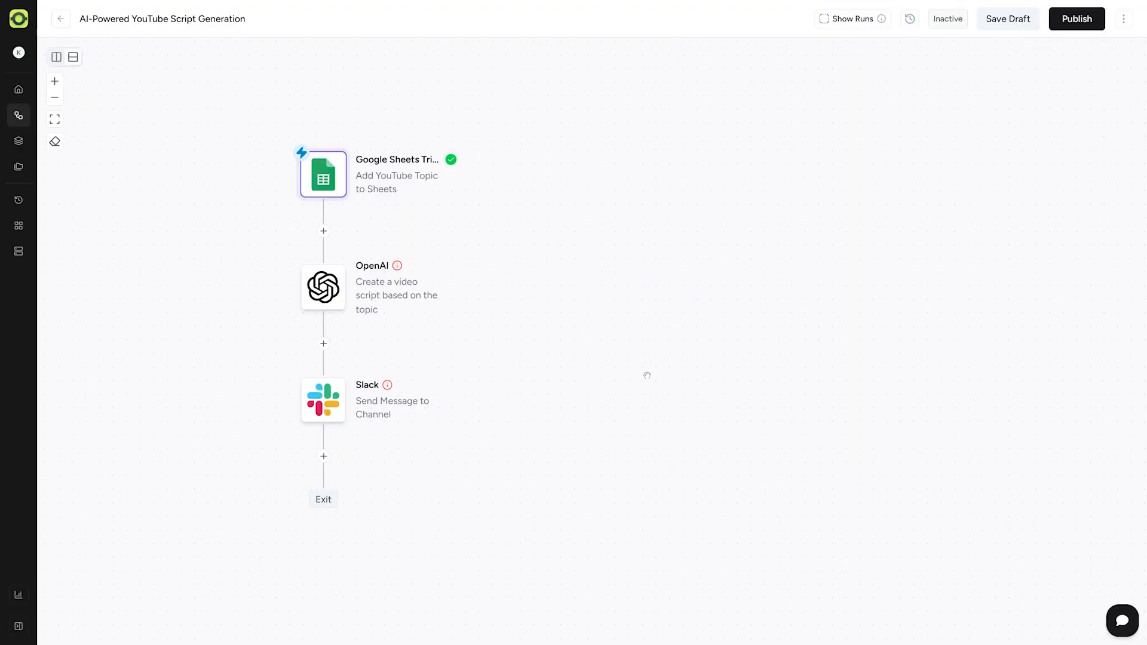
# Step: Select the Google Sheets Trigger node and reveal its webhook URL in Configure
pyautogui.click(323, 174)
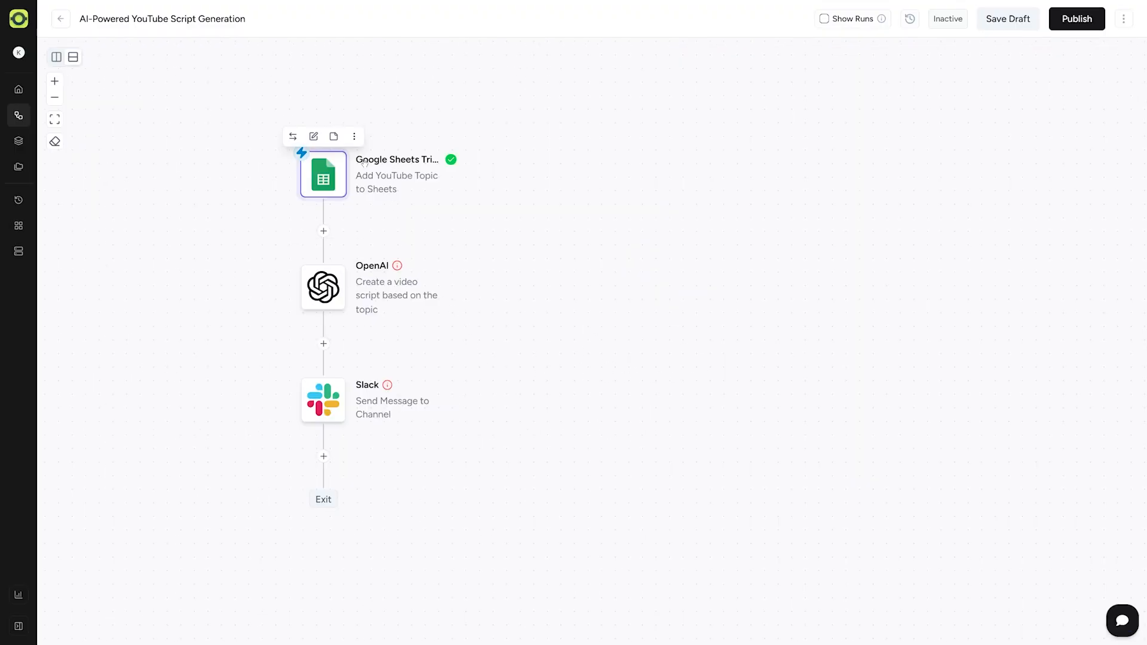
pyautogui.click(323, 174)
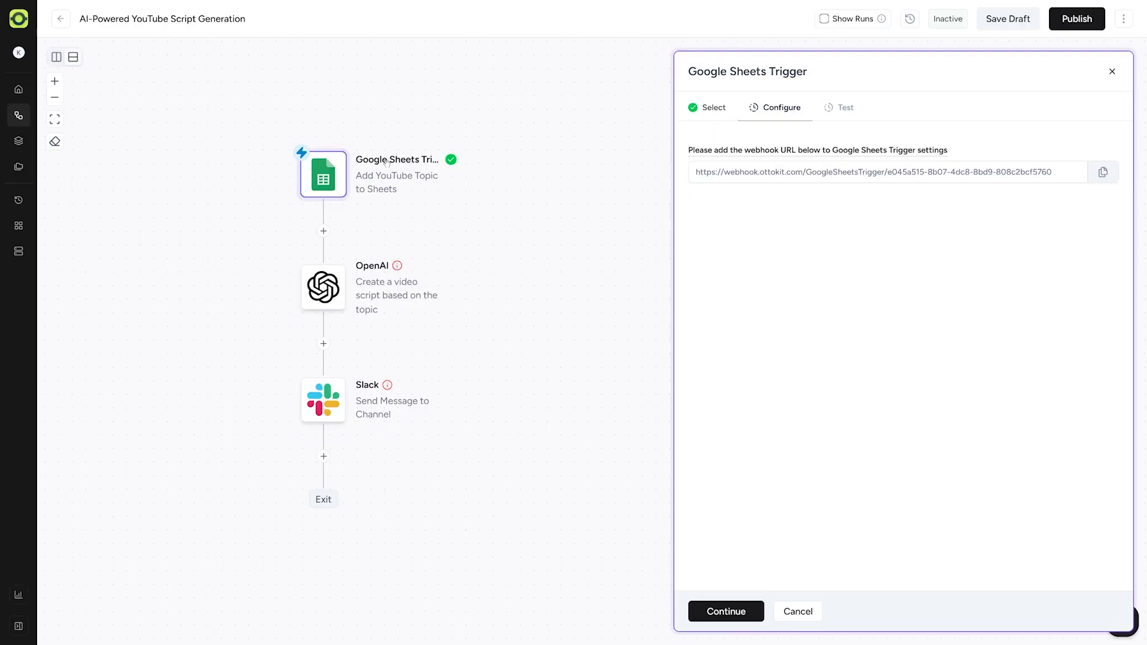
pyautogui.click(711, 107)
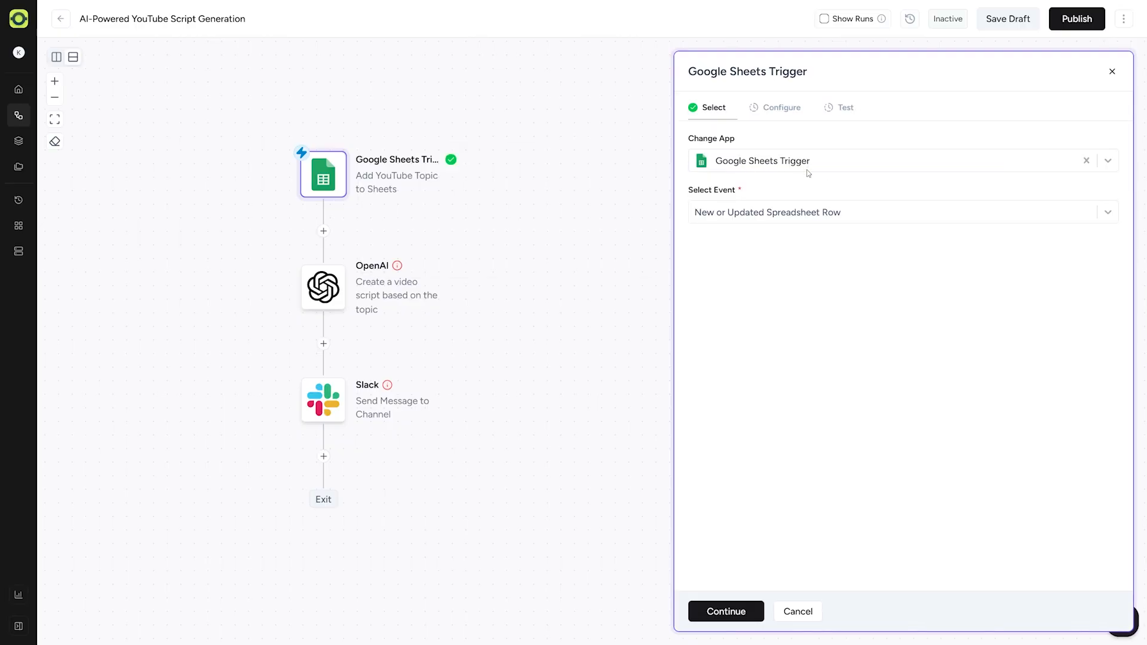
pyautogui.moveTo(847, 223)
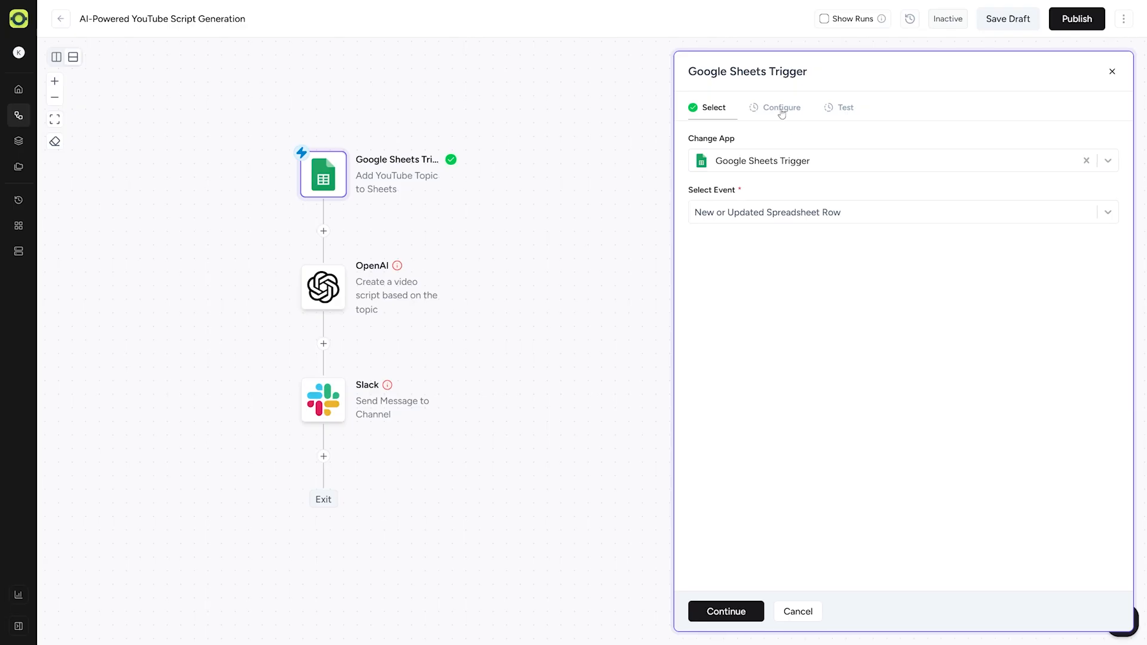
pyautogui.moveTo(717, 577)
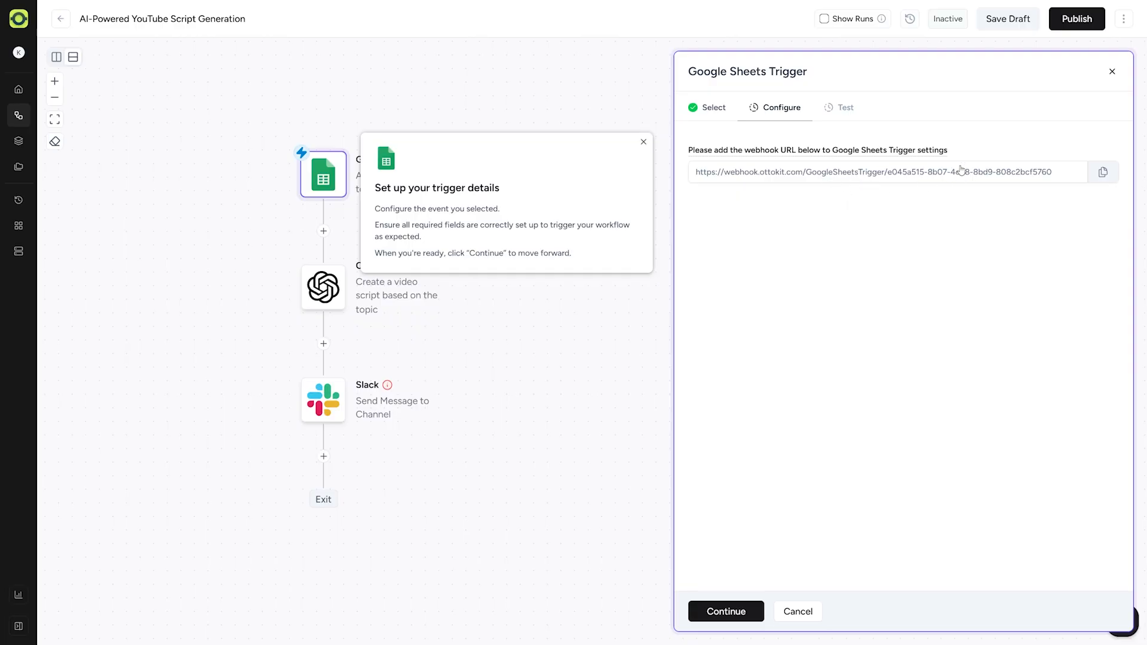
pyautogui.moveTo(932, 184)
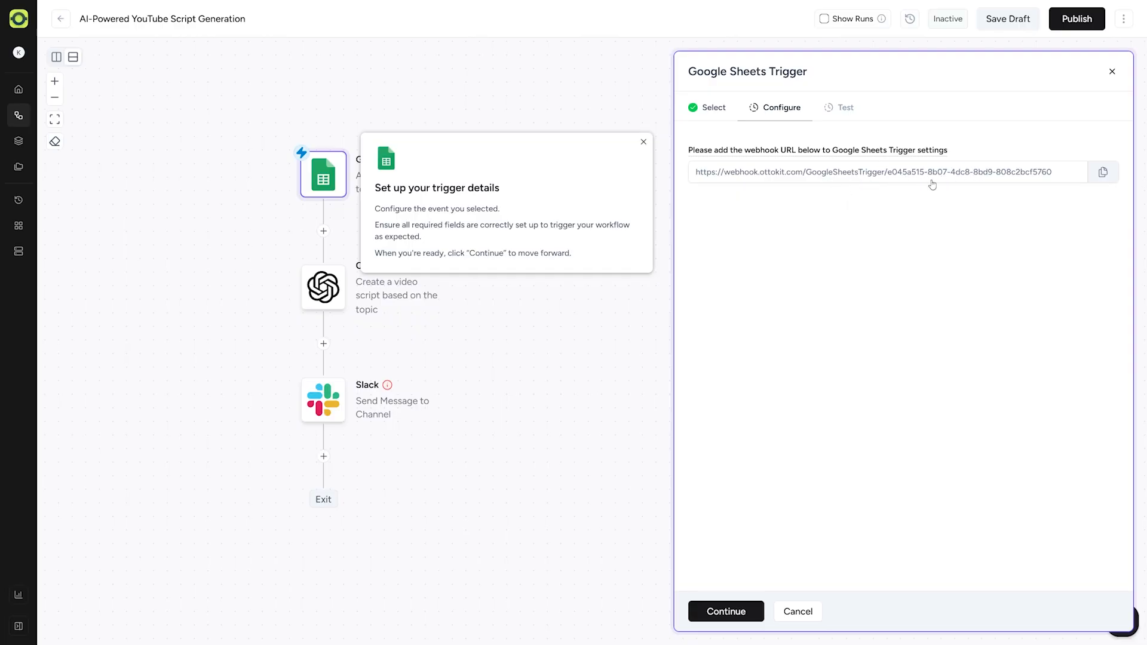
pyautogui.click(1104, 172)
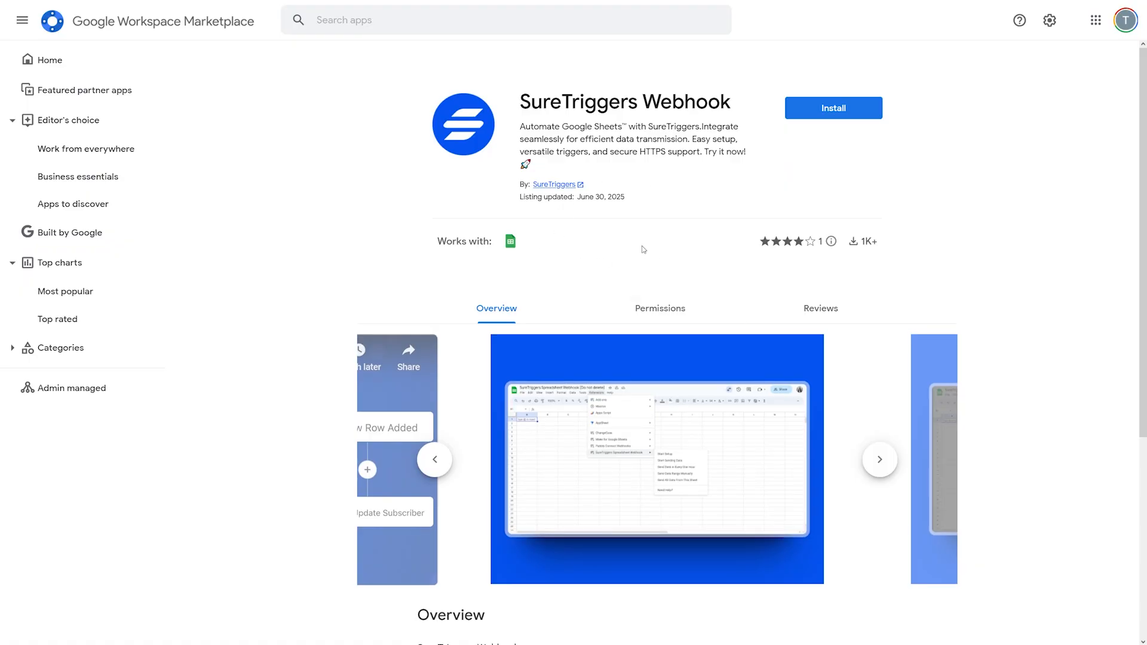
pyautogui.moveTo(661, 219)
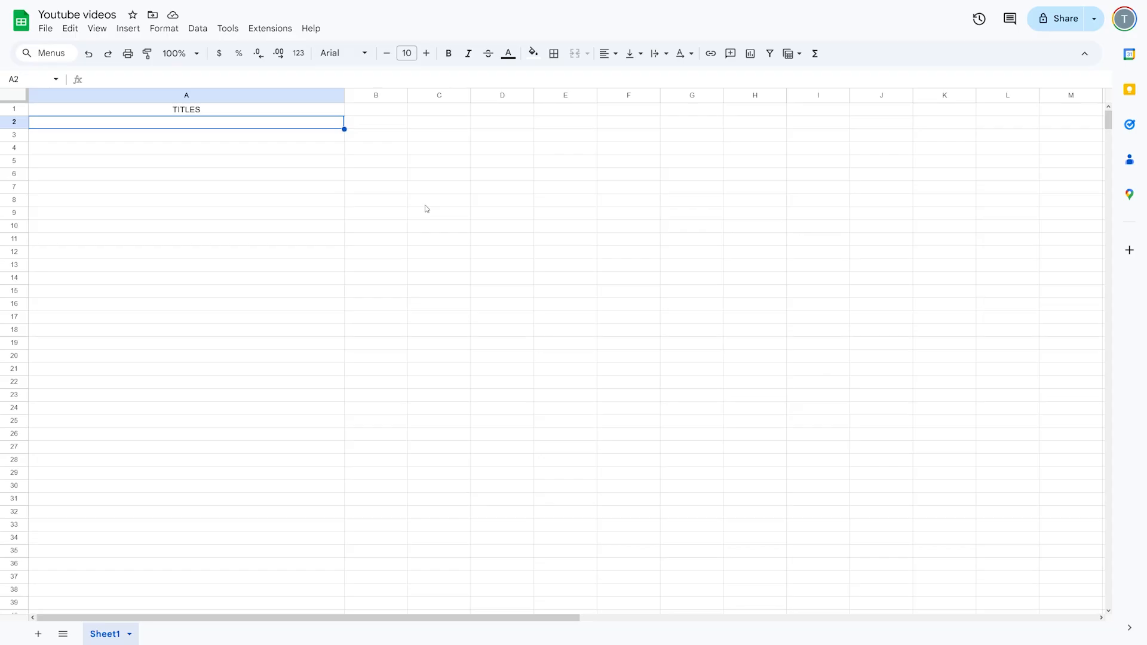
pyautogui.moveTo(270, 29)
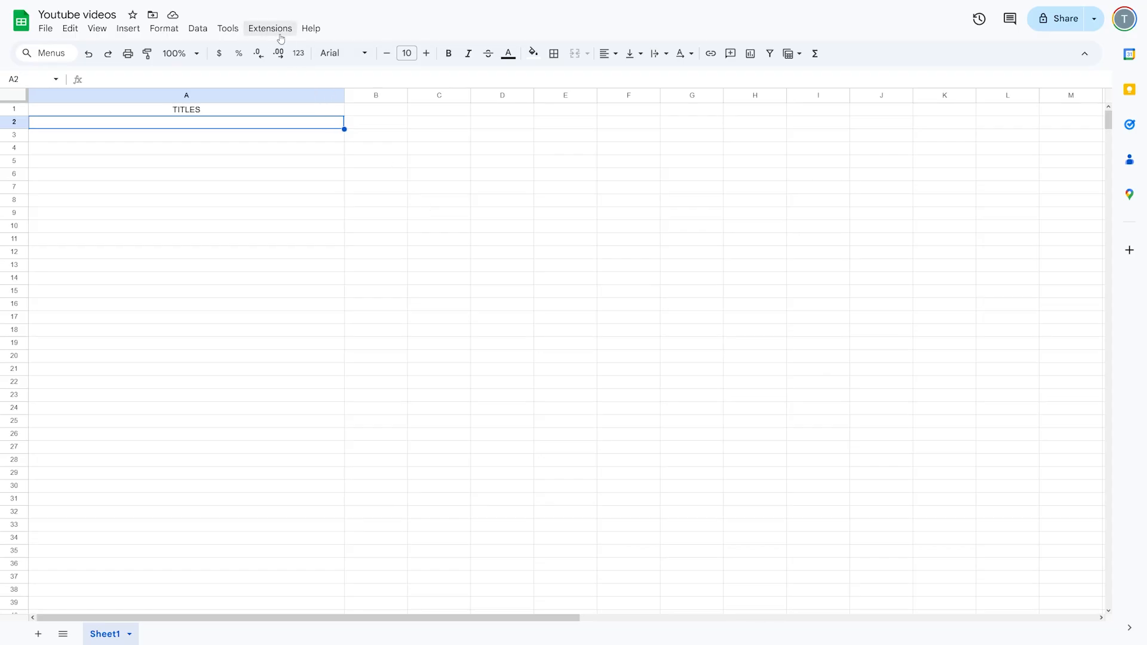
# Step: Search the Get add-ons marketplace for 'sure' and pick SureTriggers Webhook
pyautogui.click(270, 28)
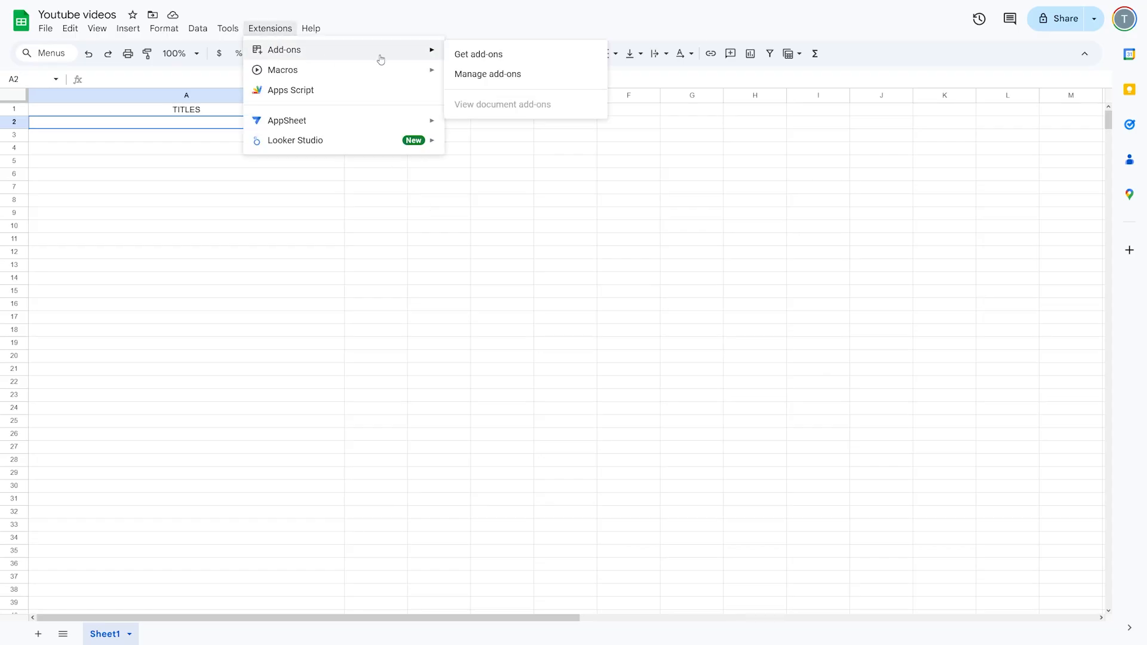
pyautogui.moveTo(510, 55)
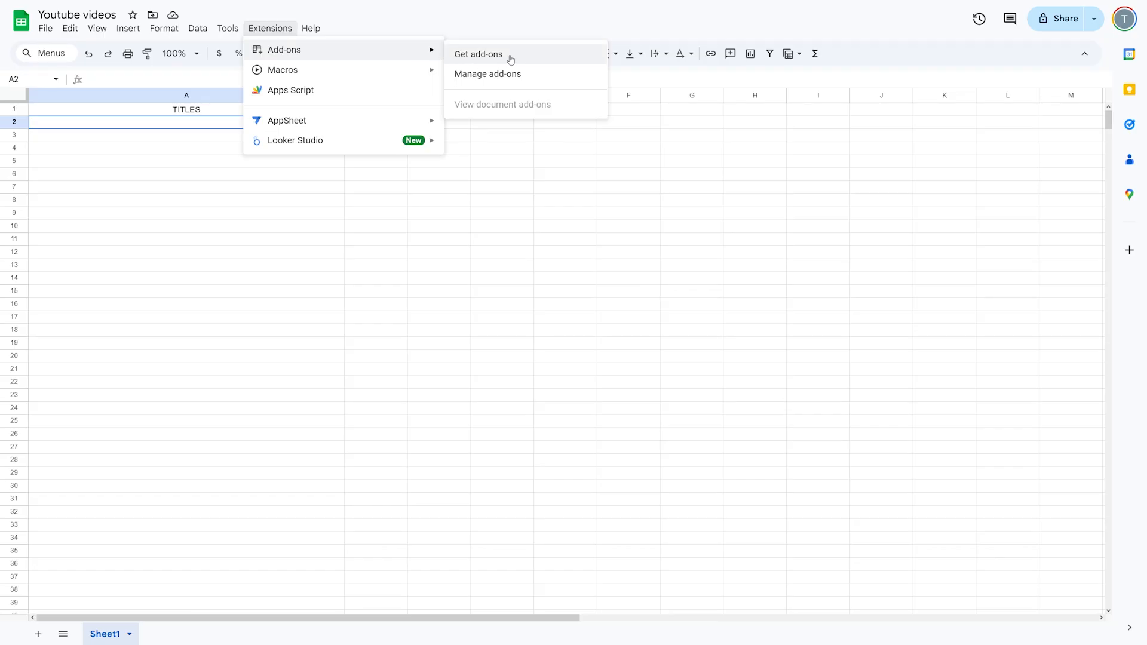
pyautogui.click(479, 54)
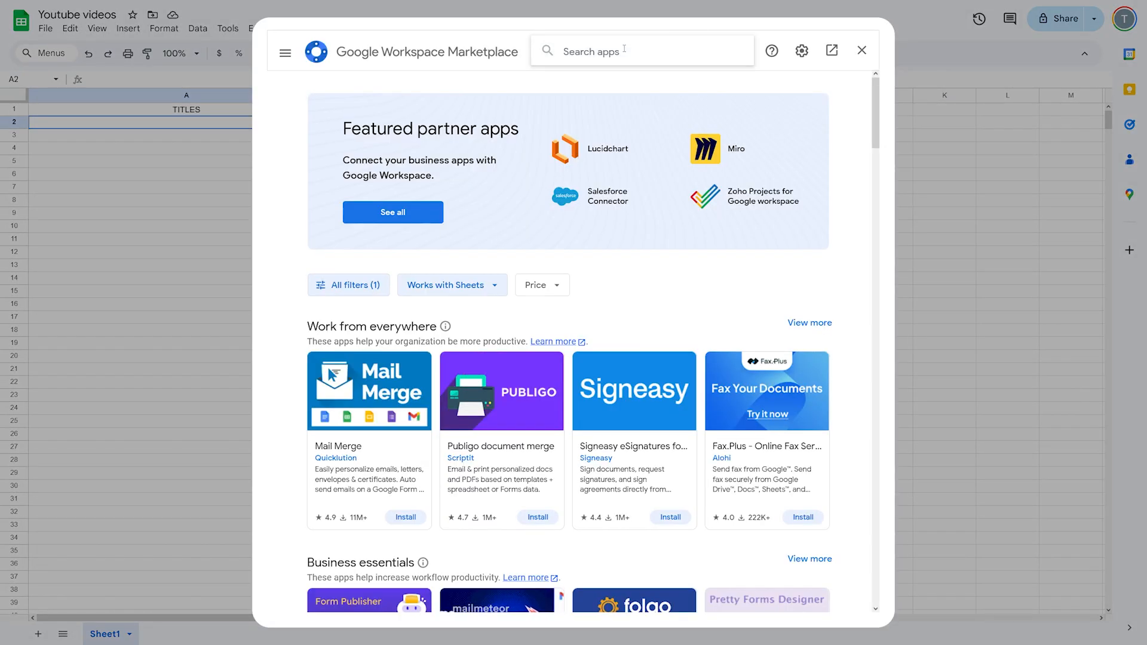
pyautogui.write('sure')
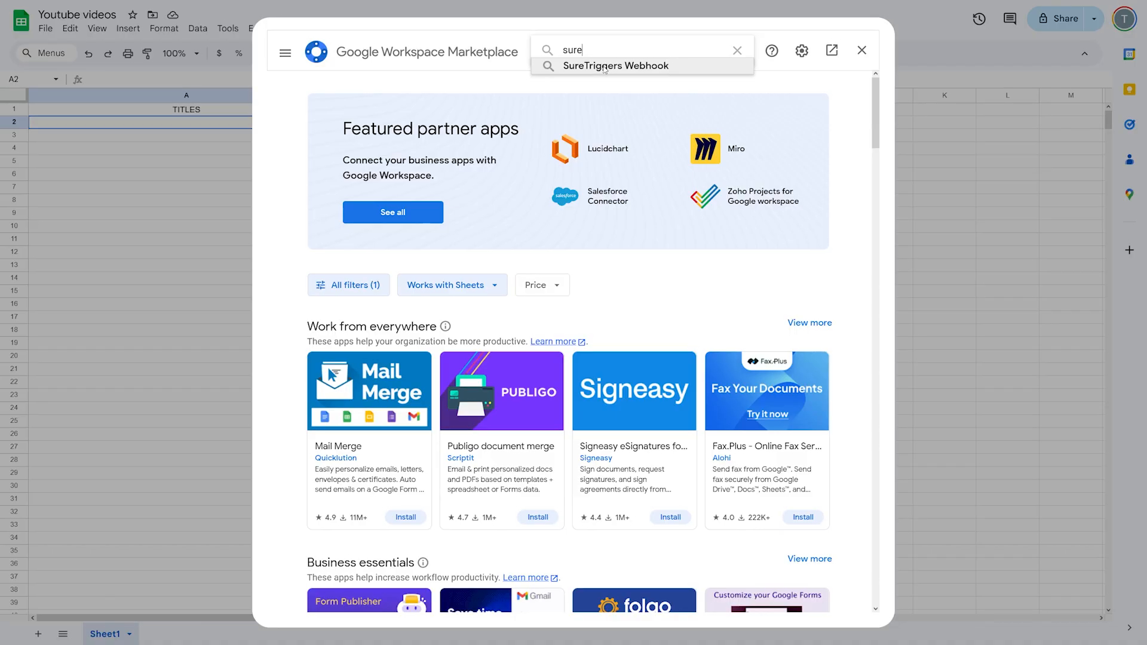
pyautogui.click(618, 66)
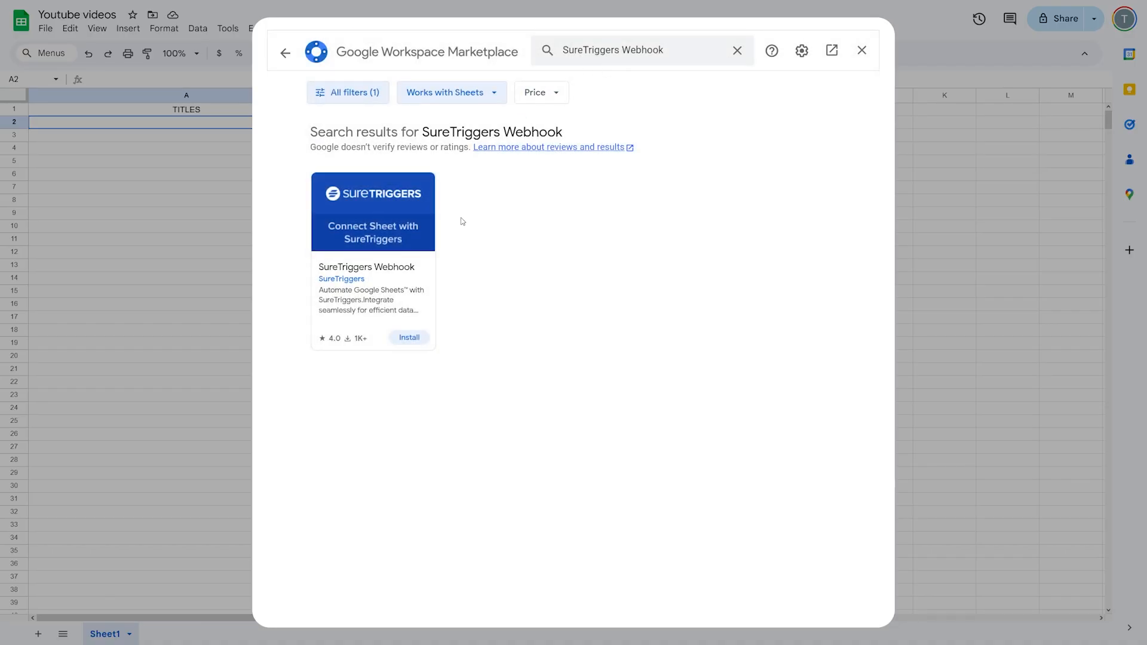
# Step: Close the Marketplace and open the SureTriggers Webhook entry under Extensions
pyautogui.click(862, 50)
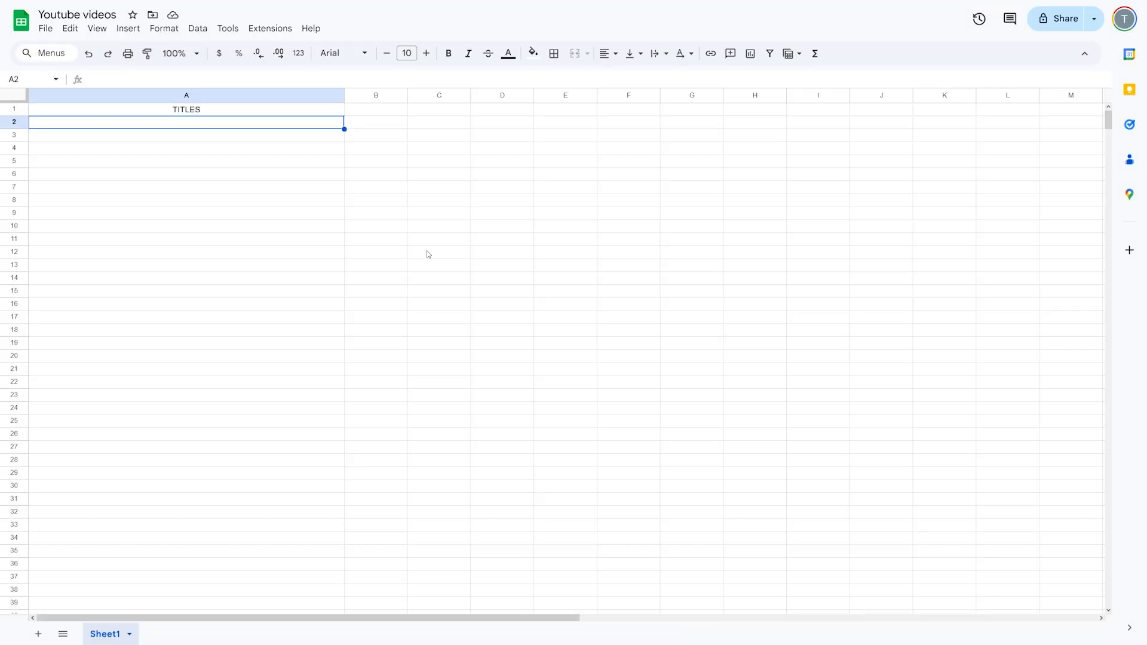
pyautogui.click(270, 28)
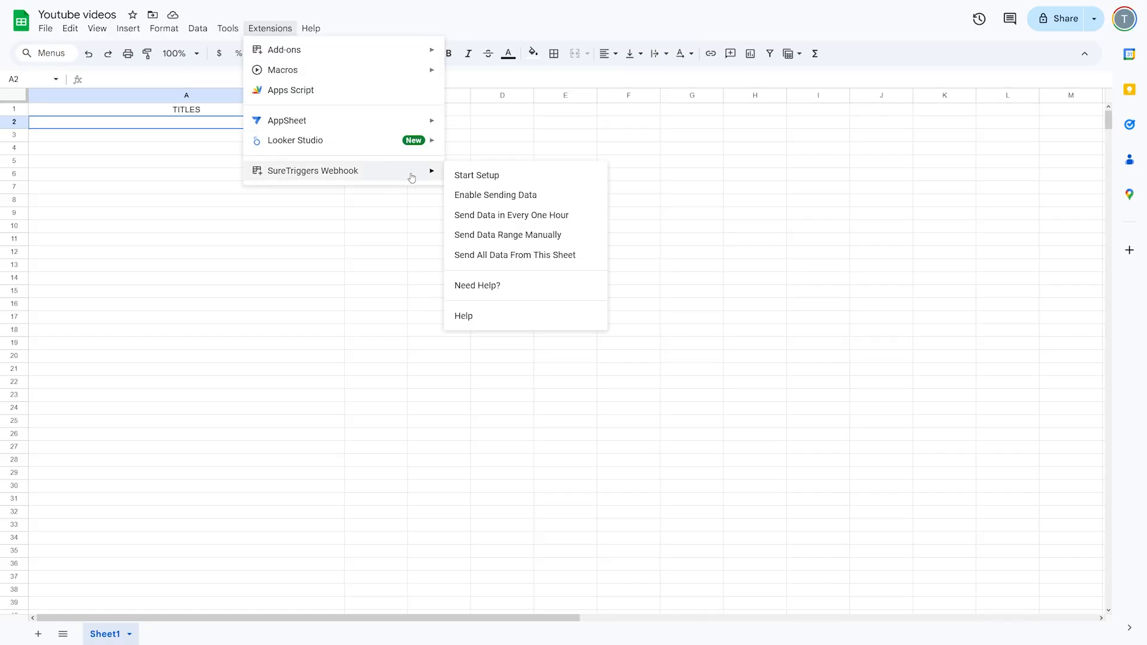
pyautogui.moveTo(427, 176)
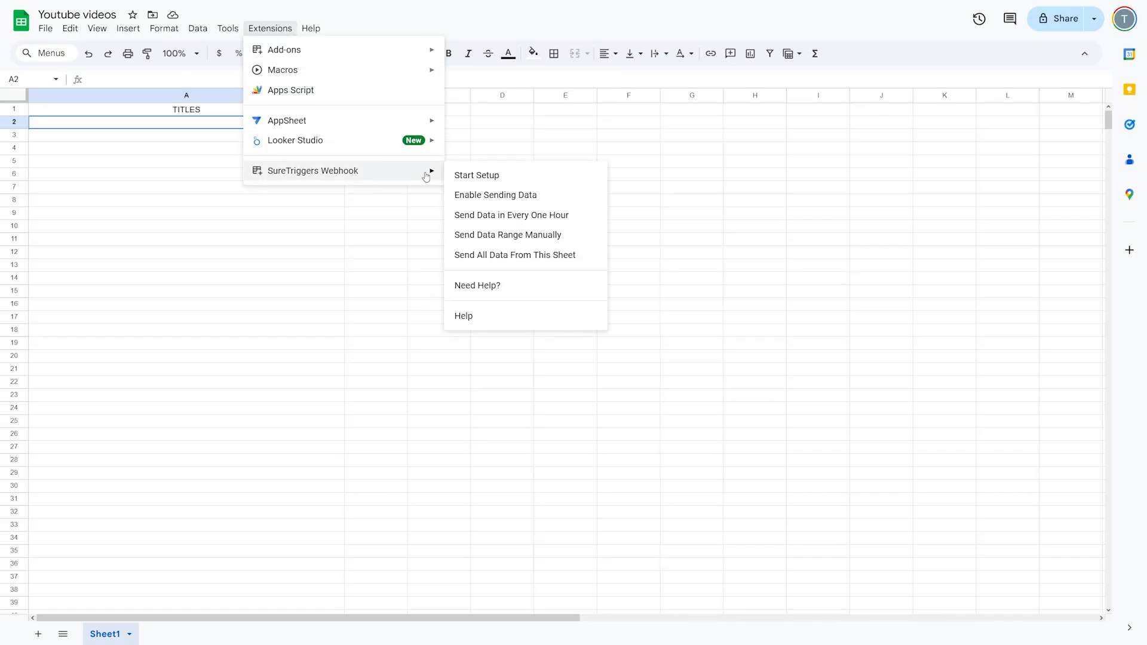
pyautogui.moveTo(492, 177)
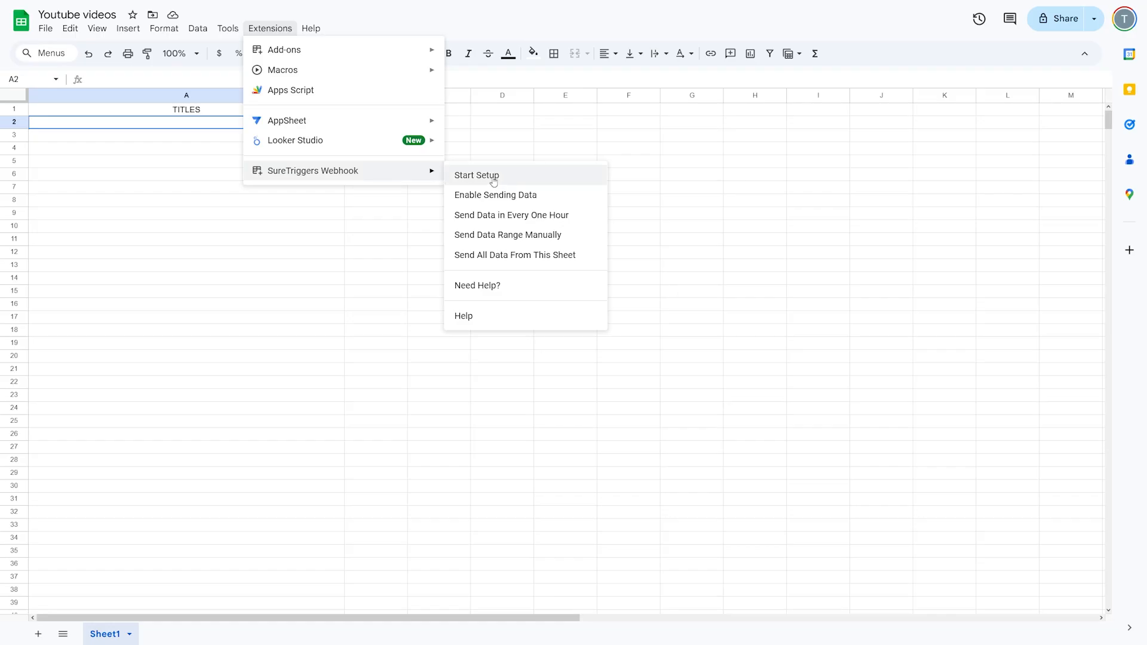
# Step: Paste the OttoKit webhook URL, set trigger column A, send a test, and submit
pyautogui.click(476, 175)
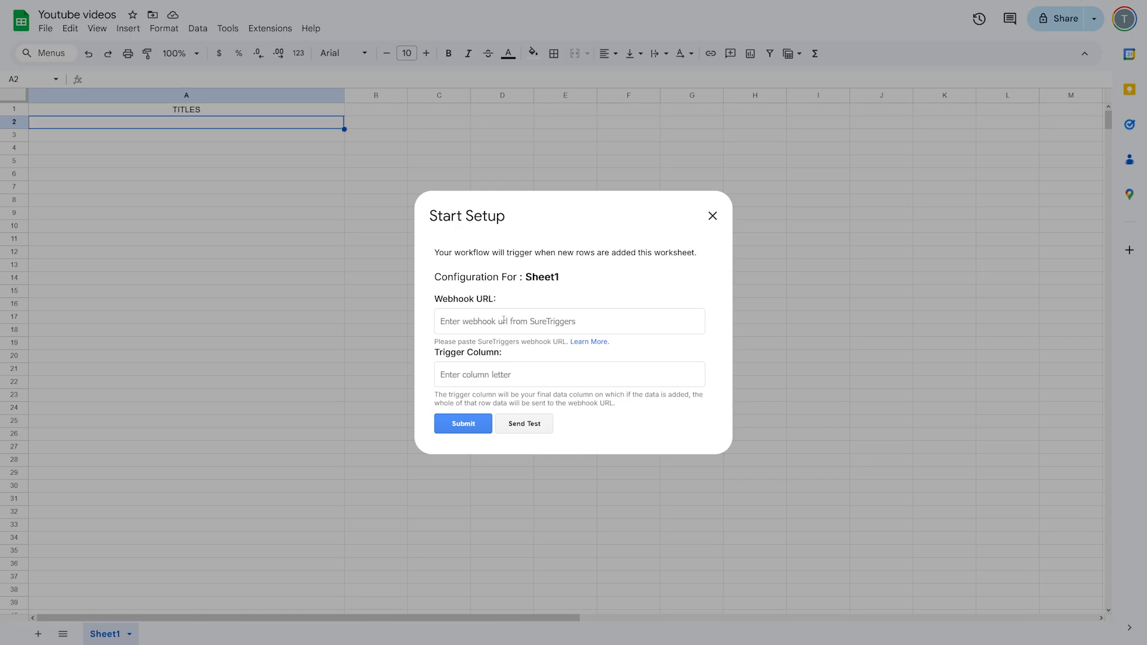
pyautogui.click(568, 322)
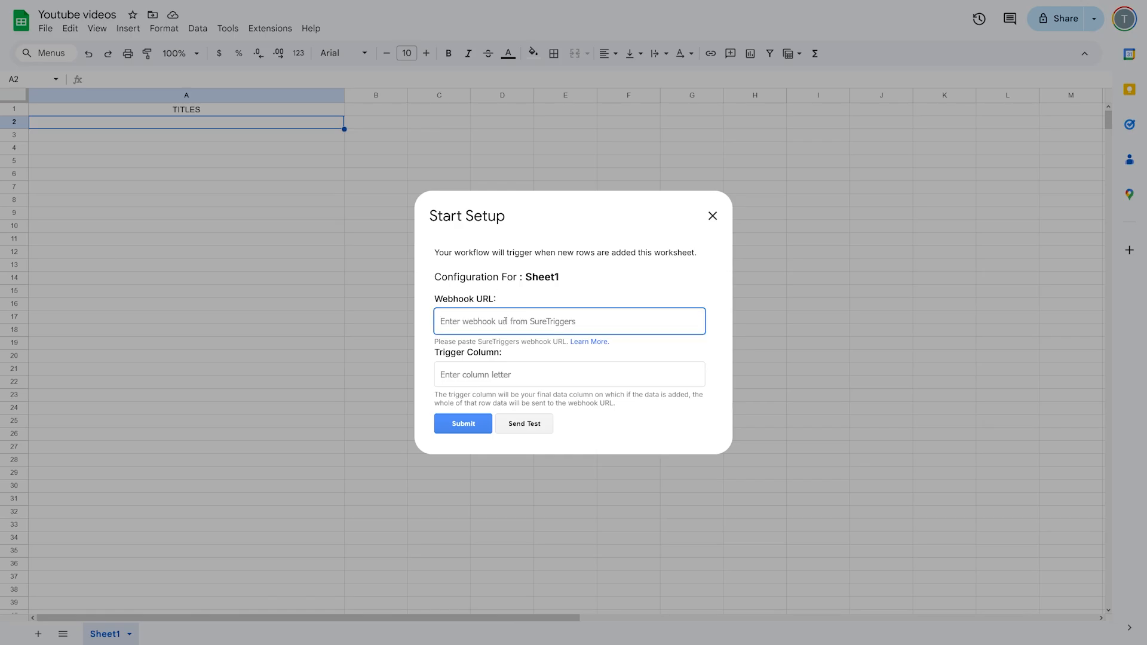
pyautogui.write('kit.com/GoogleSheetsTrigger/e045a515-8b07-4dc8-8bd9-808c2bcf5760')
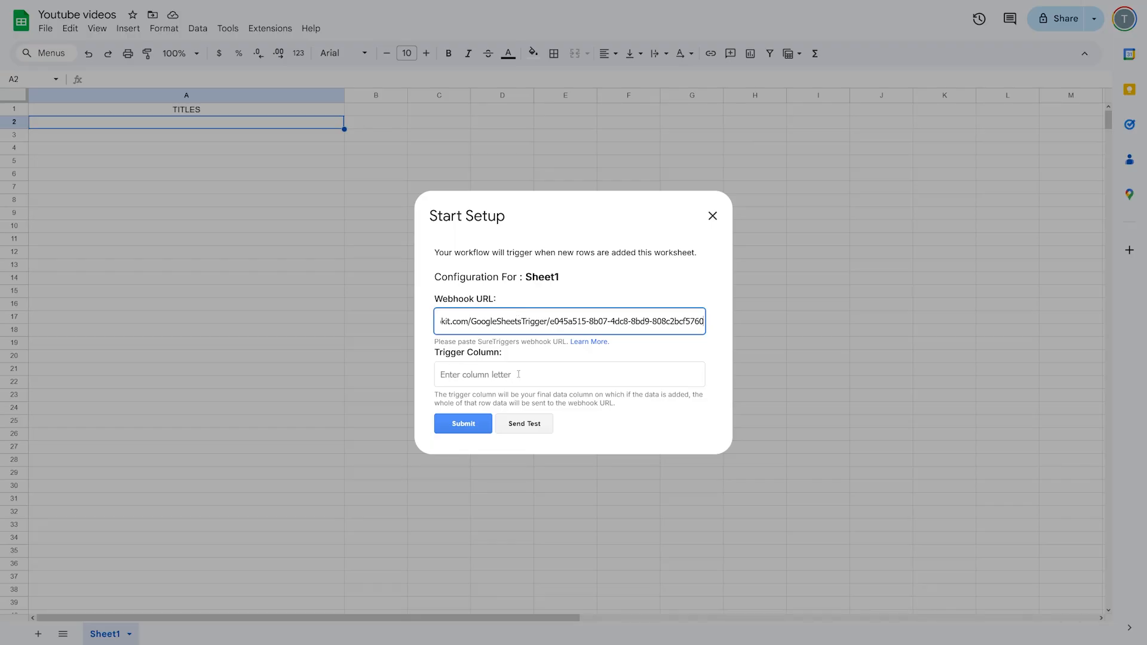
pyautogui.click(569, 374)
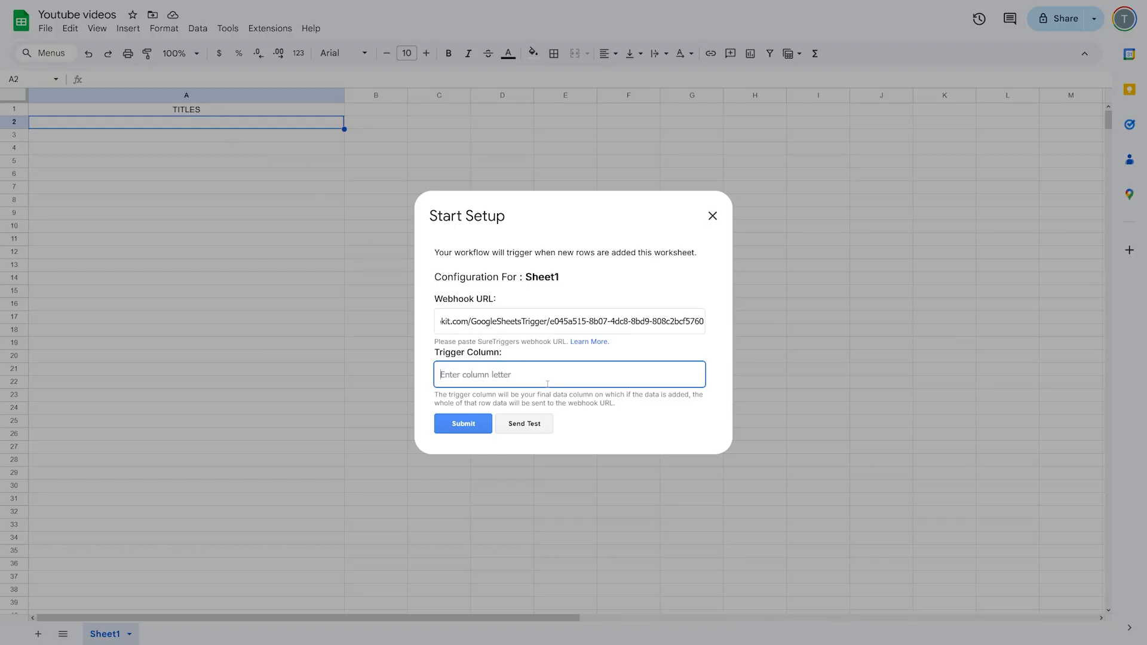
pyautogui.write('A')
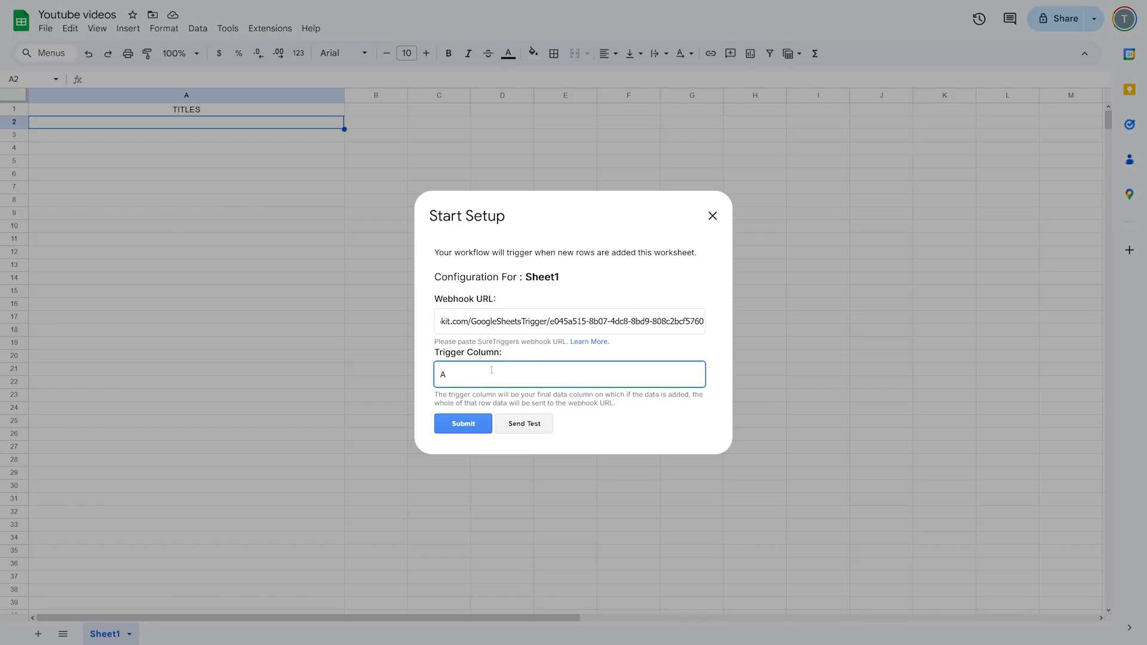
pyautogui.moveTo(524, 428)
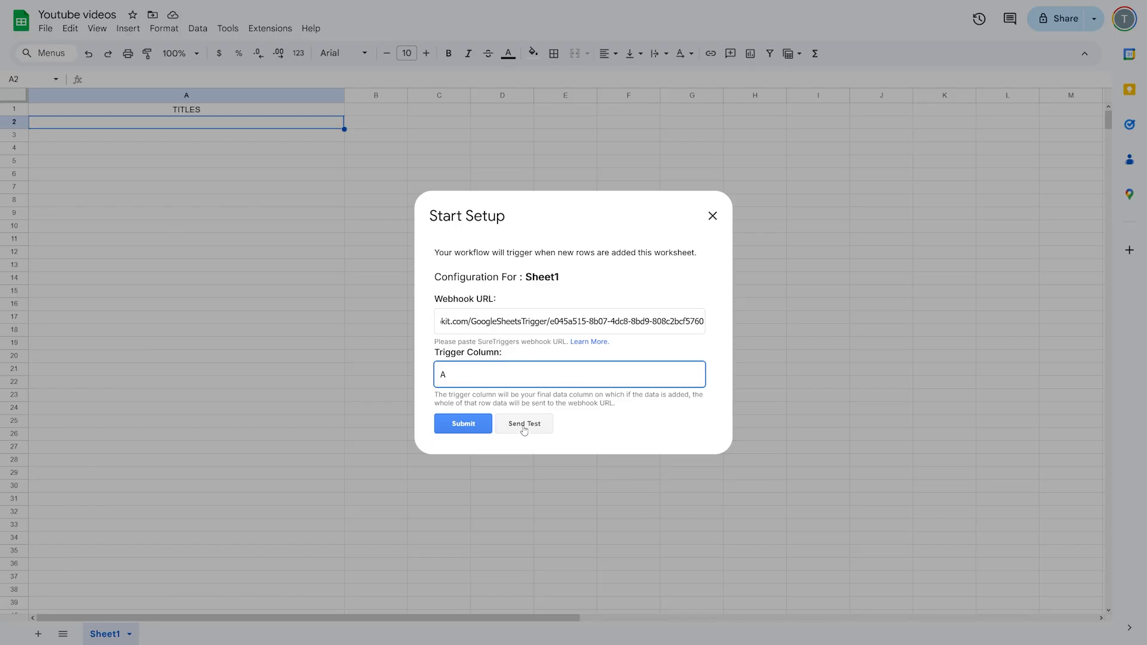
pyautogui.click(524, 427)
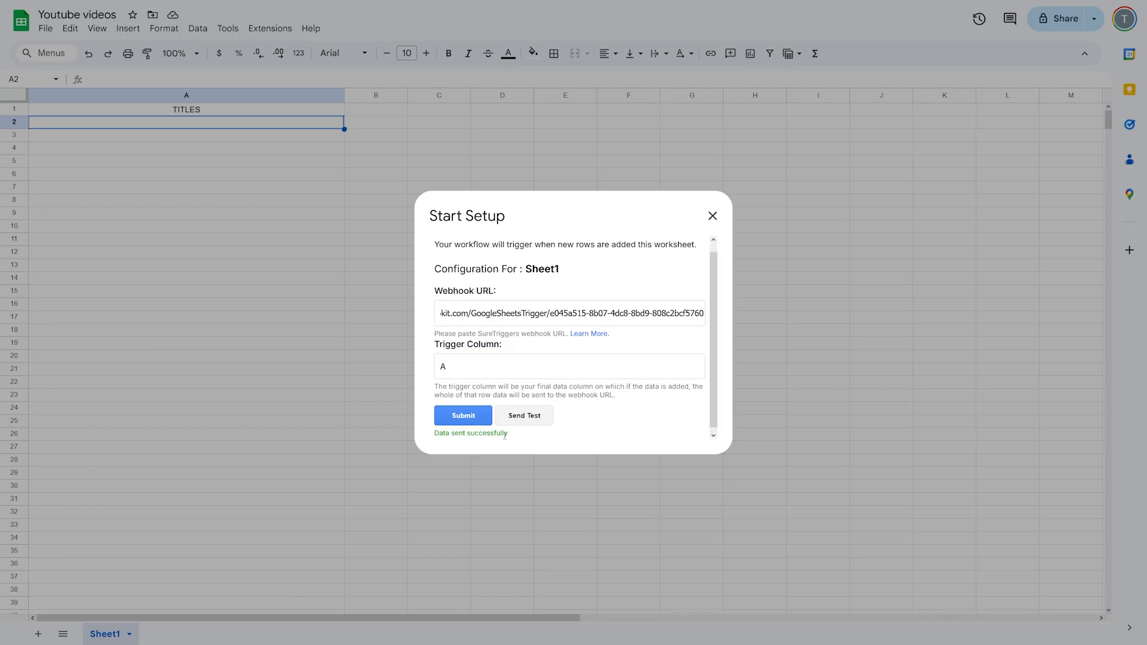
pyautogui.moveTo(538, 431)
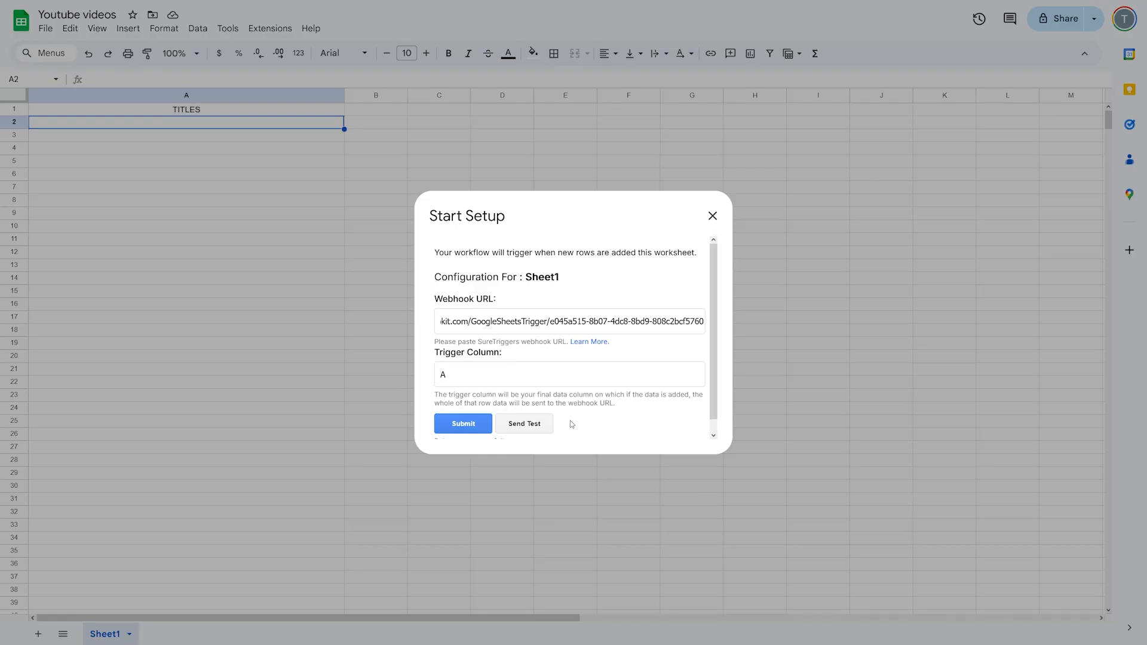
pyautogui.moveTo(517, 423)
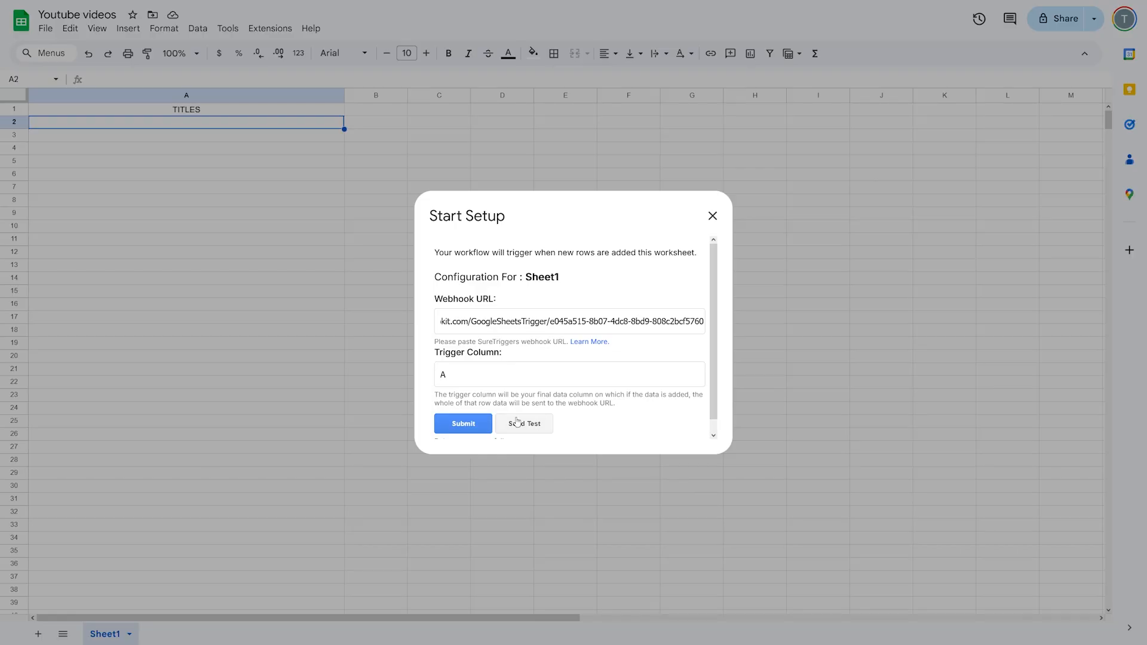
pyautogui.click(462, 423)
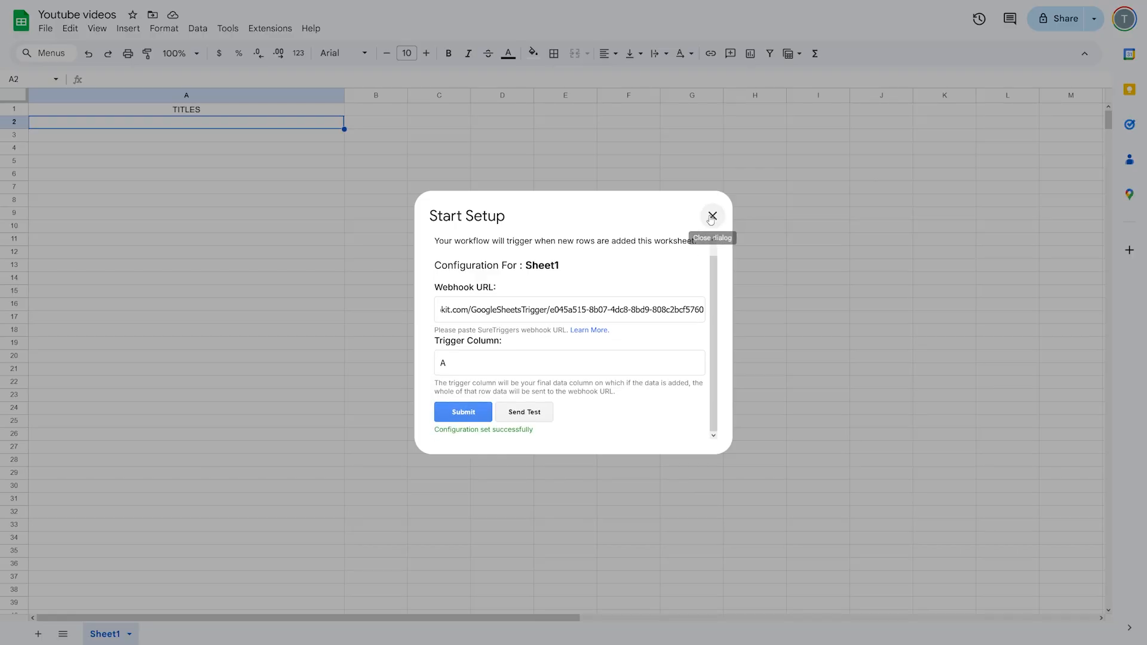
pyautogui.click(270, 29)
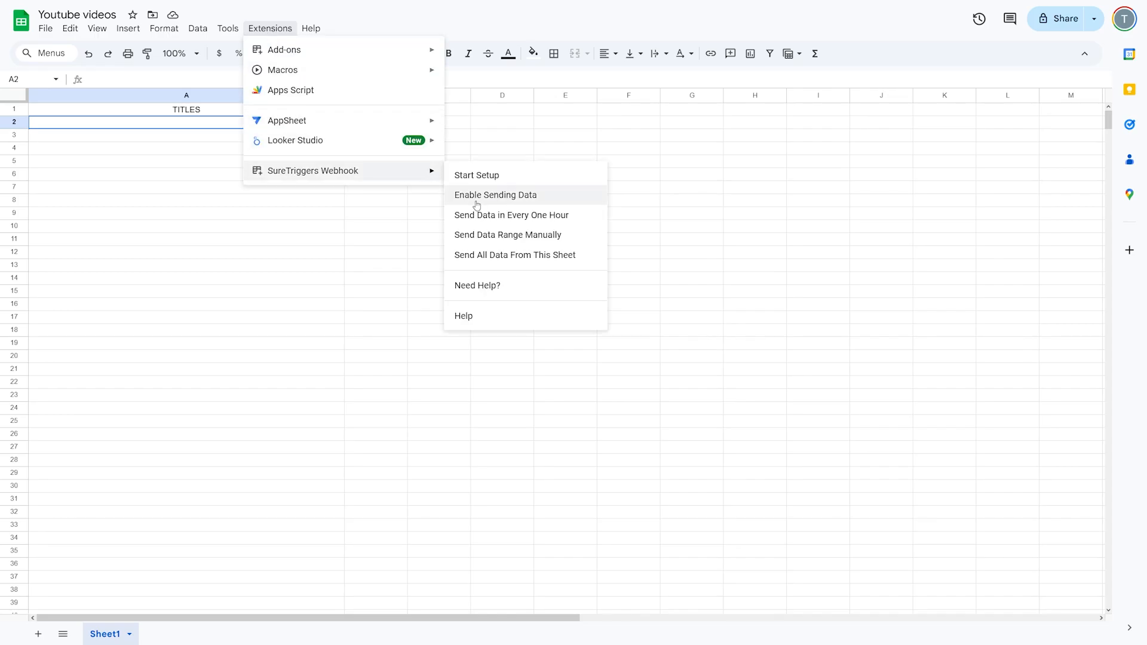
pyautogui.moveTo(549, 202)
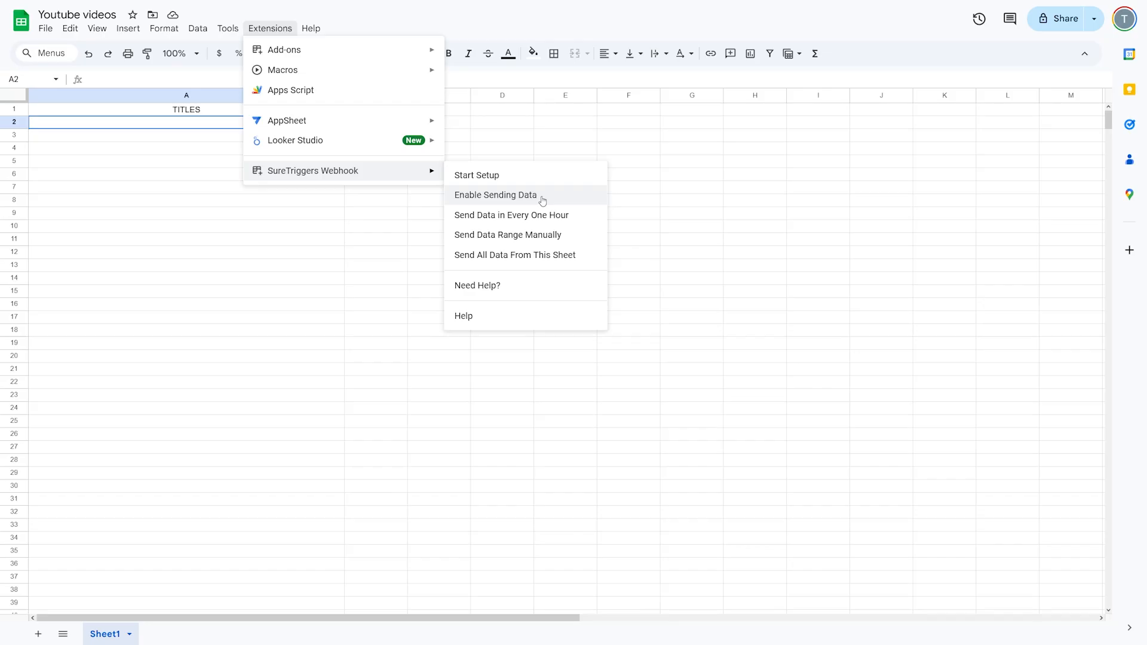
# Step: Choose Enable Sending Data in the SureTriggers Webhook extension menu
pyautogui.click(496, 195)
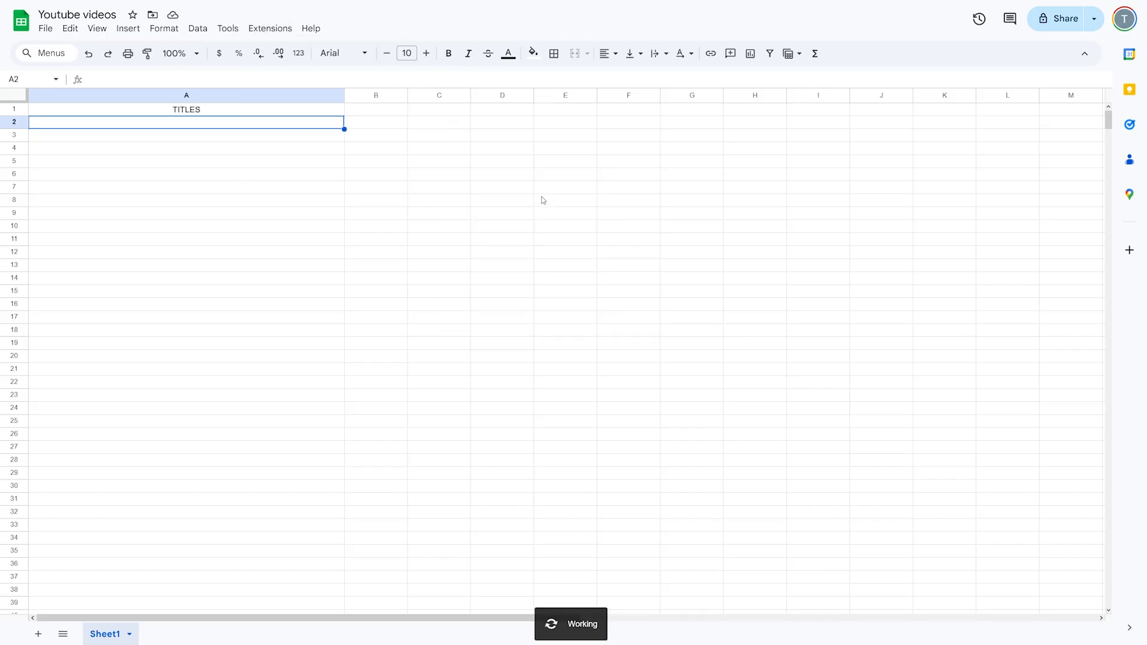
pyautogui.moveTo(482, 275)
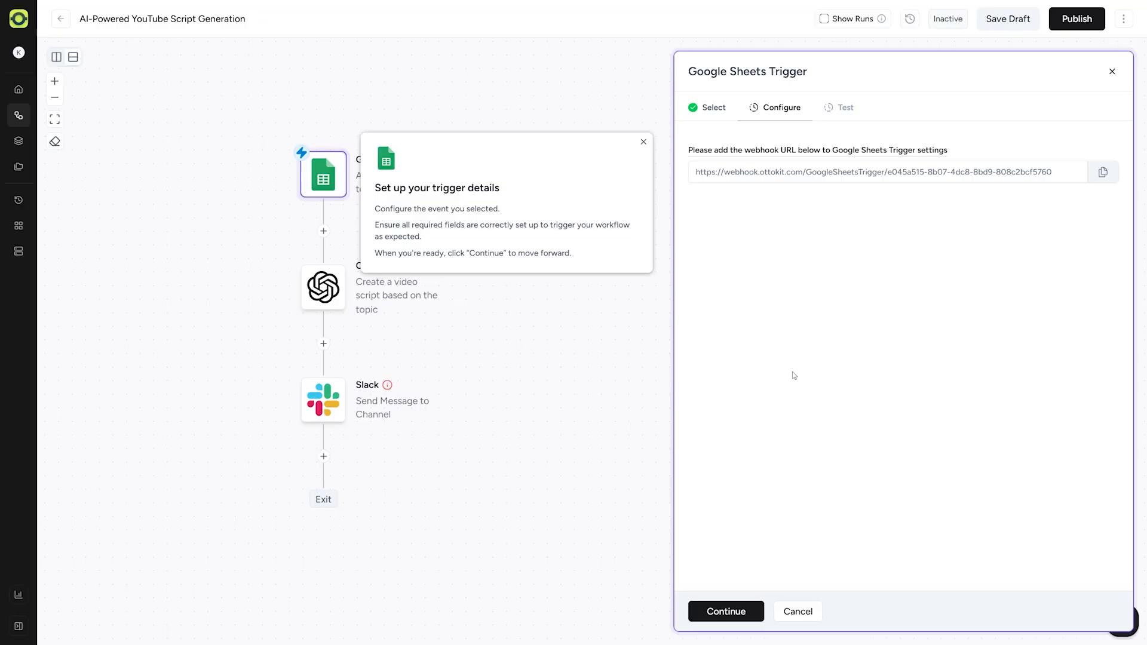
# Step: Add the title 'Whatever' in cell A2 and save the tested trigger
pyautogui.click(725, 610)
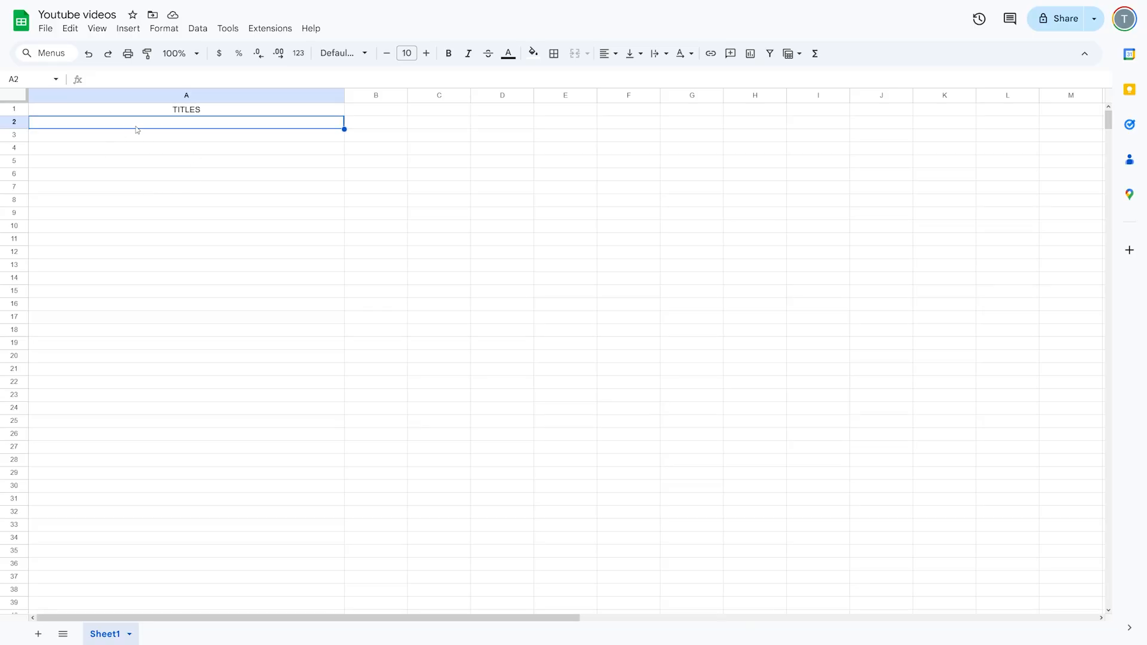
pyautogui.write('Whatev')
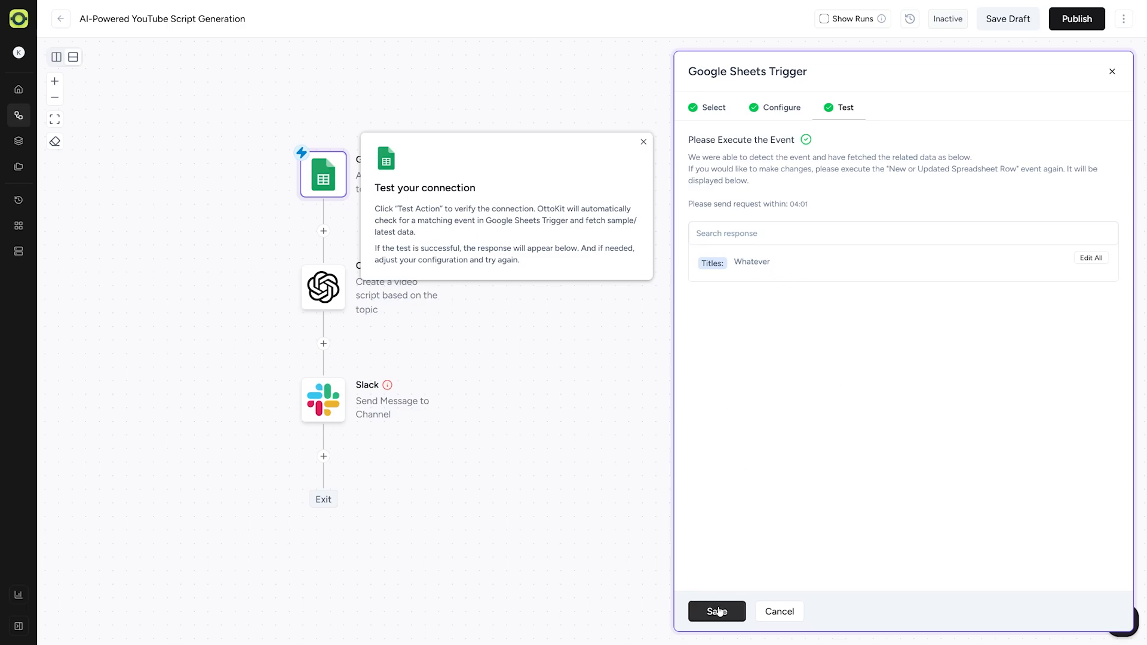
pyautogui.click(716, 611)
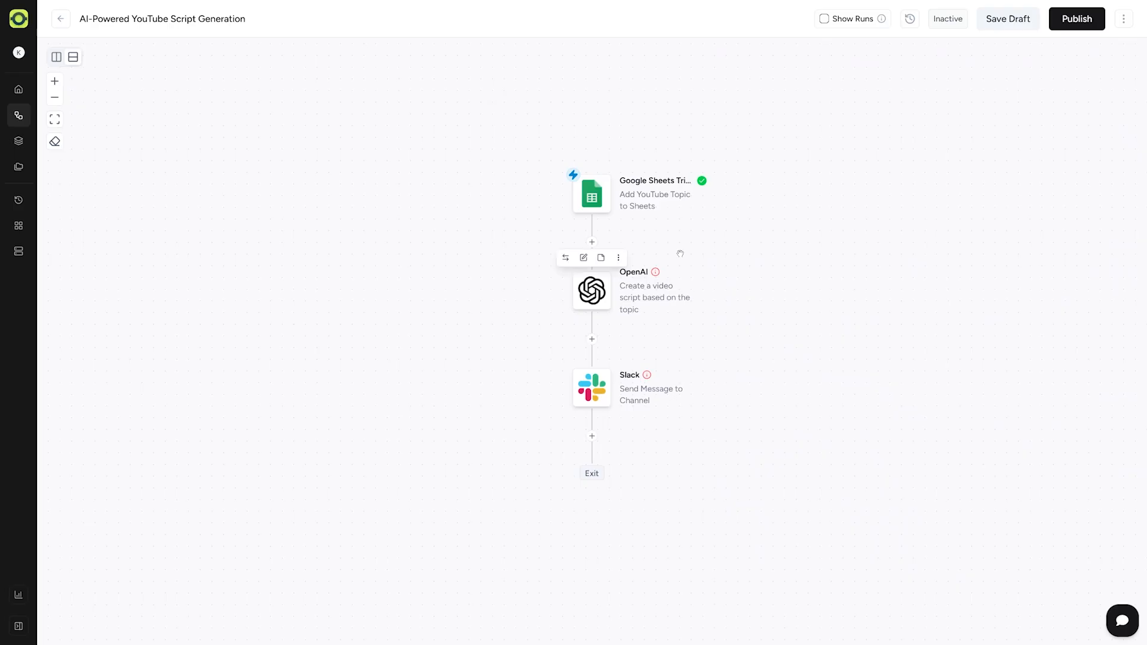
pyautogui.moveTo(695, 310)
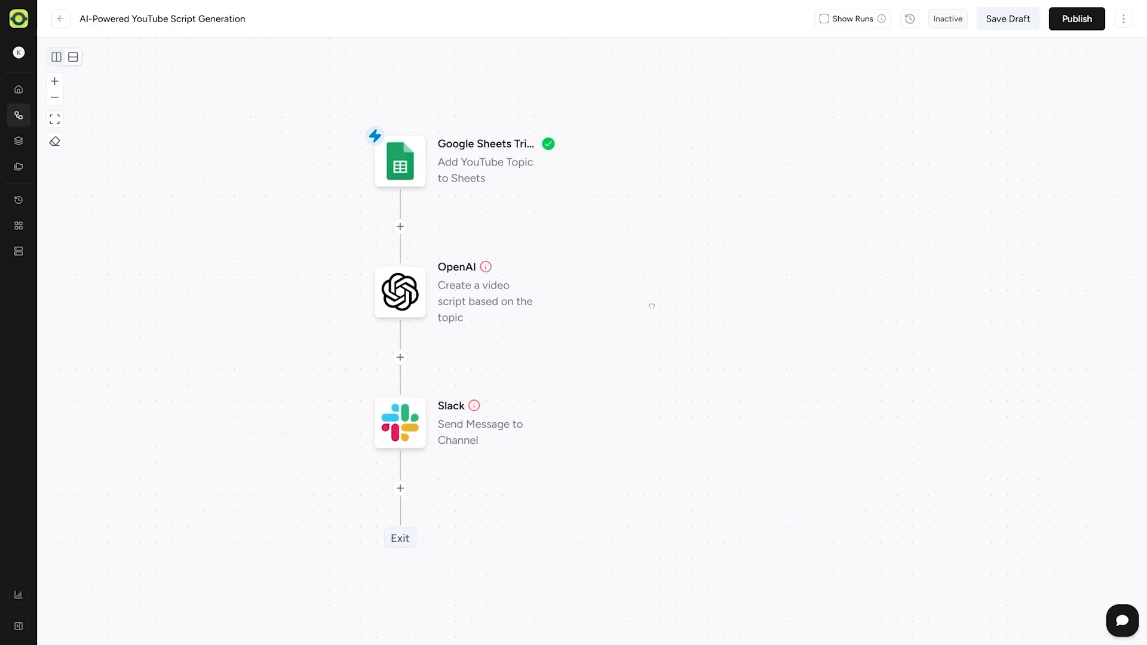
# Step: Create a new OpenAI connection with the API key and continue to Create Chat Completion
pyautogui.click(400, 292)
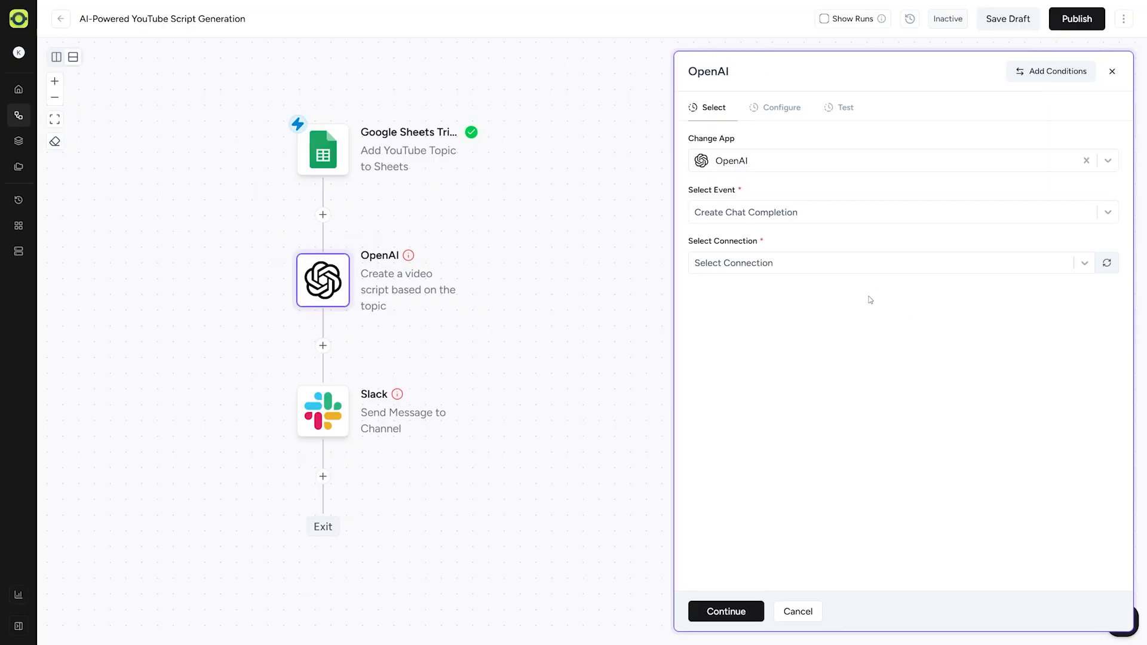
pyautogui.moveTo(766, 173)
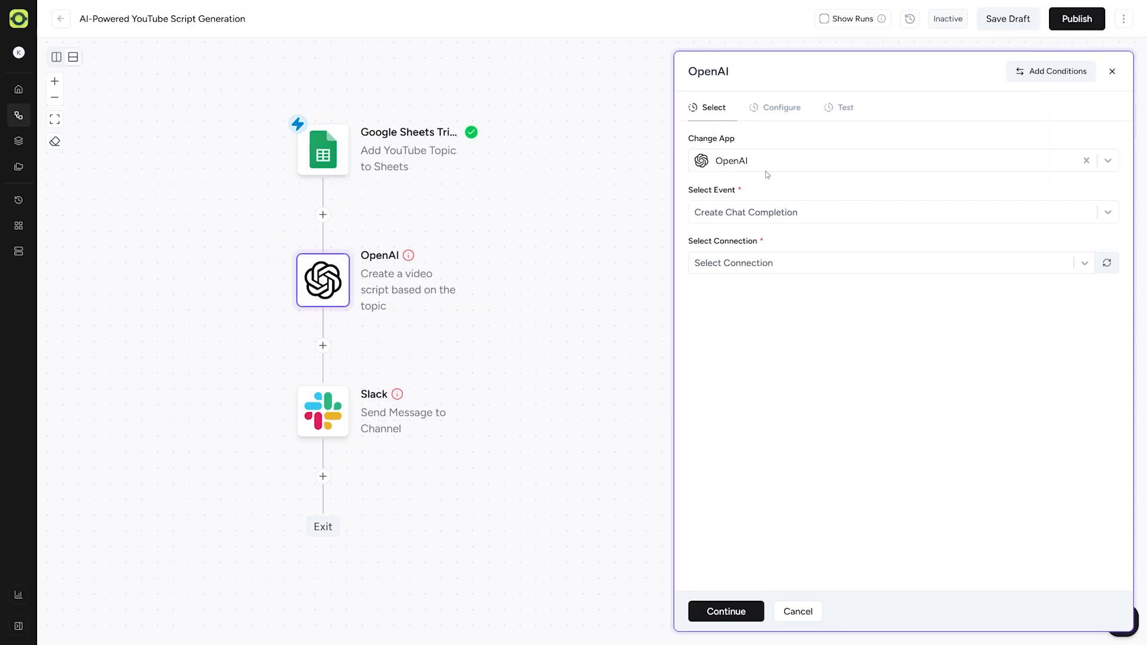
pyautogui.moveTo(829, 208)
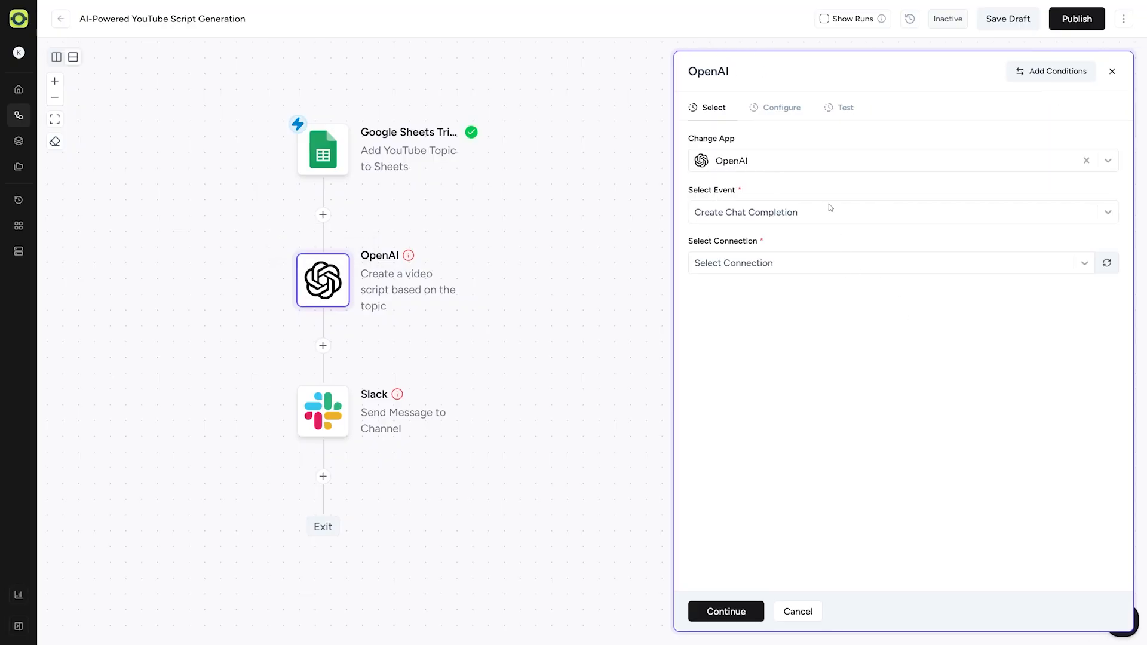
pyautogui.moveTo(766, 231)
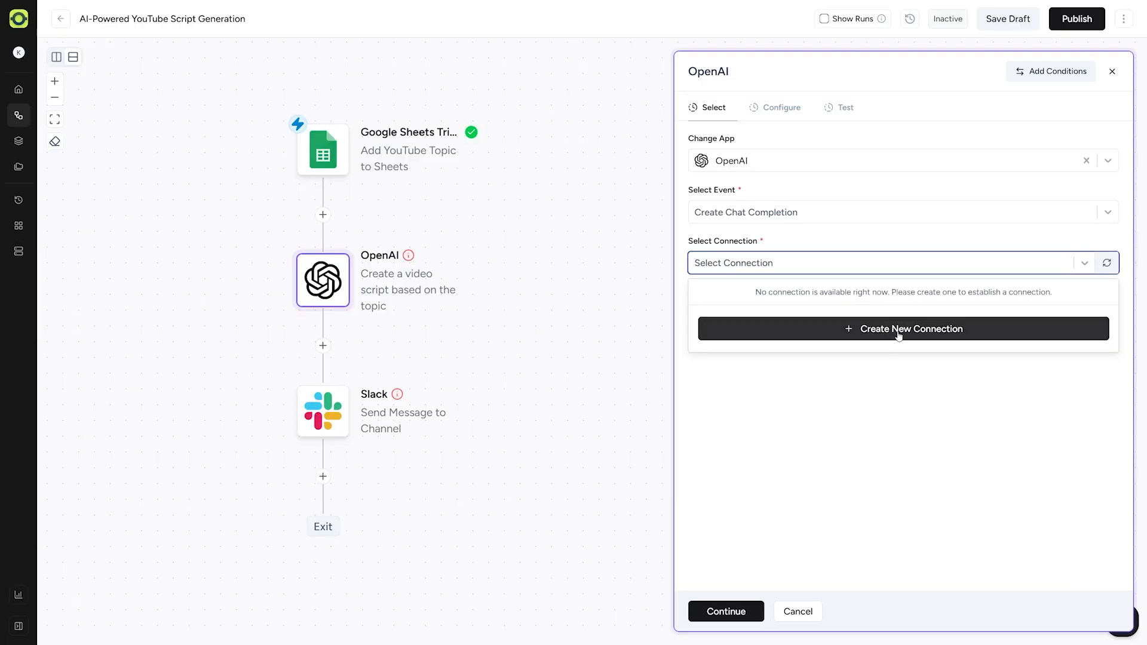
pyautogui.click(903, 329)
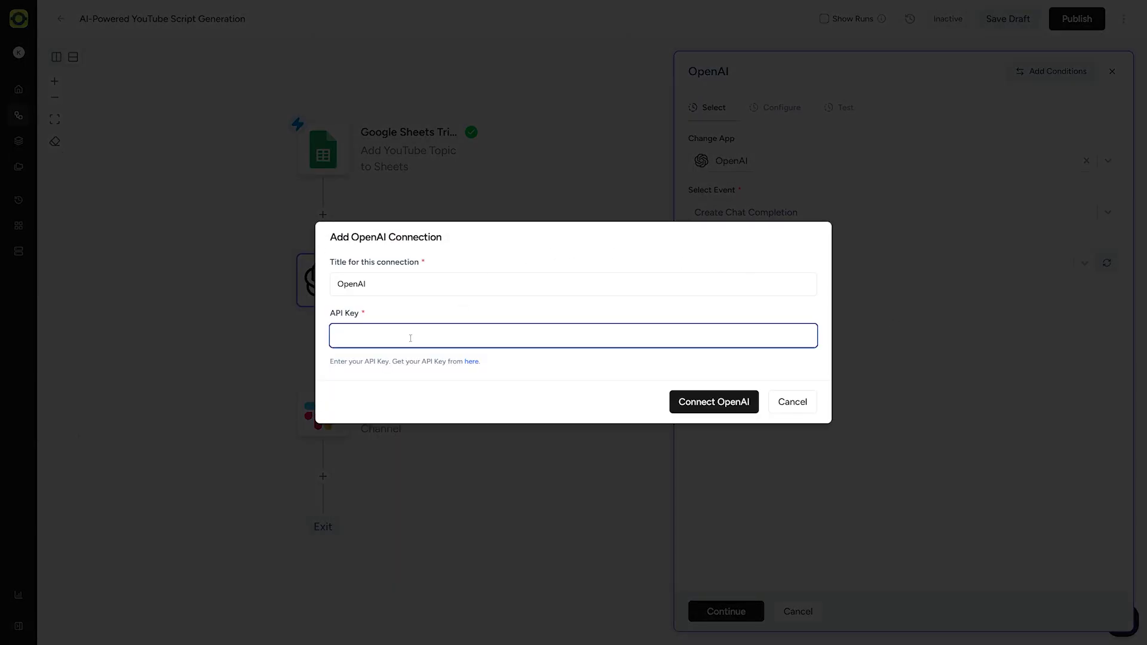
pyautogui.moveTo(423, 327)
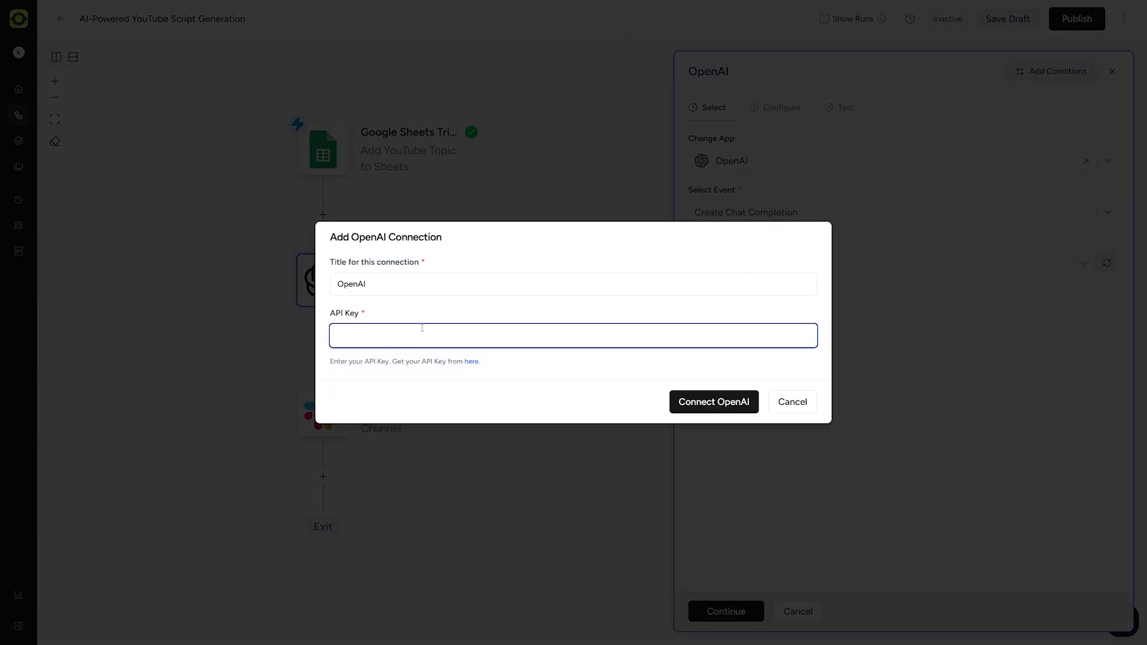
pyautogui.click(714, 402)
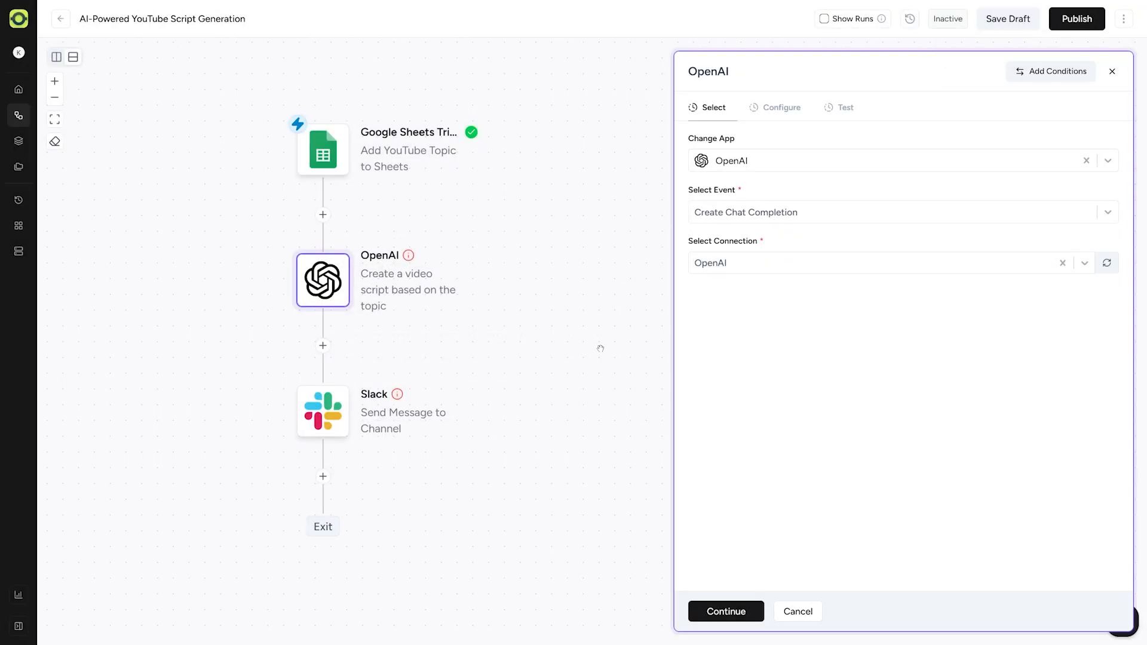
pyautogui.moveTo(713, 585)
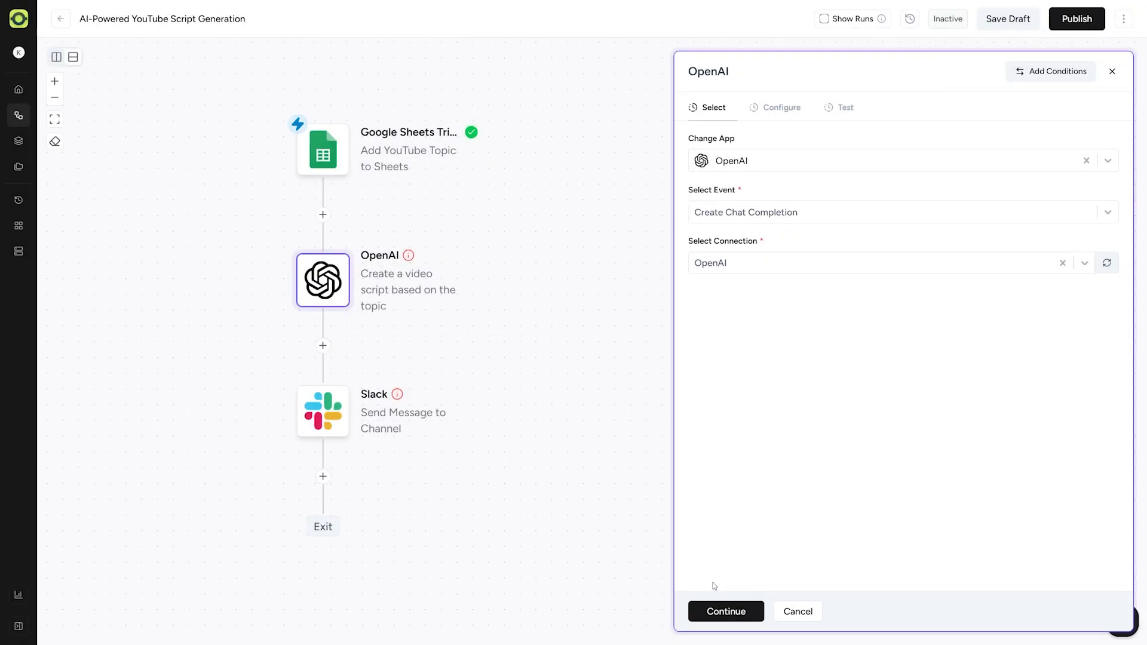
pyautogui.click(724, 611)
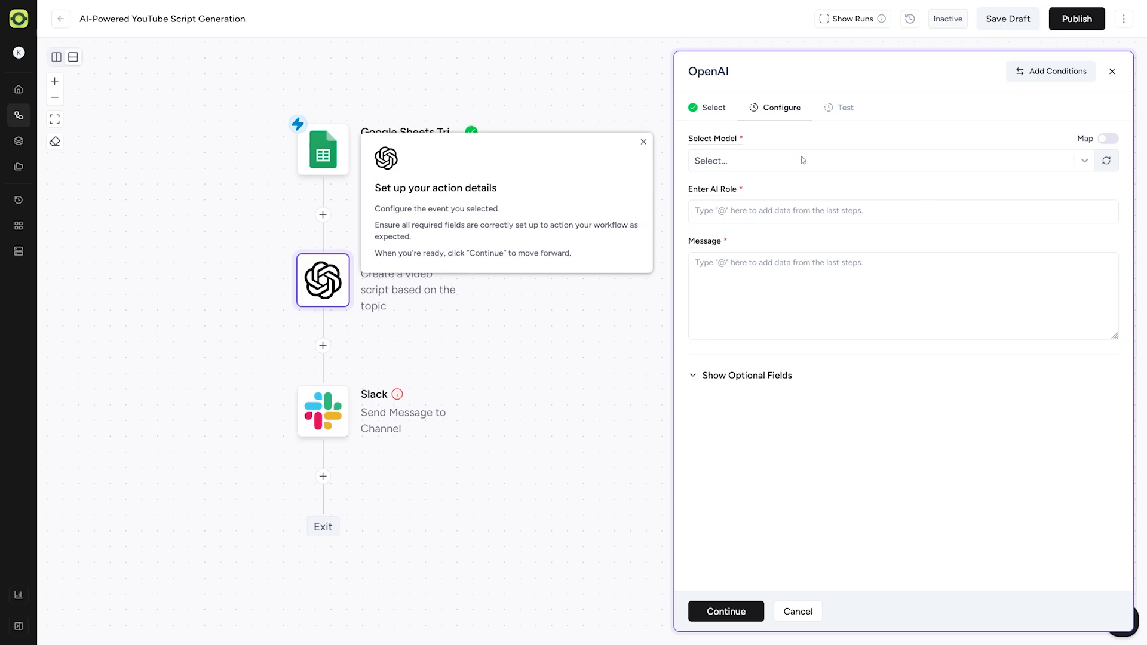
pyautogui.moveTo(864, 291)
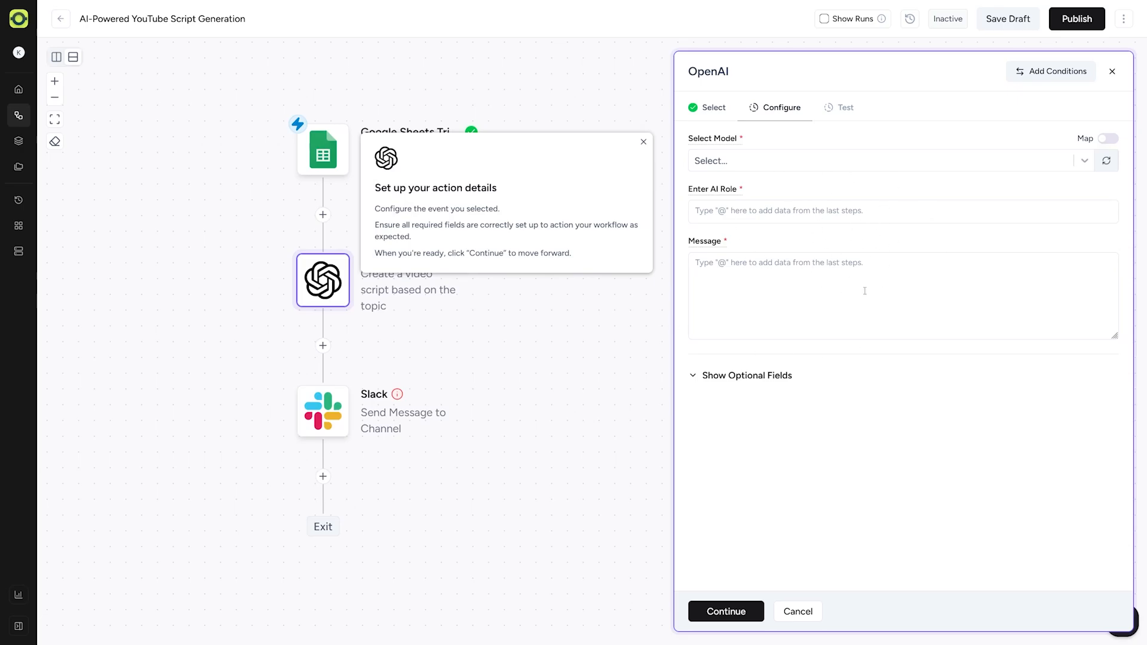
# Step: Select gpt-4o as the OpenAI step's model
pyautogui.click(878, 160)
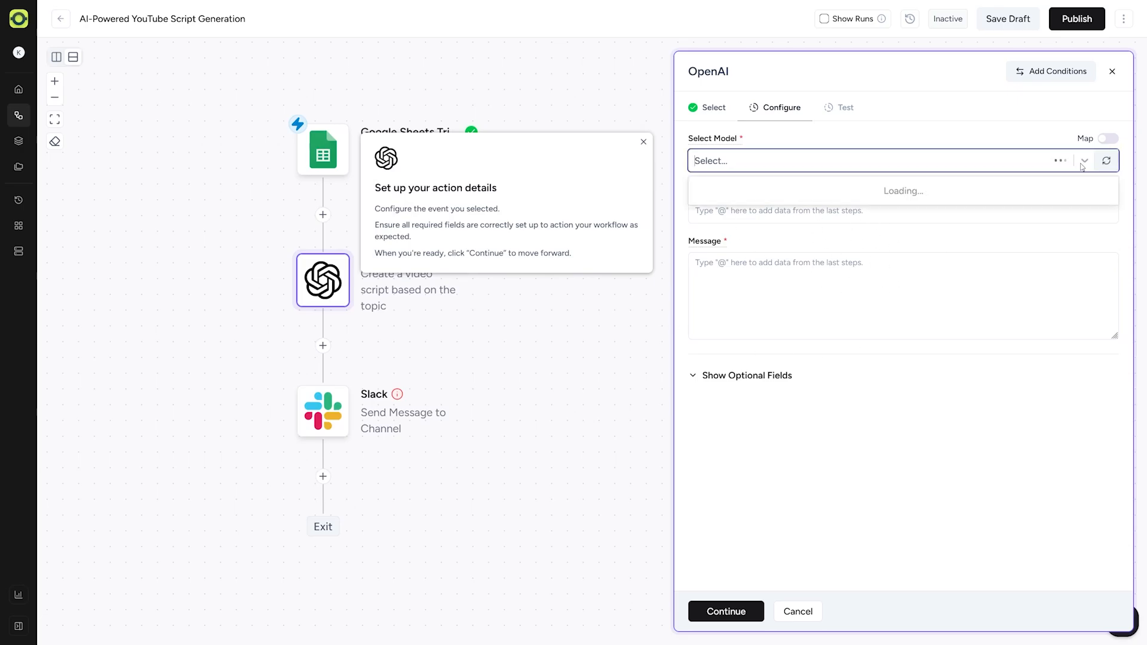
pyautogui.click(902, 160)
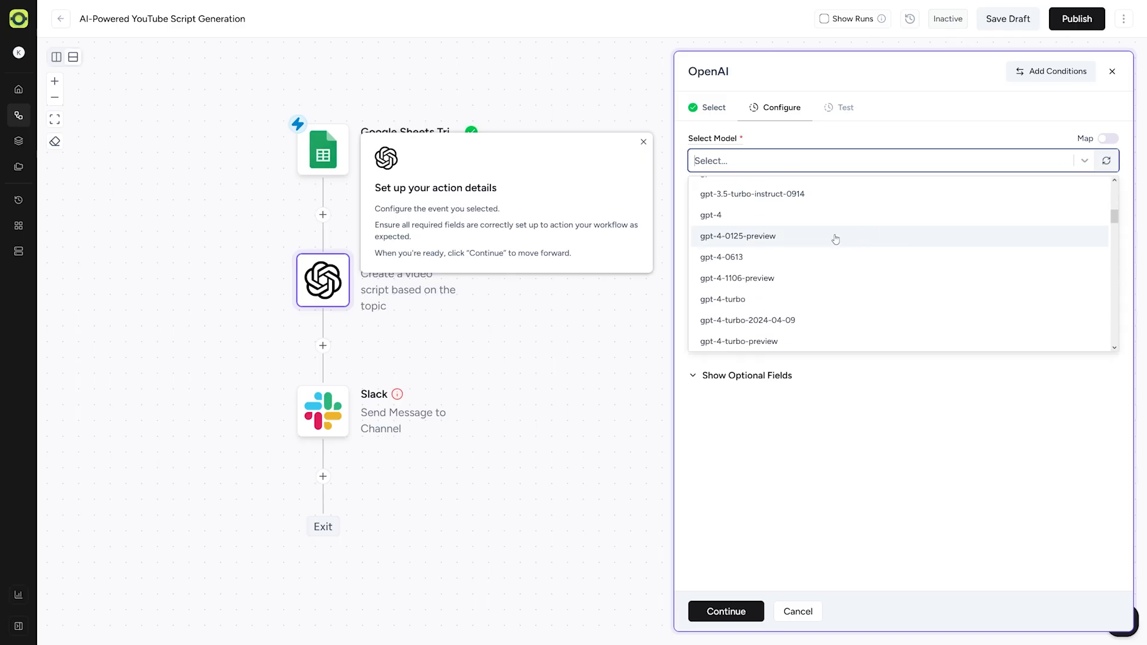
pyautogui.scroll(-3)
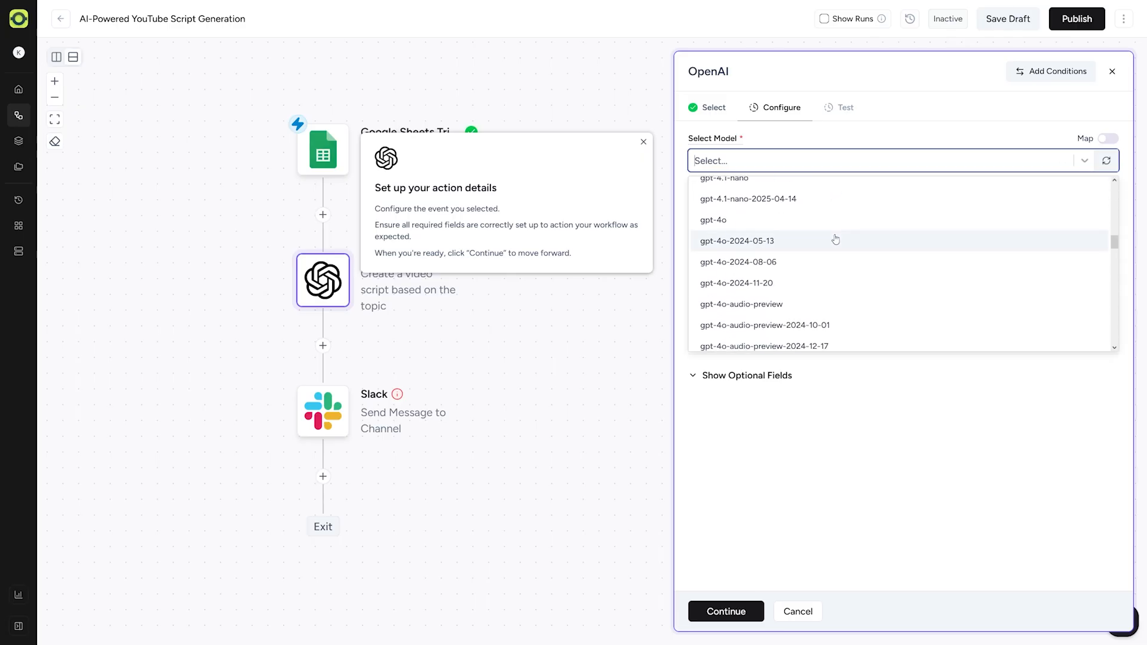
pyautogui.click(711, 220)
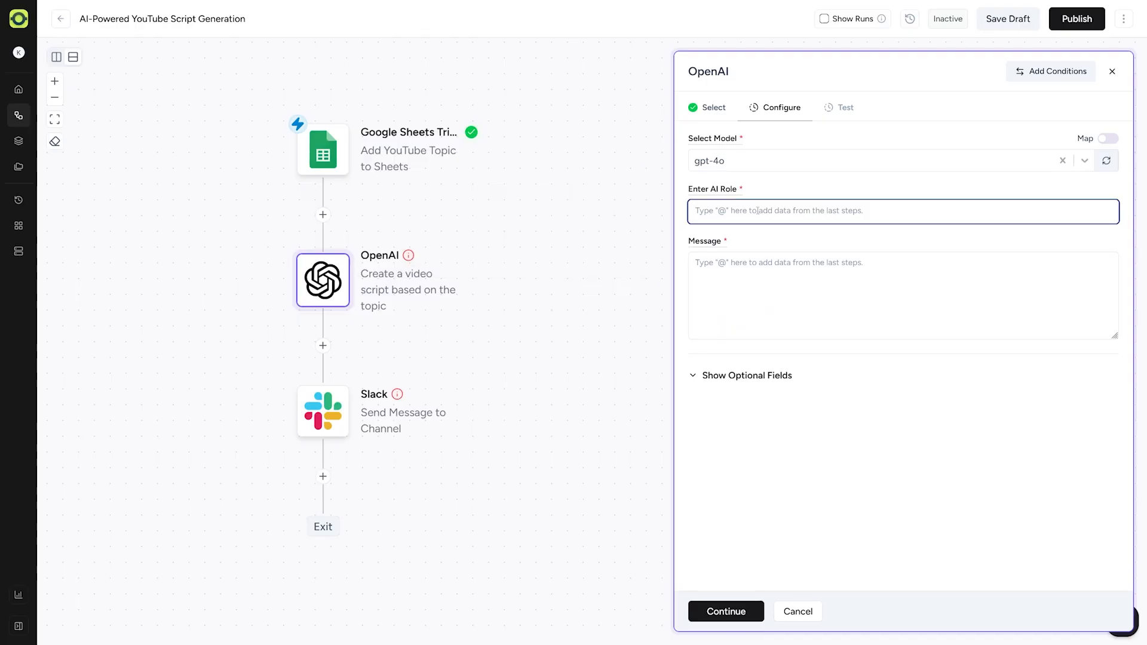
pyautogui.moveTo(741, 193)
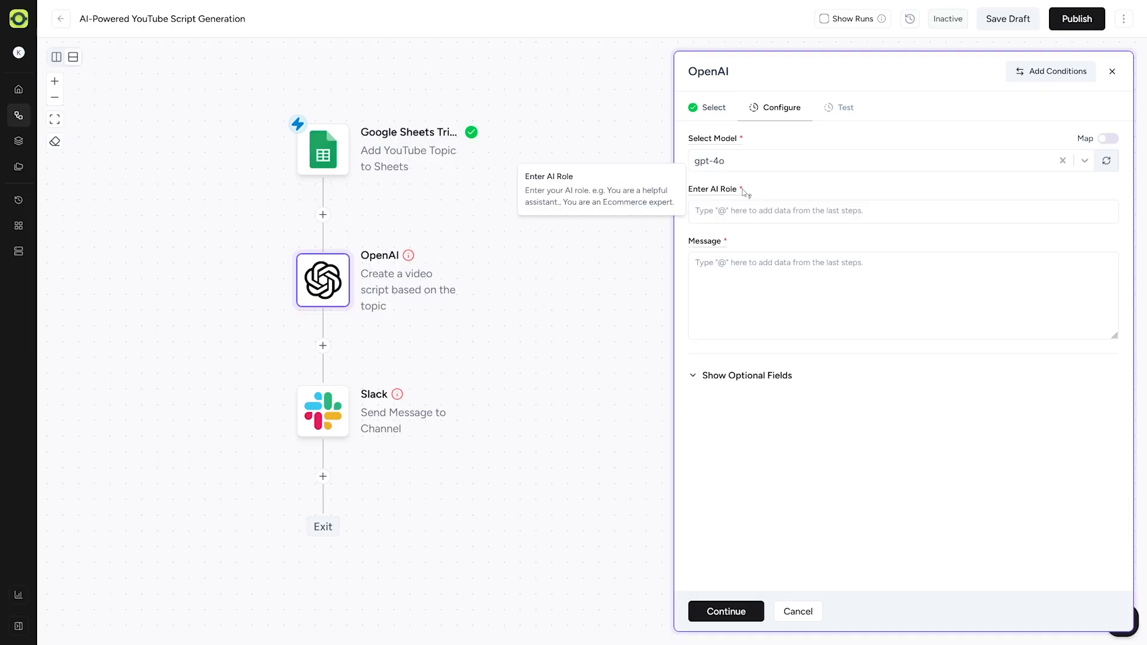
pyautogui.moveTo(746, 198)
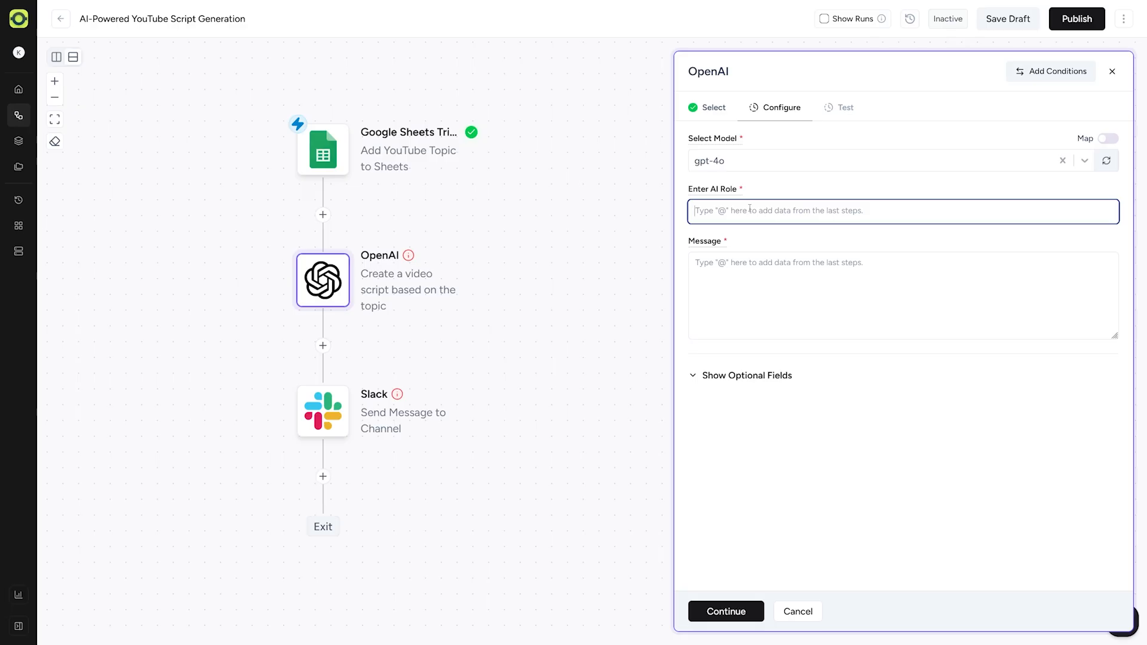
pyautogui.write('You are')
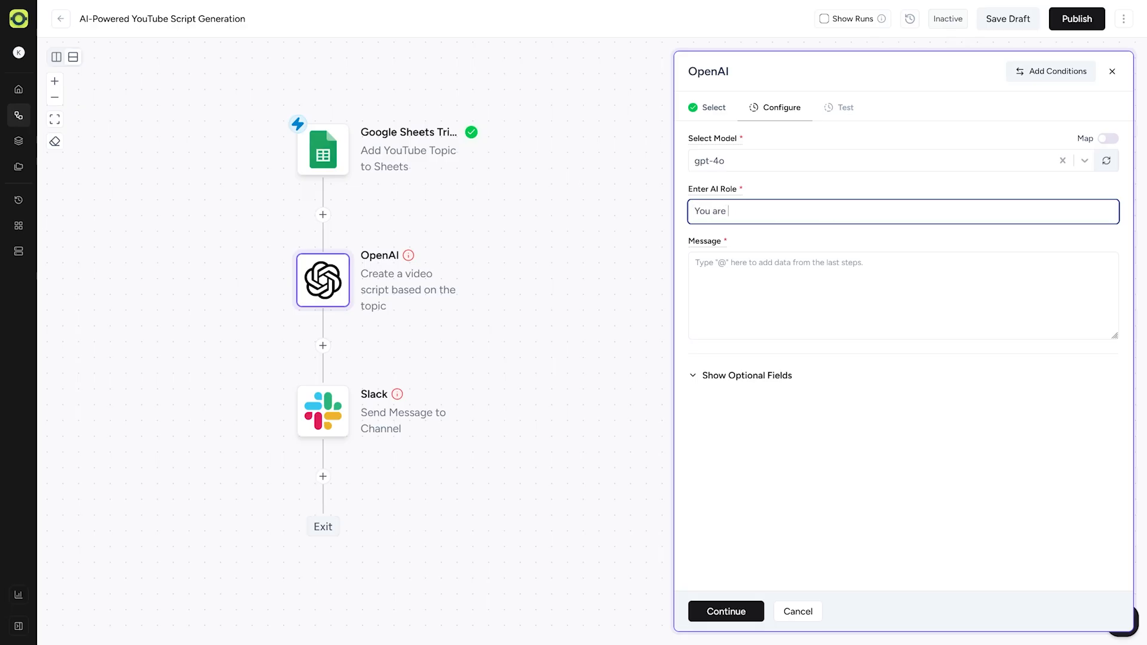
pyautogui.write('the best')
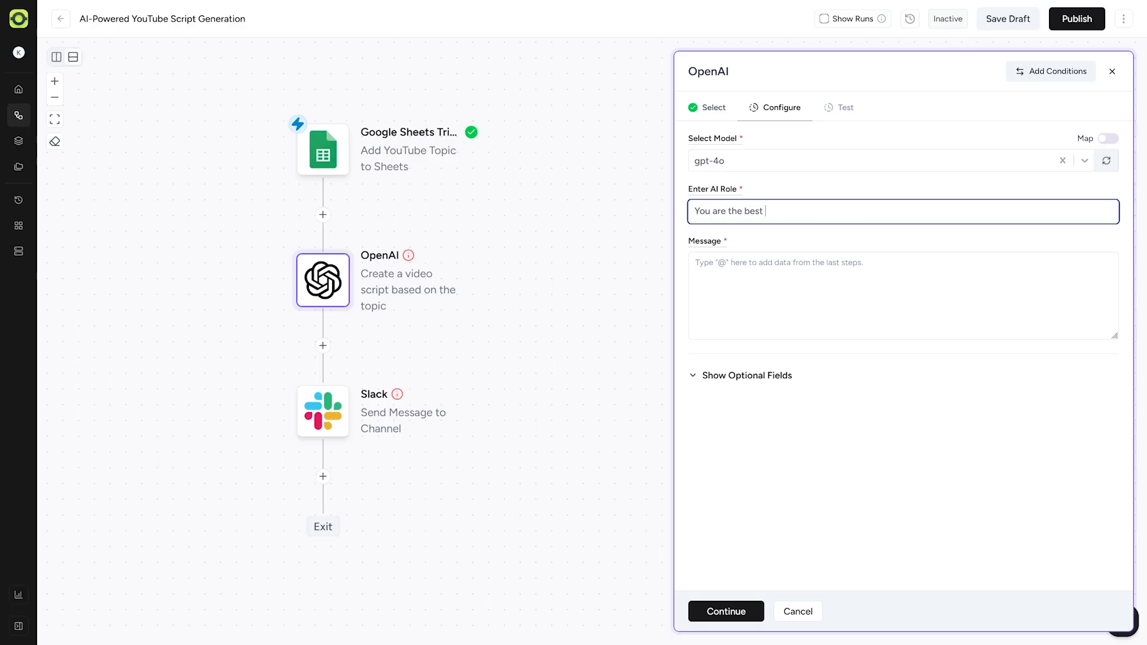
pyautogui.write('Youtube script writer')
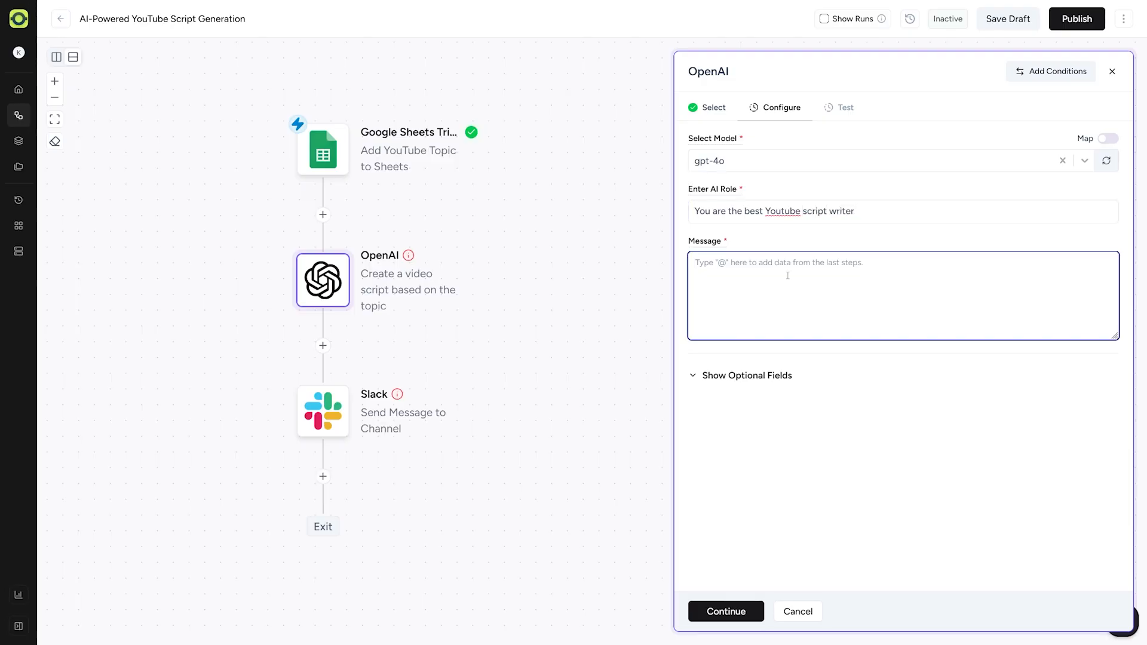
pyautogui.write('Write me a short youtube script on the given topic')
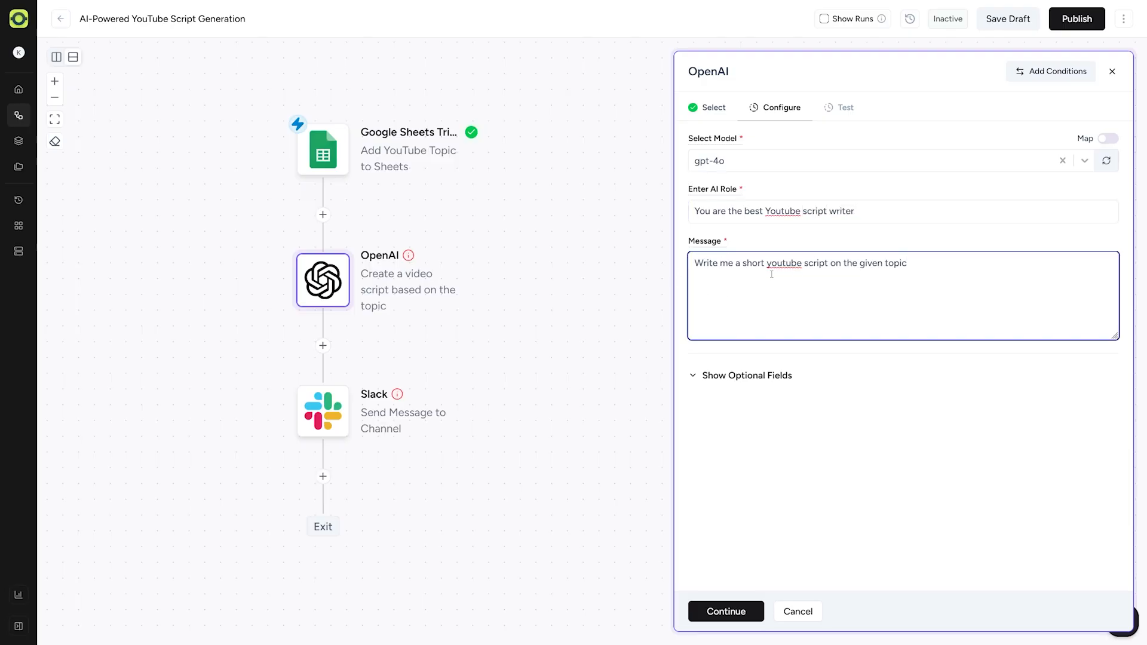
pyautogui.click(726, 610)
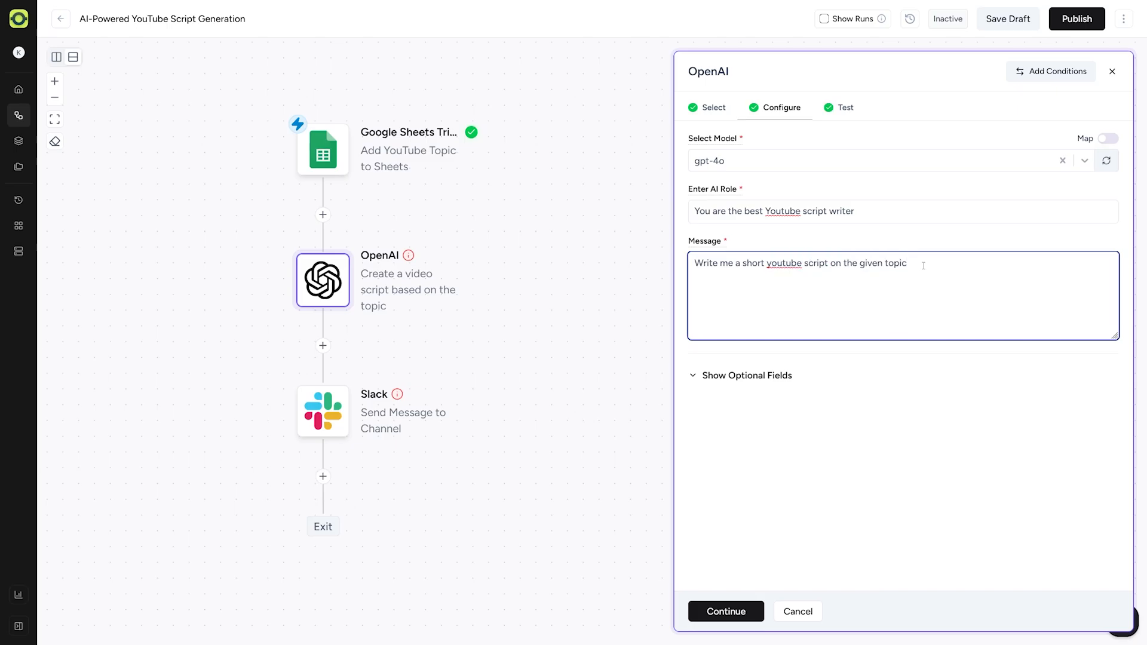
pyautogui.write(':')
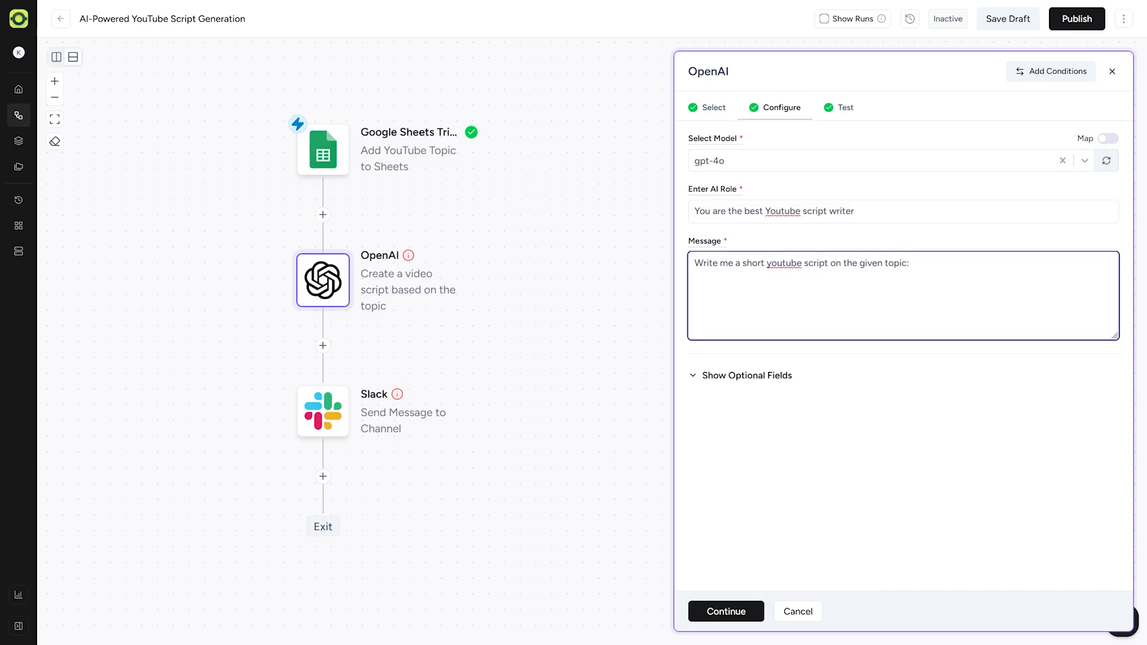
pyautogui.write('@')
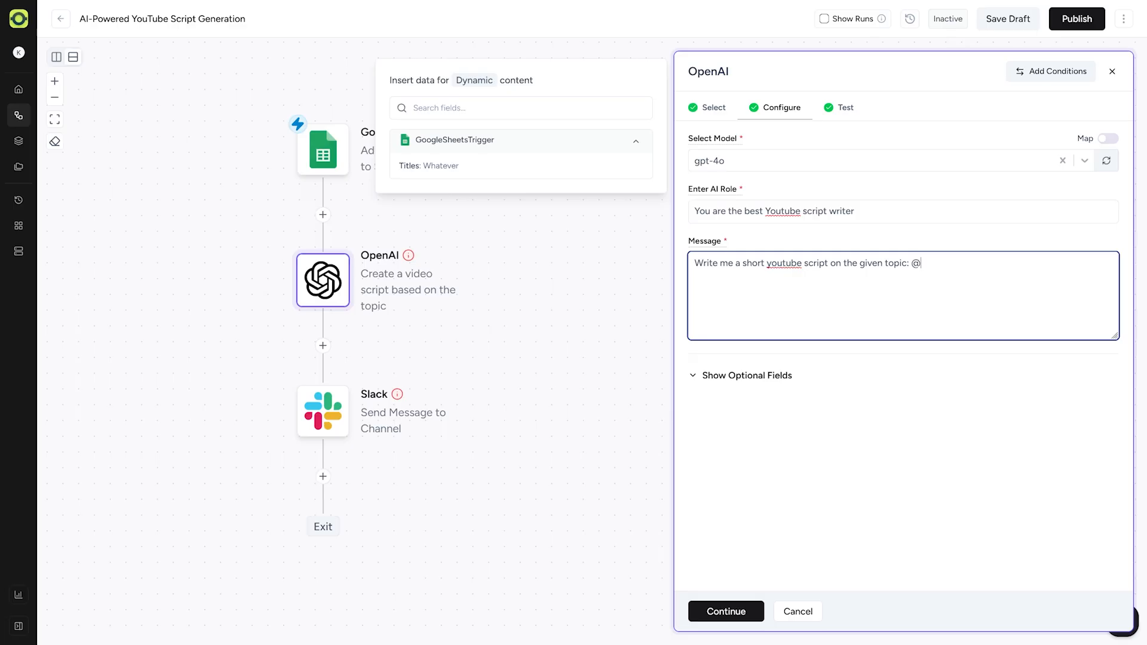
pyautogui.moveTo(462, 137)
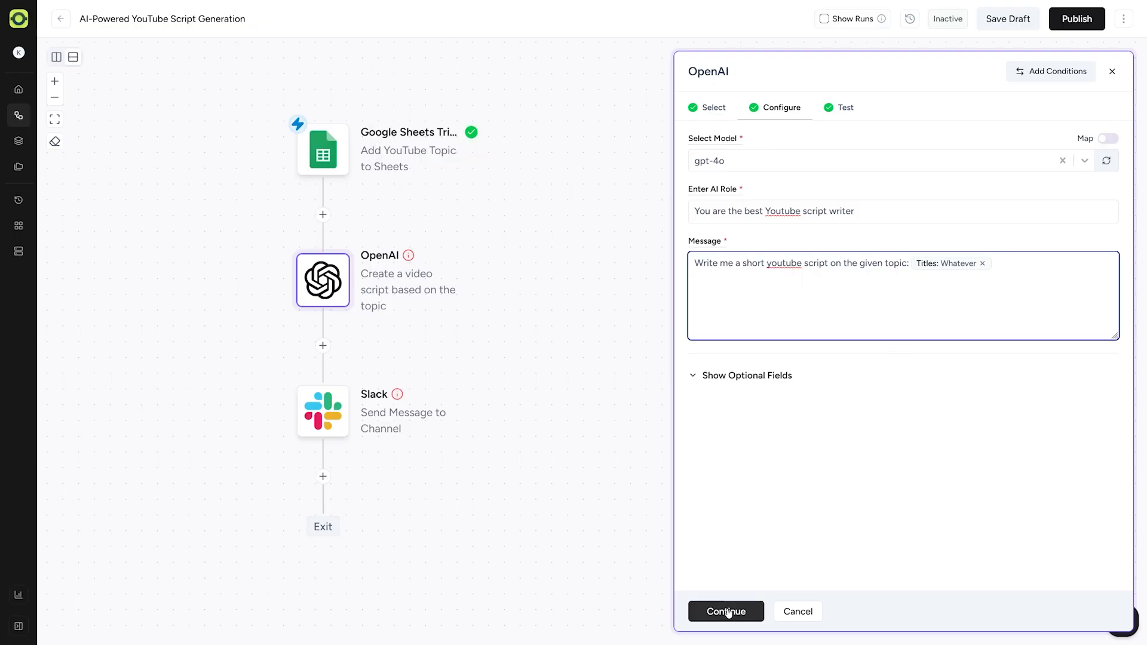
pyautogui.click(724, 611)
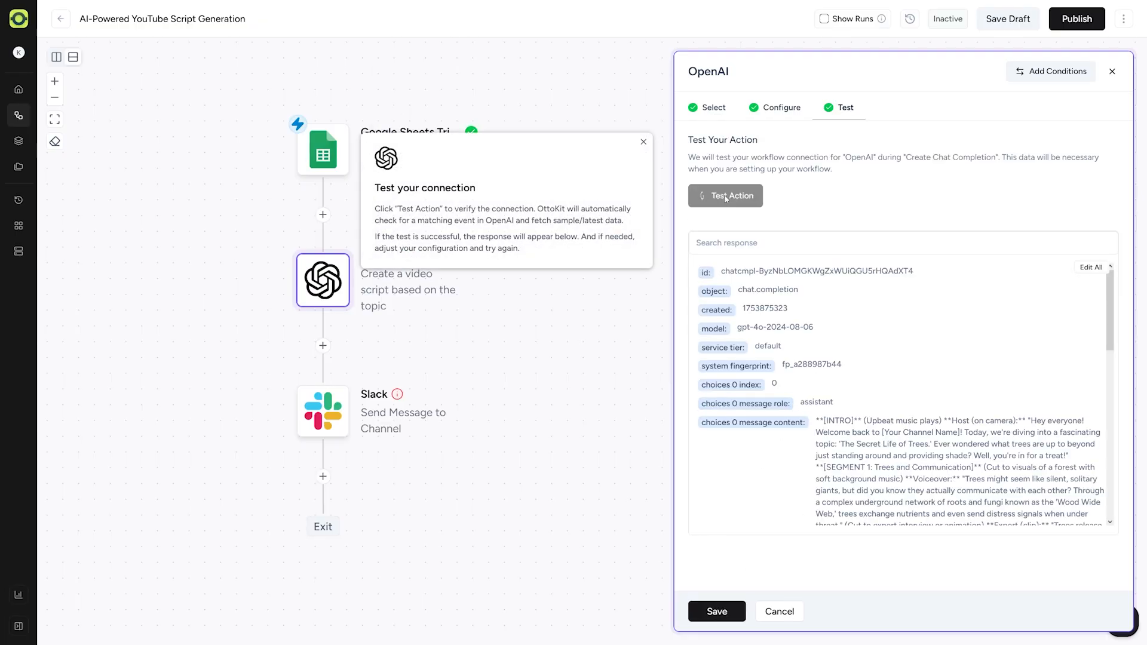
# Step: Test the OpenAI action to generate a sample 'Whatever' script, then save the step
pyautogui.click(643, 141)
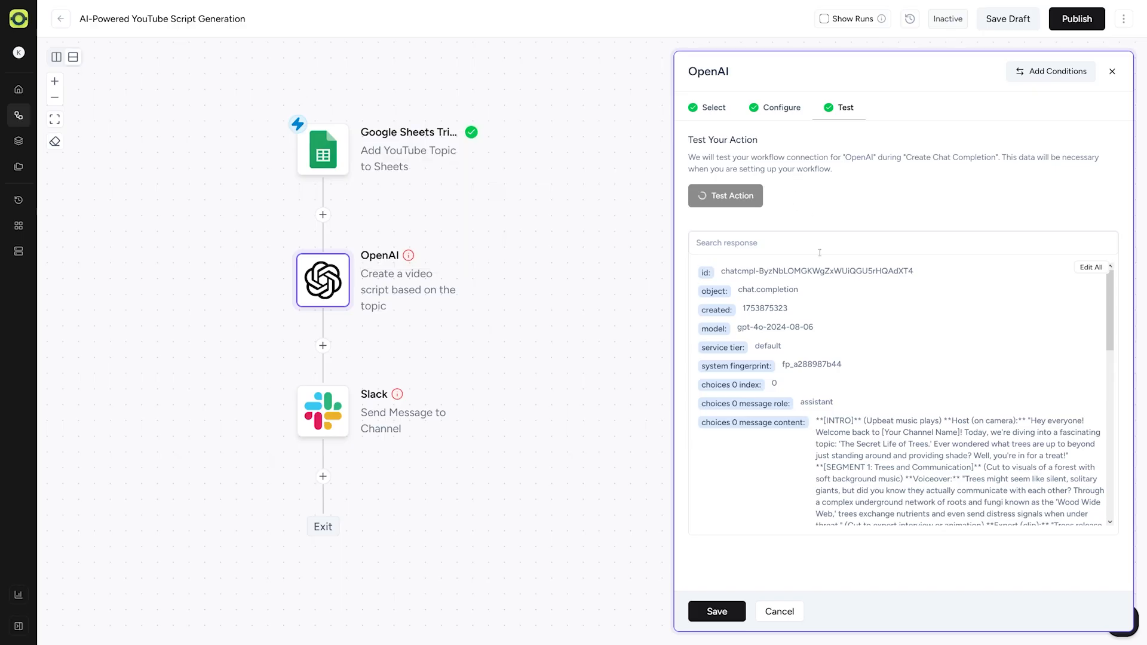
pyautogui.click(724, 195)
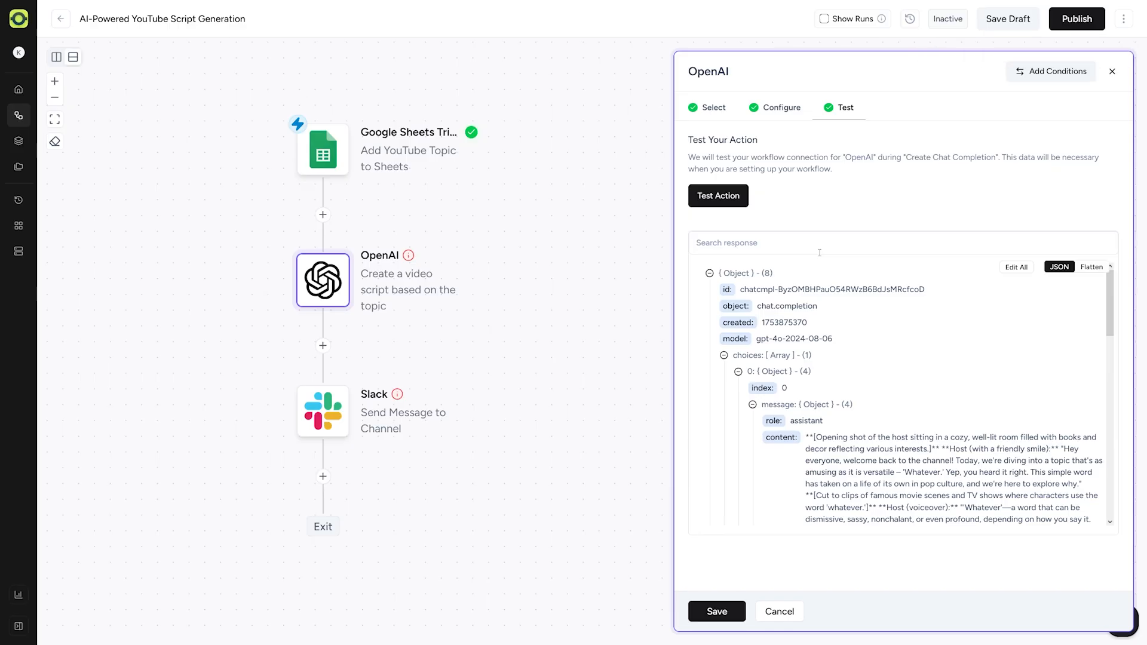
pyautogui.scroll(-3)
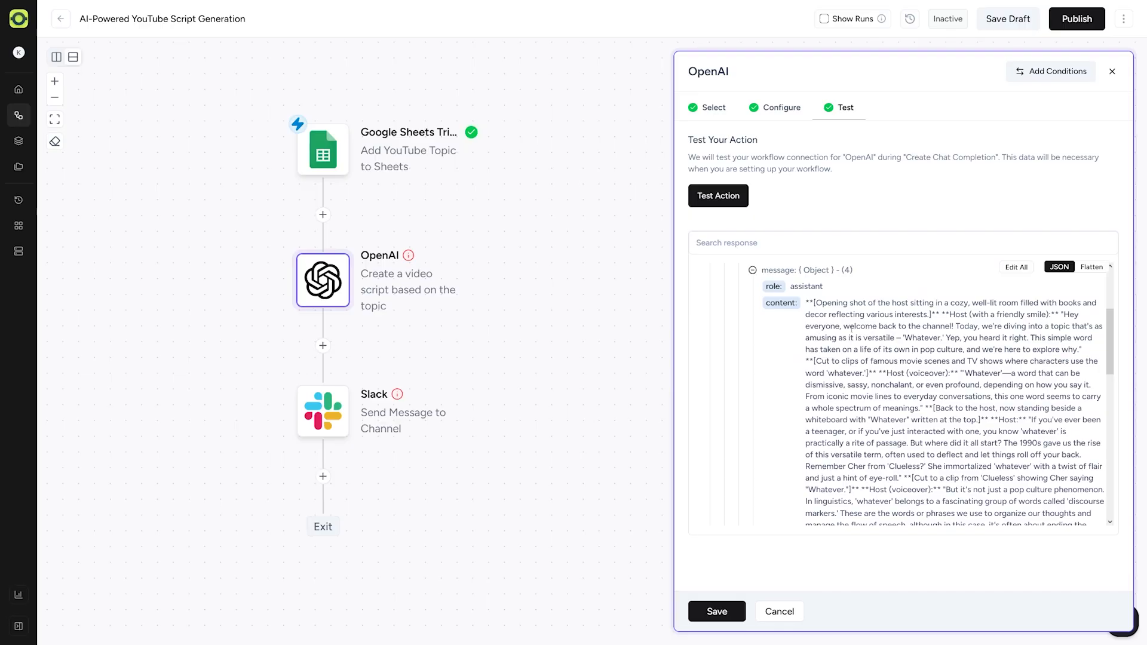
pyautogui.click(717, 611)
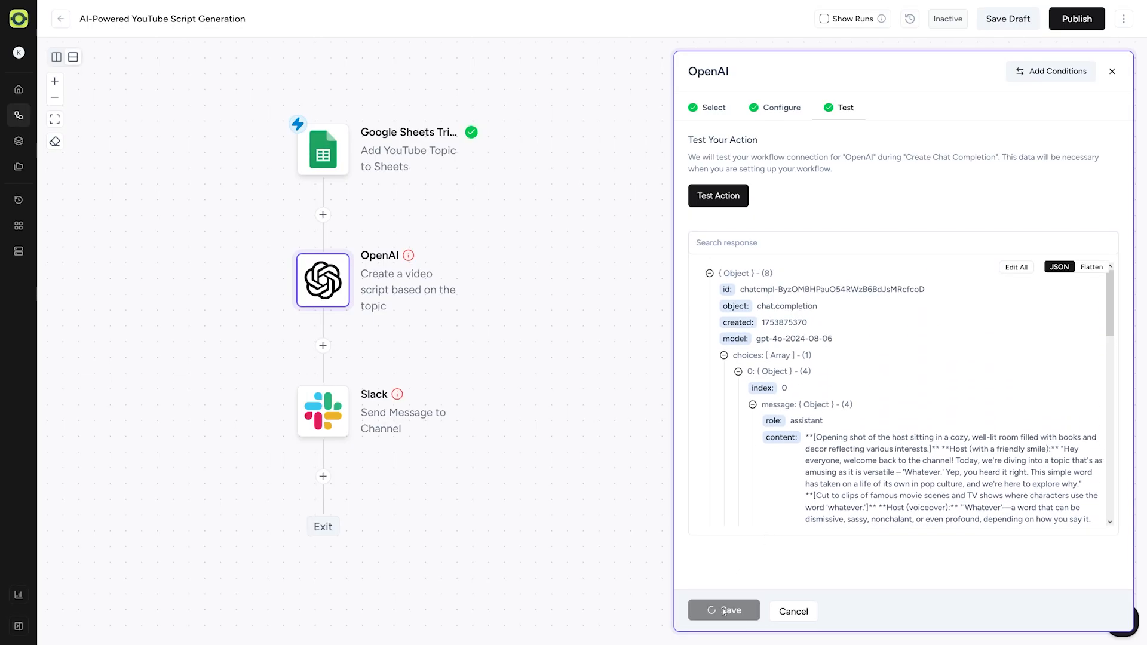
pyautogui.click(724, 610)
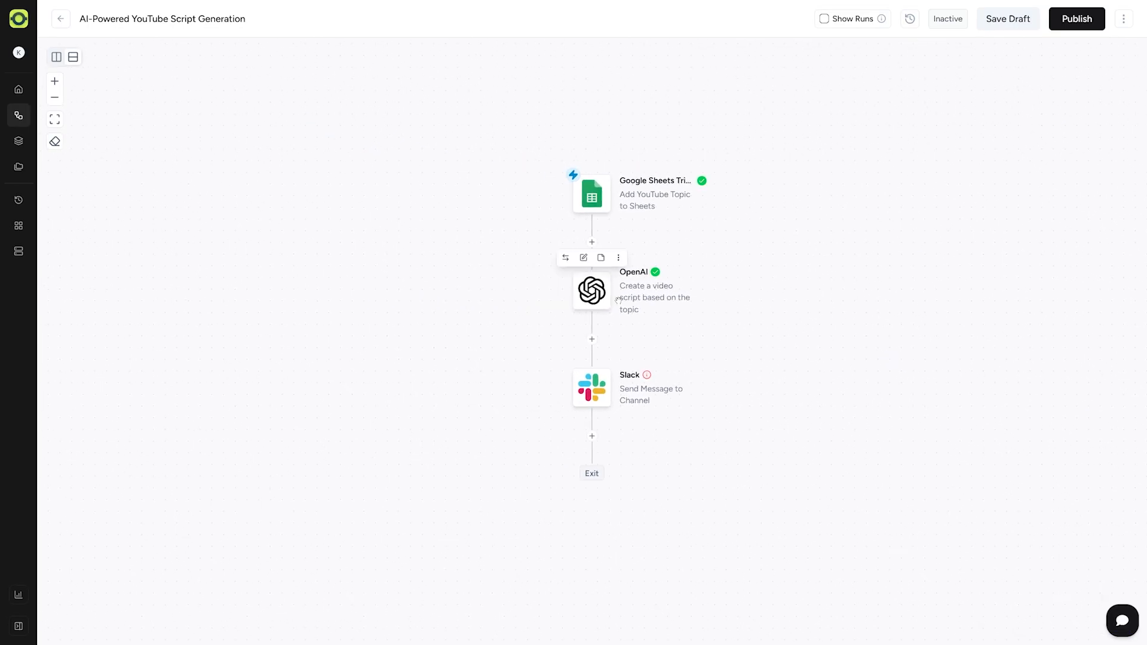
# Step: Open the Slack step and create a new Slack connection
pyautogui.click(54, 81)
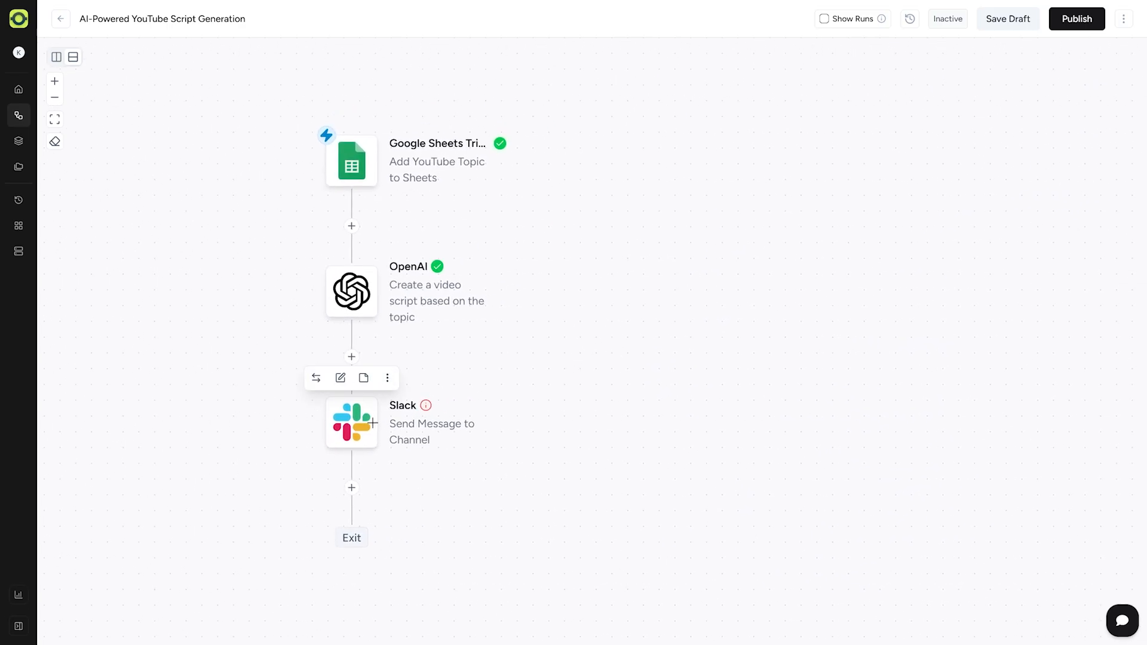
pyautogui.click(352, 423)
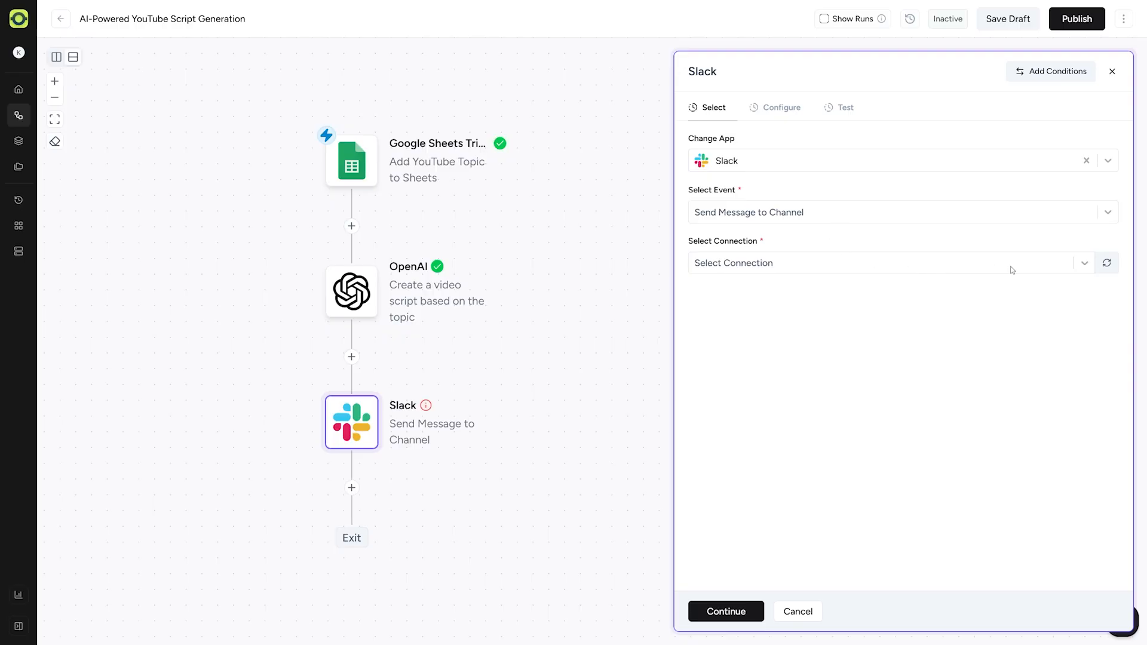
pyautogui.click(886, 263)
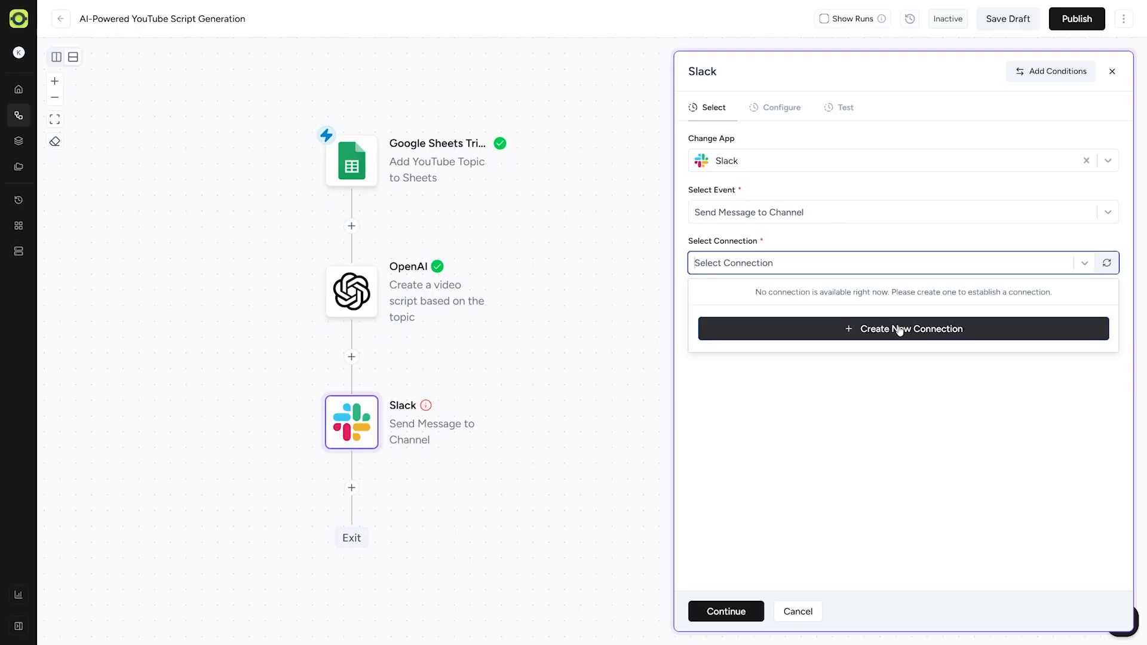
pyautogui.click(652, 400)
pyautogui.write('Test')
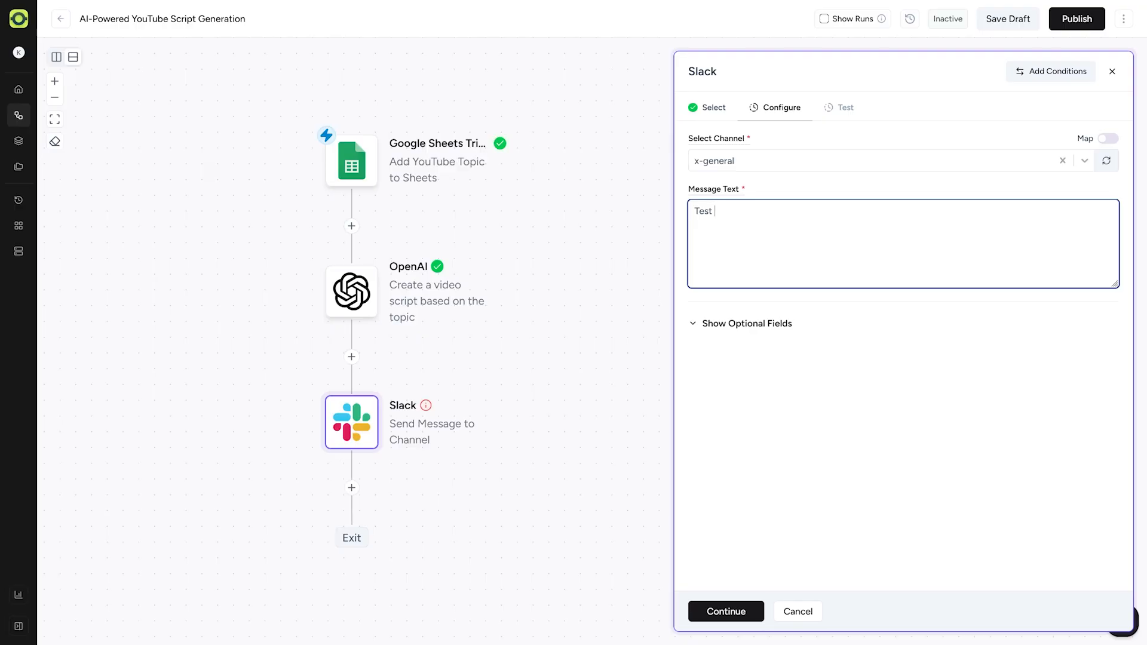
# Step: Send 'Test Script' to x-general as a test message and save the Slack step
pyautogui.write('Script')
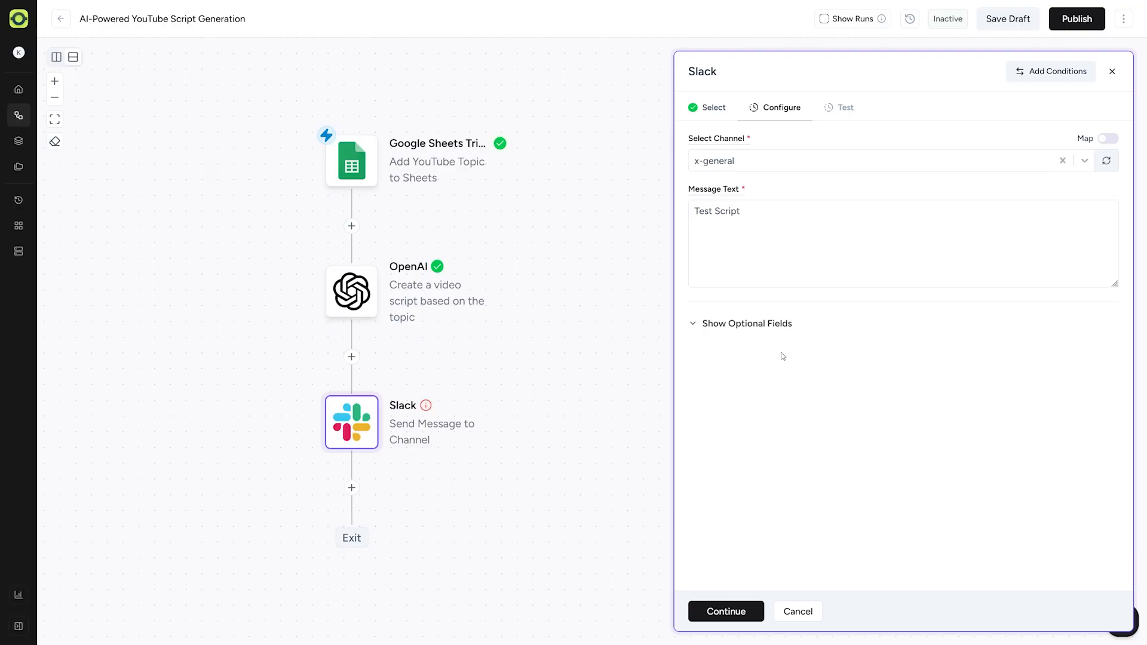
pyautogui.click(725, 610)
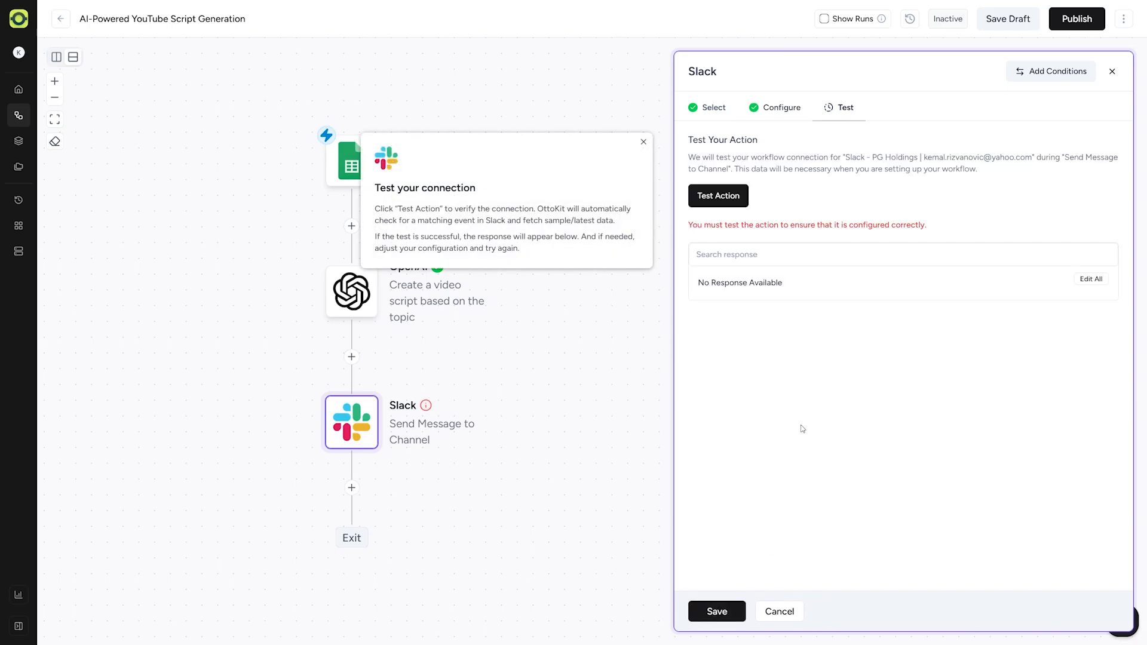
pyautogui.moveTo(816, 336)
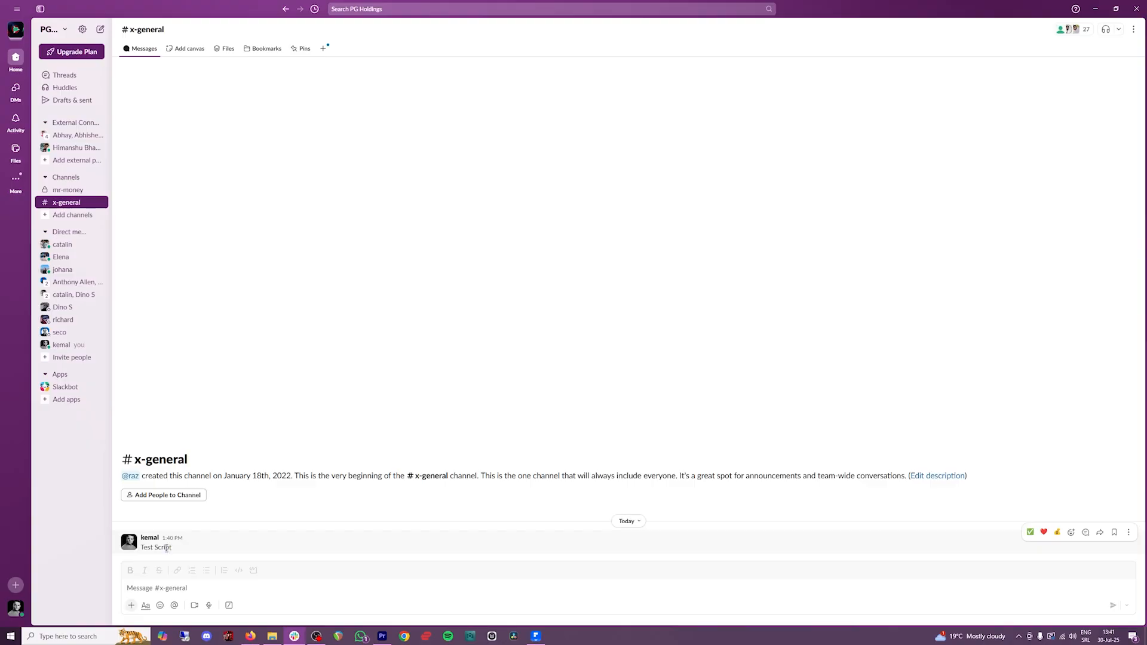
pyautogui.doubleClick(156, 547)
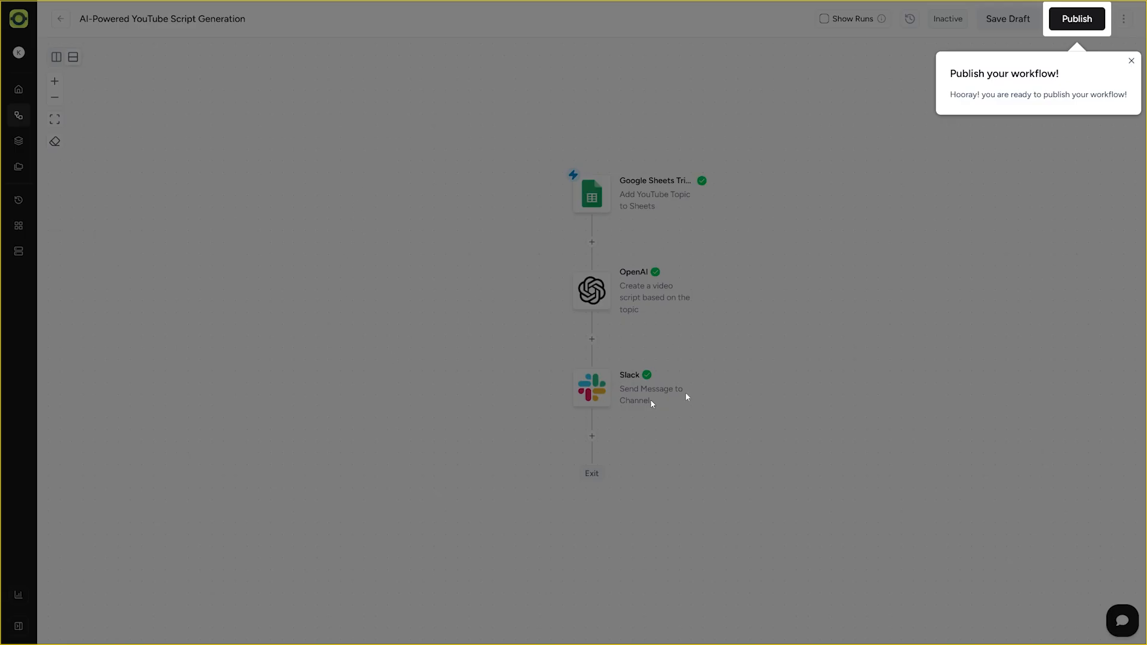
pyautogui.moveTo(1083, 35)
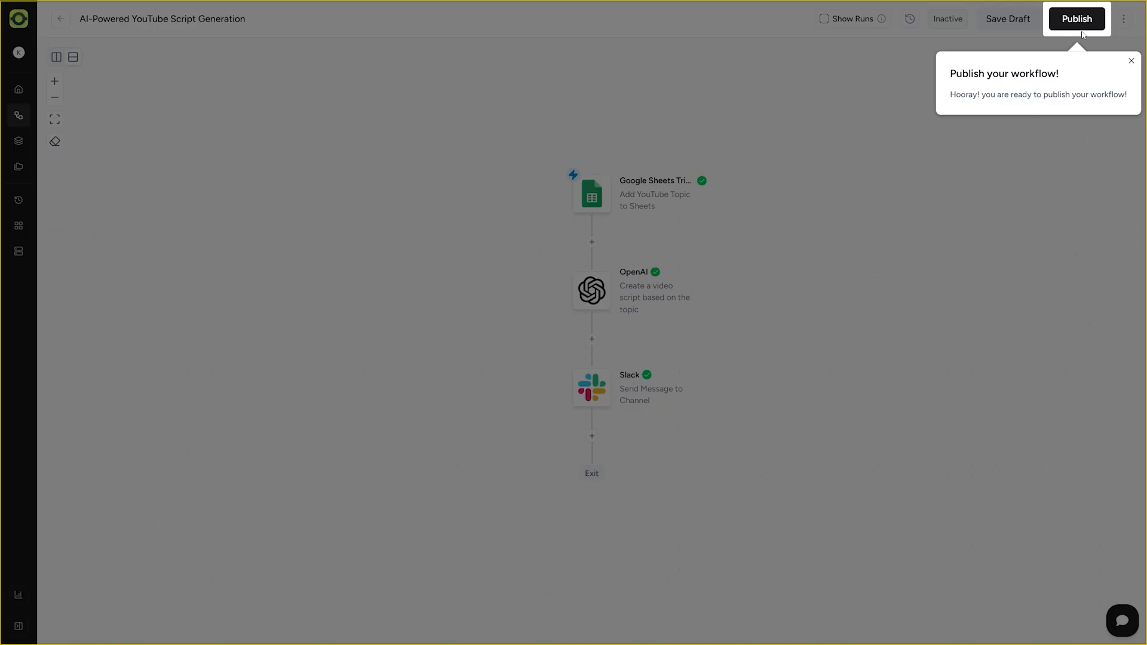
# Step: Publish the AI-Powered YouTube Script Generation workflow with the top-right Publish button
pyautogui.click(1076, 18)
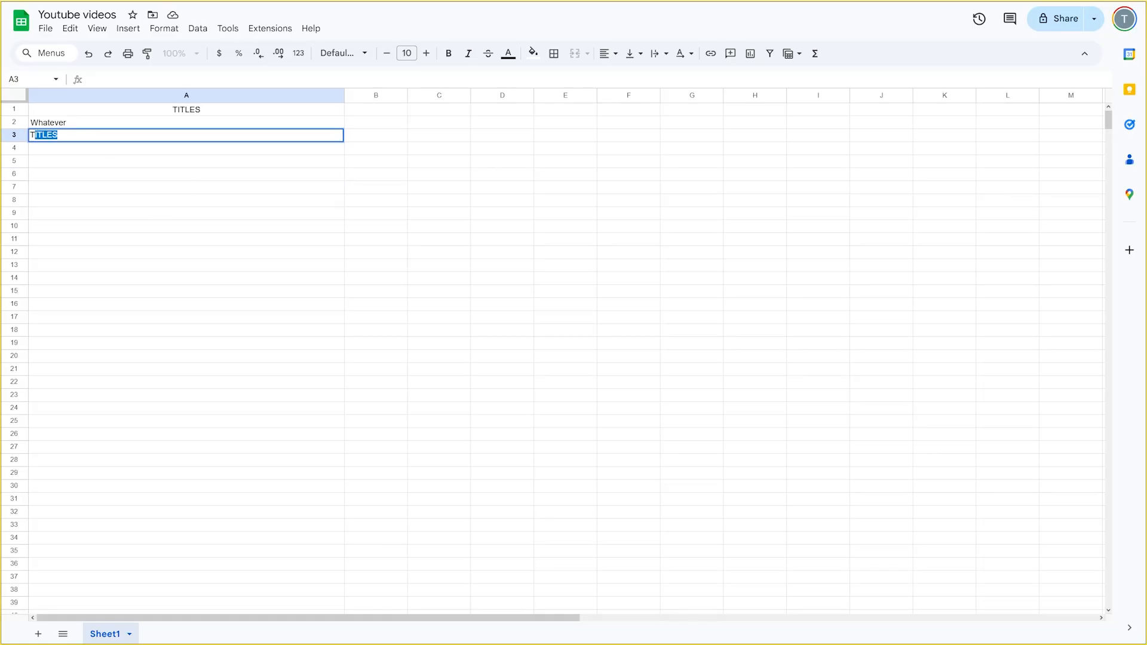
# Step: Enter 'The most expensive cars' as the video topic in cell A3
pyautogui.write('The most exp')
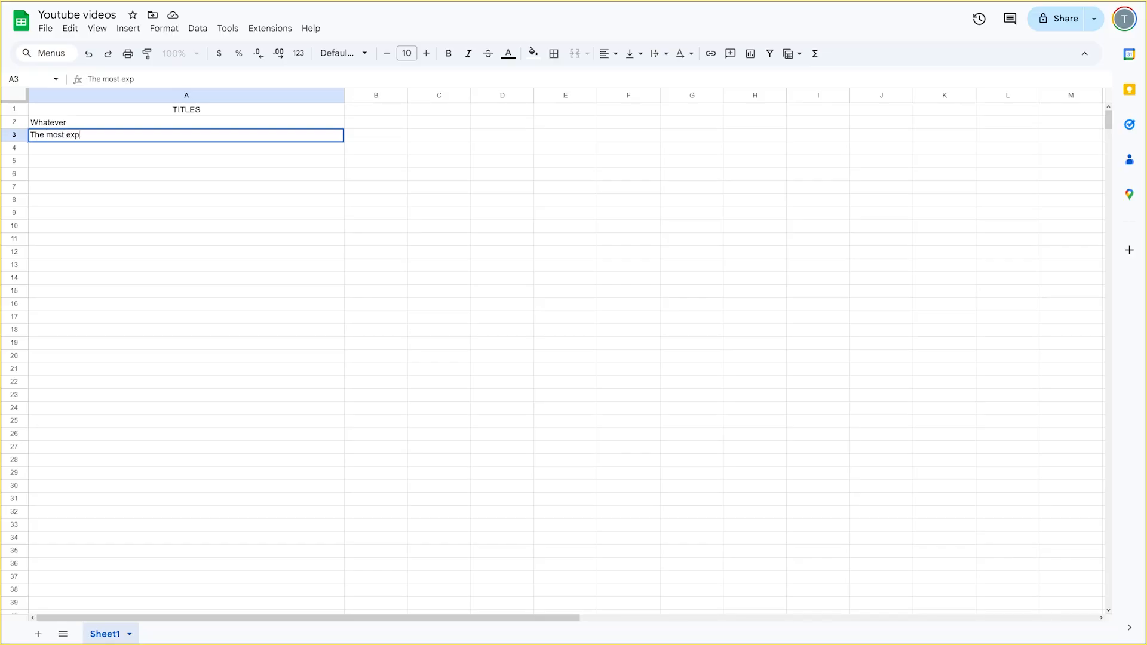
pyautogui.write('ensive cars')
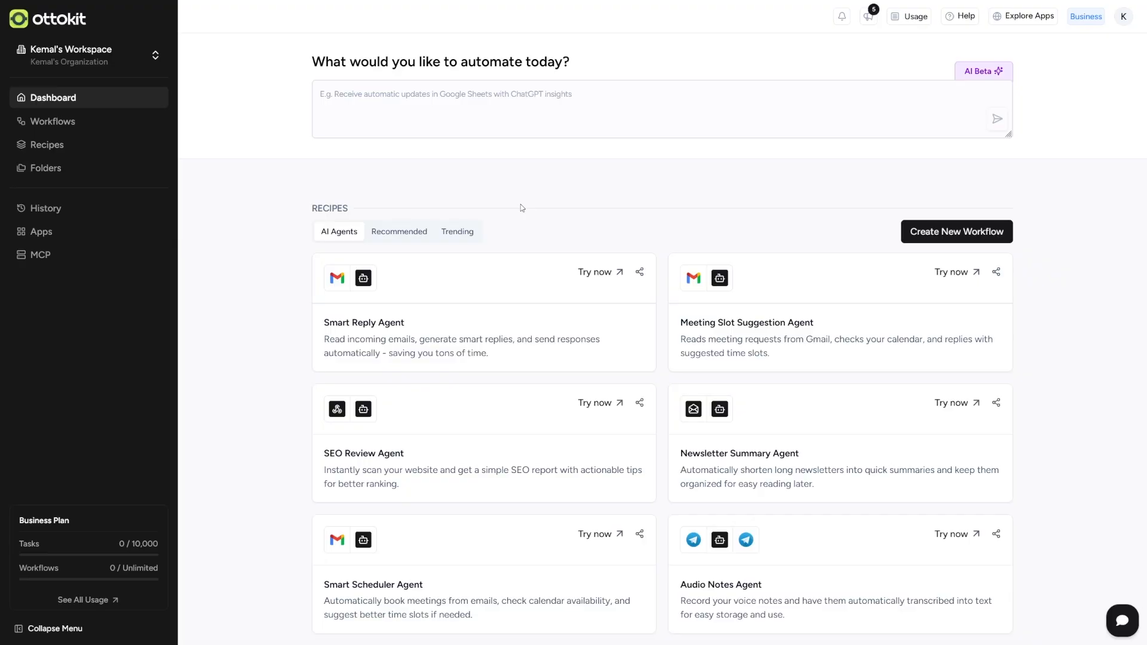
# Step: Show trending recipes, open the Recipes library and collapse the sidebar
pyautogui.click(456, 231)
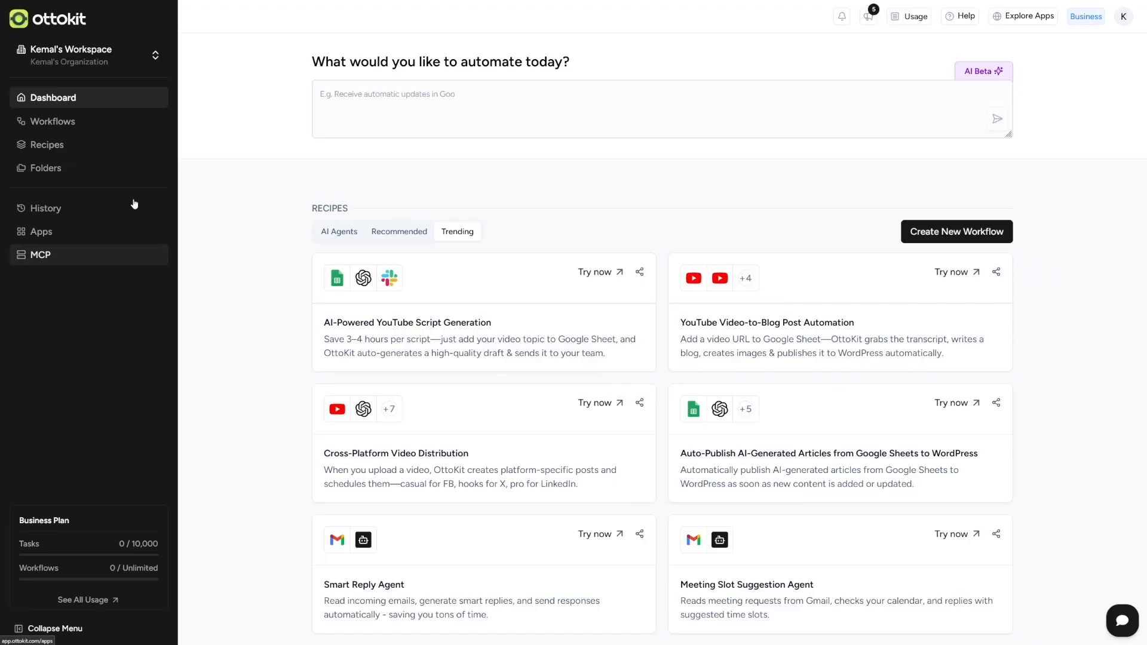
pyautogui.click(46, 144)
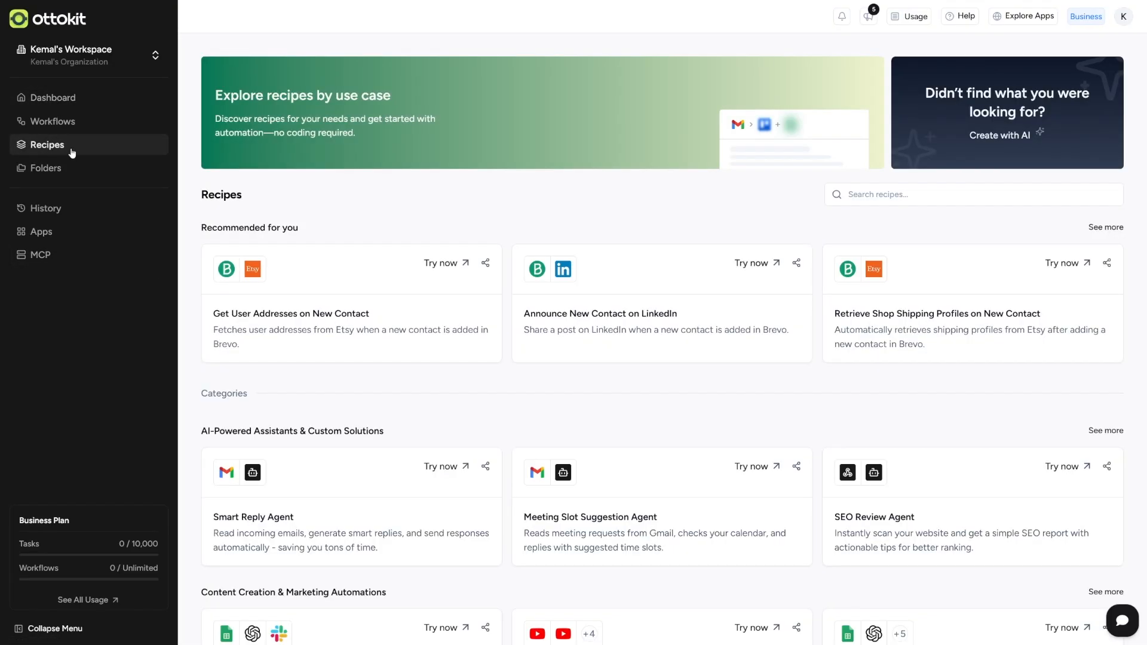
pyautogui.moveTo(532, 406)
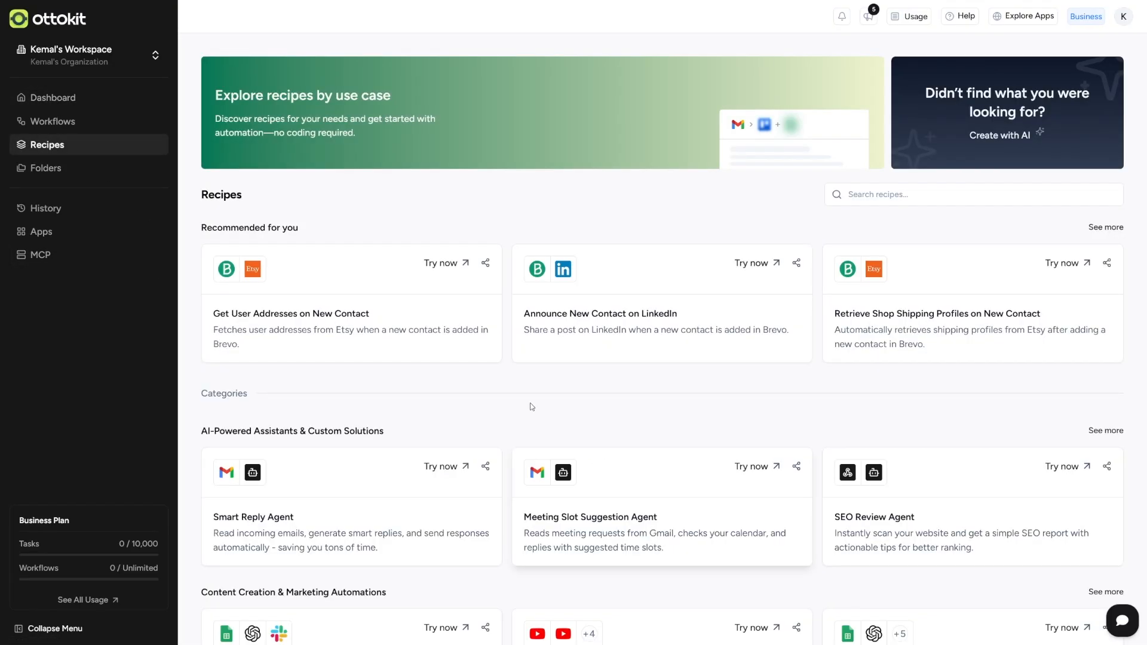
pyautogui.moveTo(311, 257)
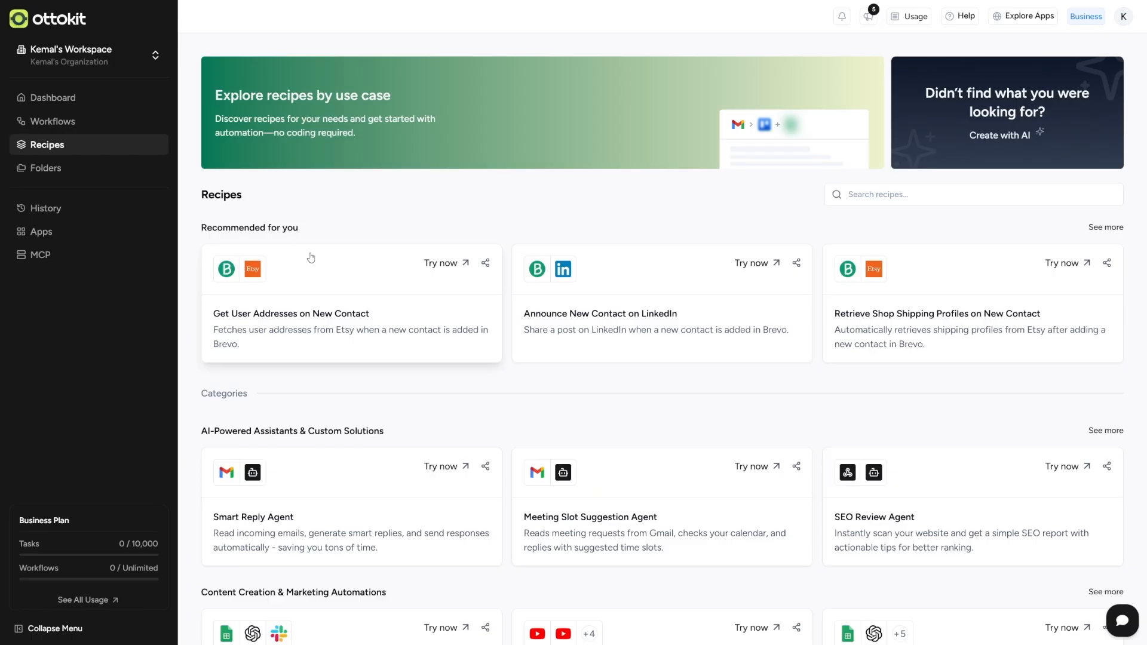
pyautogui.moveTo(355, 242)
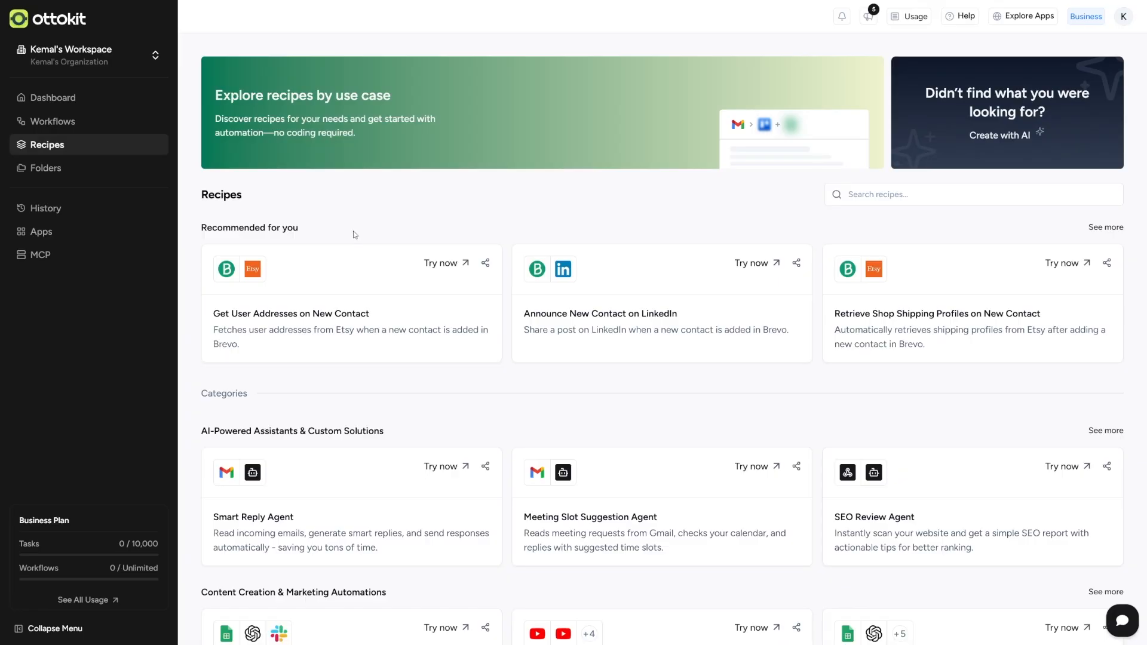
pyautogui.moveTo(520, 406)
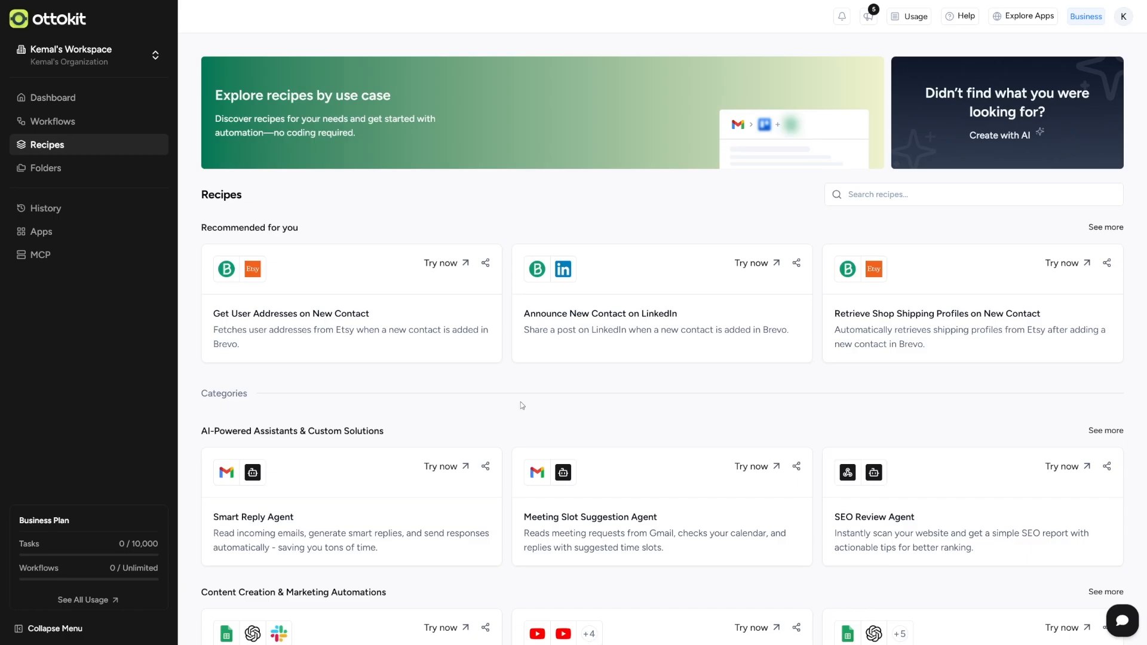
pyautogui.click(55, 628)
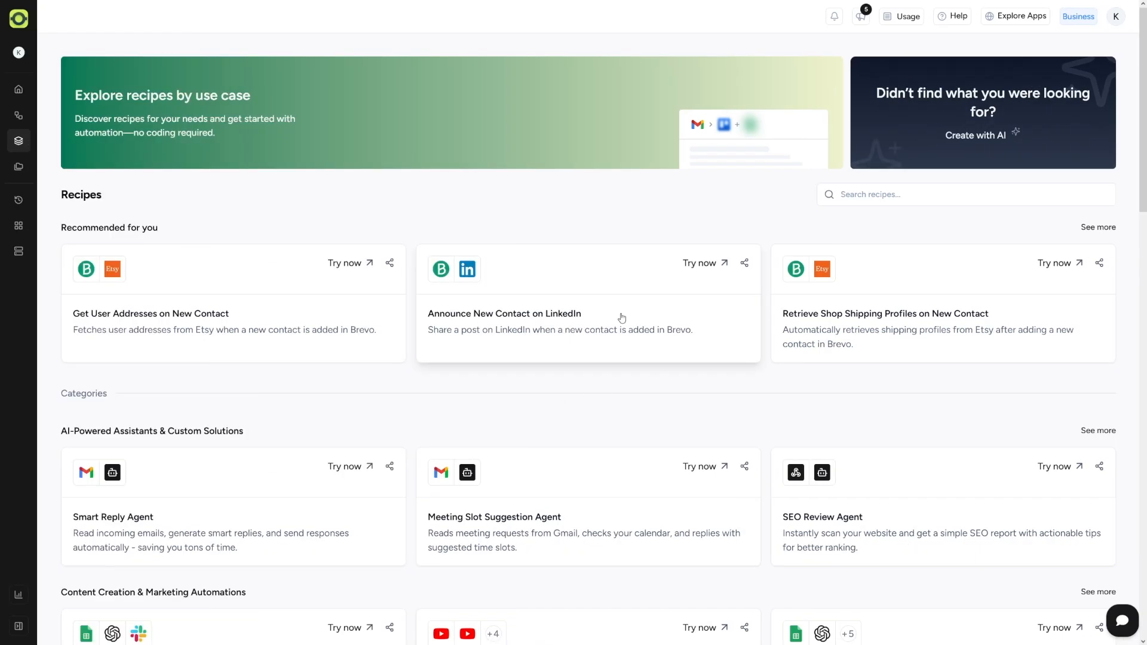
# Step: Scroll through ecommerce, leads, project management, CRM and social media recipe categories
pyautogui.scroll(-3)
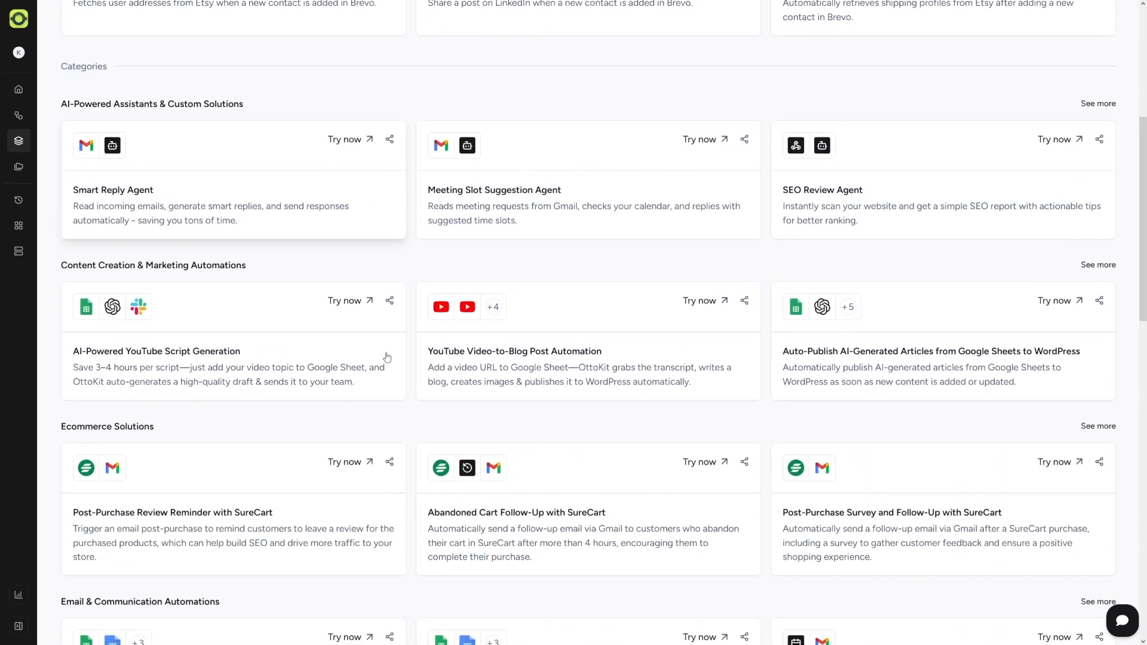
pyautogui.scroll(-3)
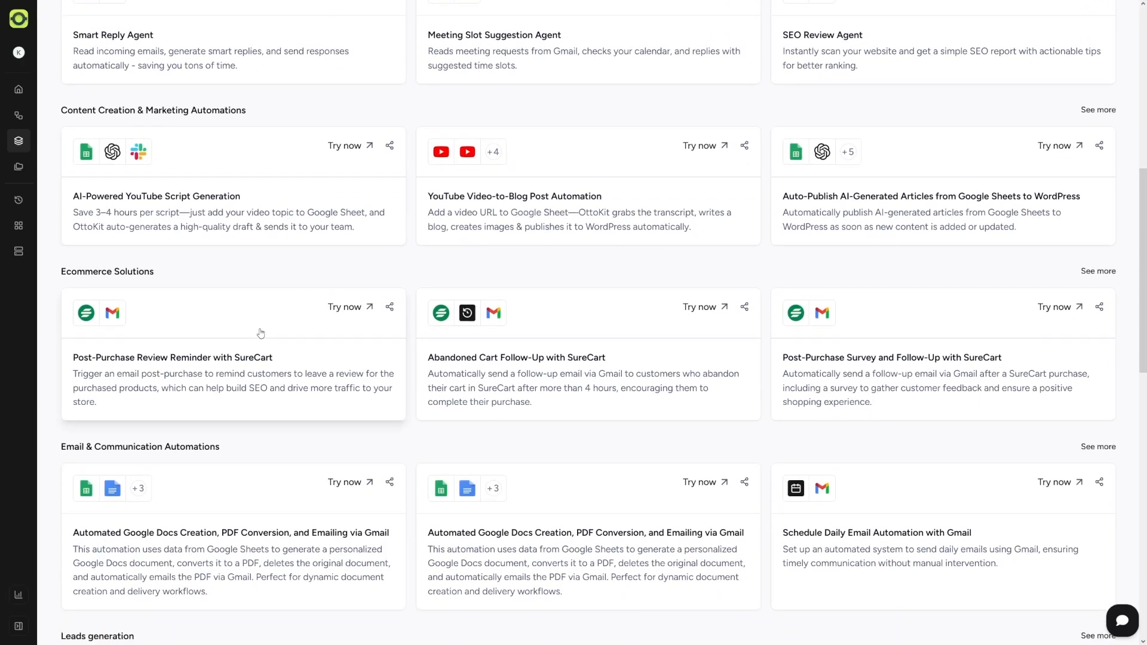
pyautogui.scroll(-3)
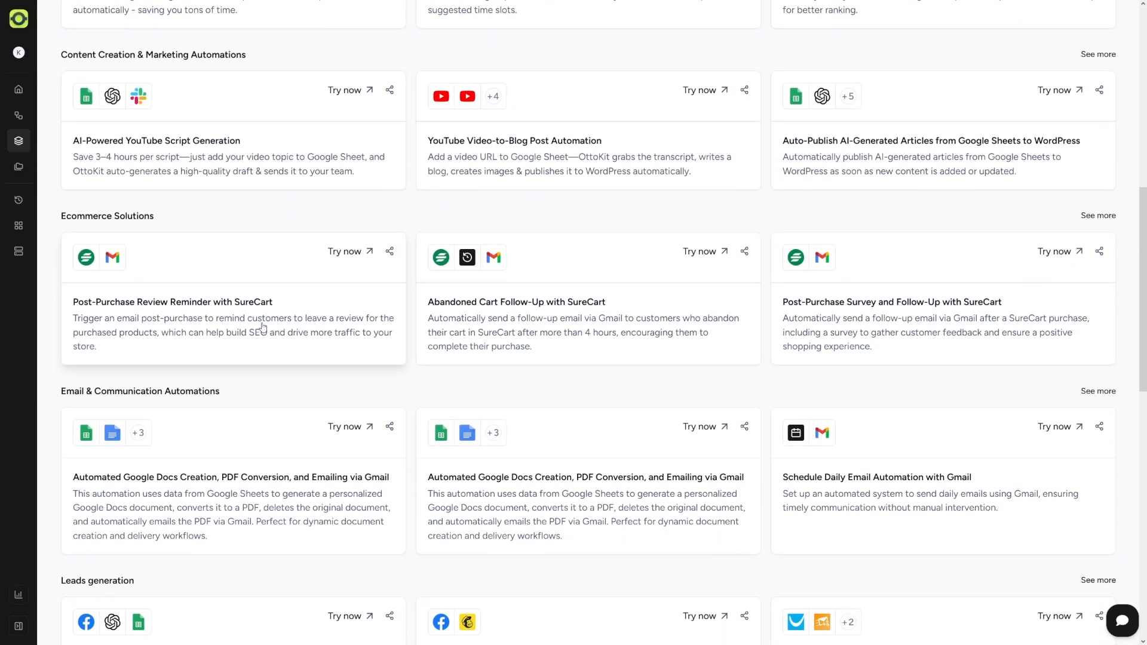
pyautogui.moveTo(356, 333)
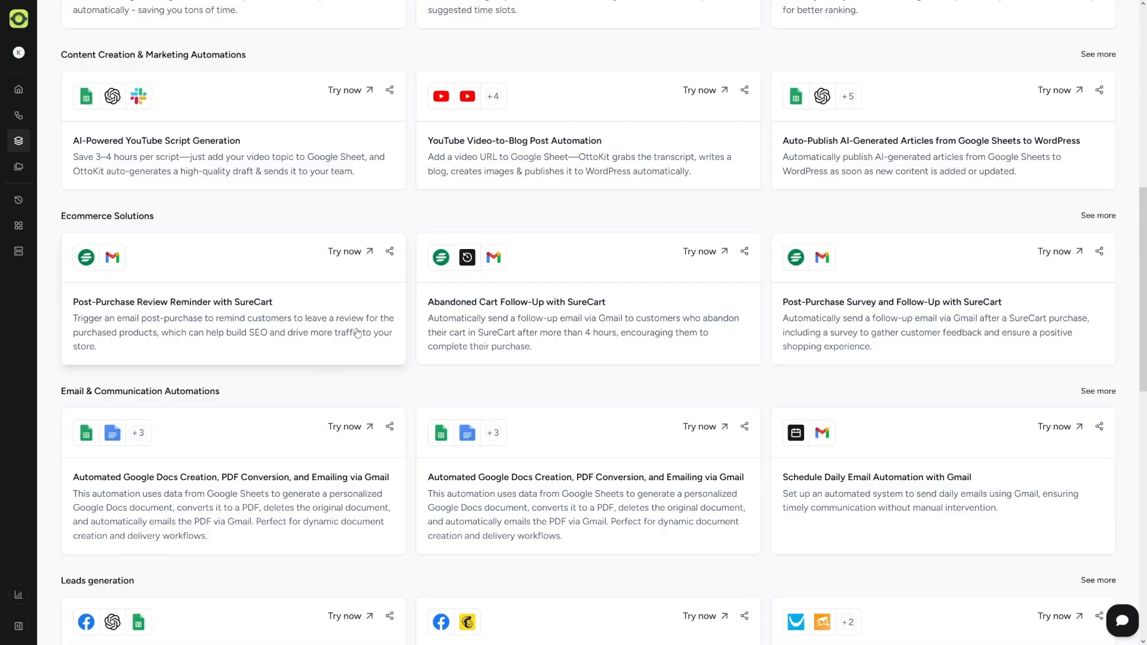
pyautogui.scroll(-3)
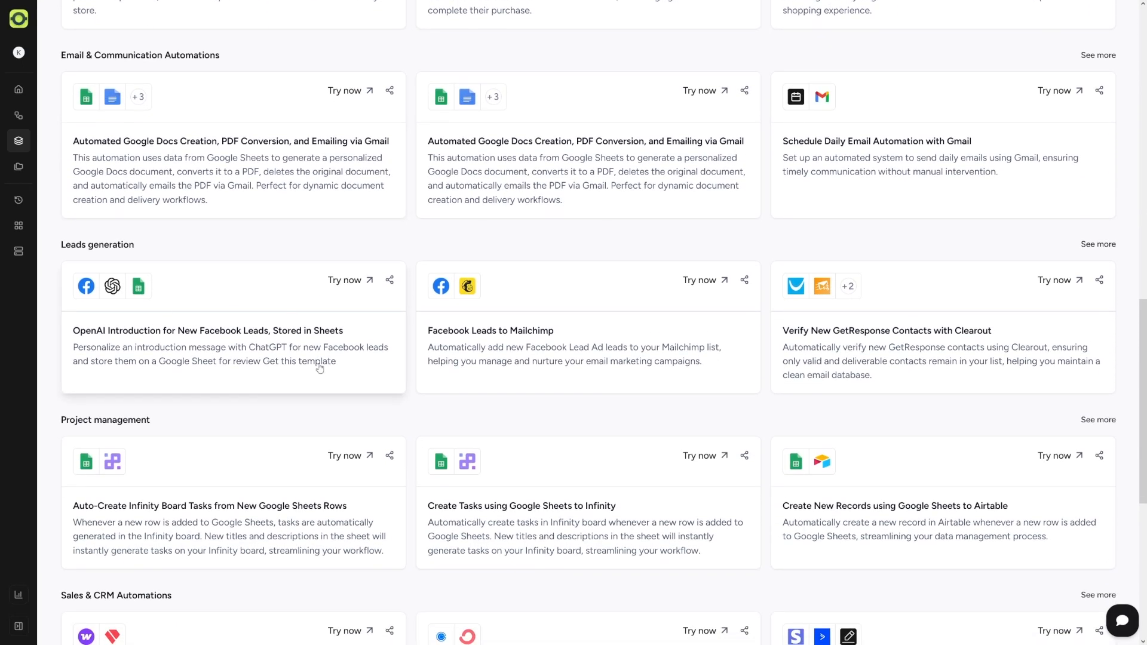
pyautogui.moveTo(521, 400)
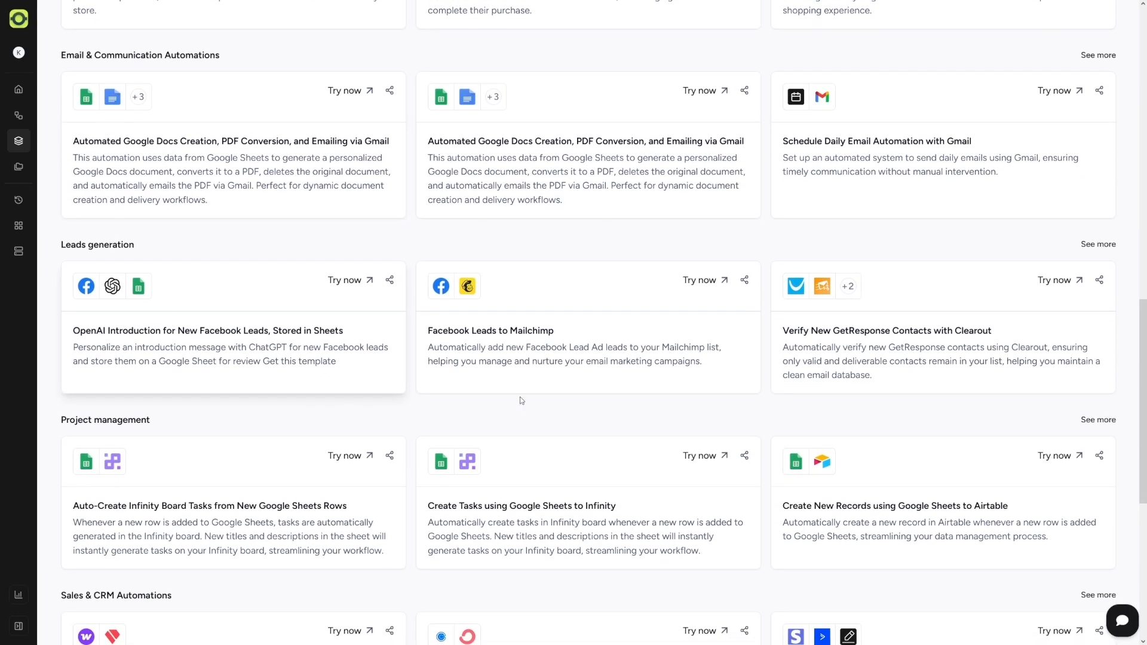
pyautogui.scroll(-3)
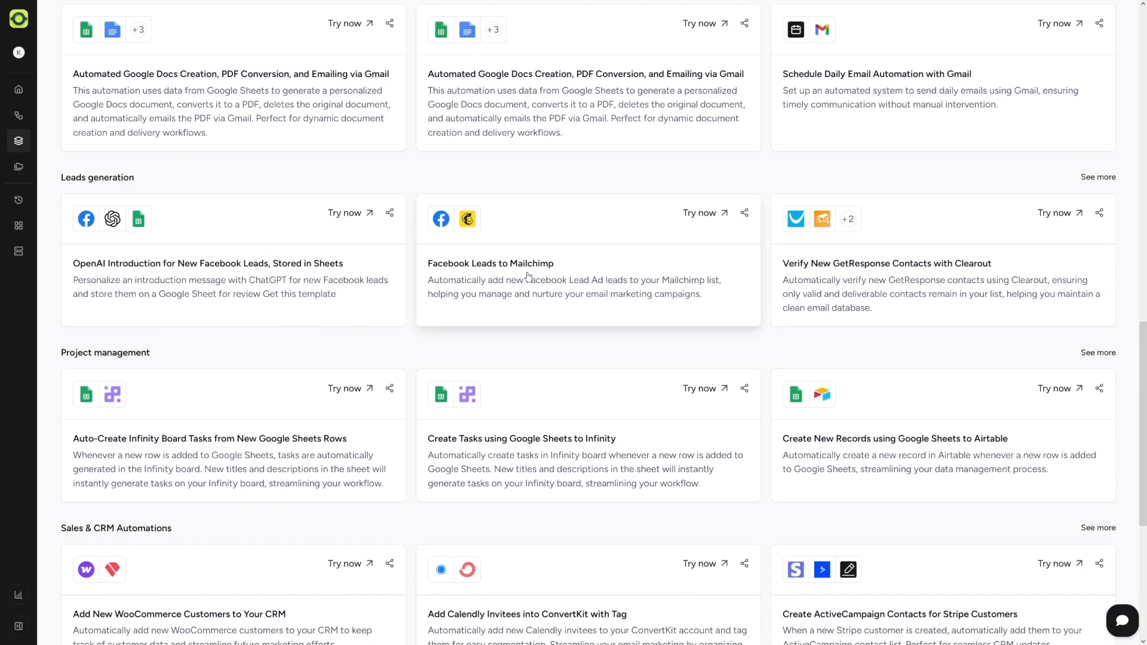
pyautogui.moveTo(634, 302)
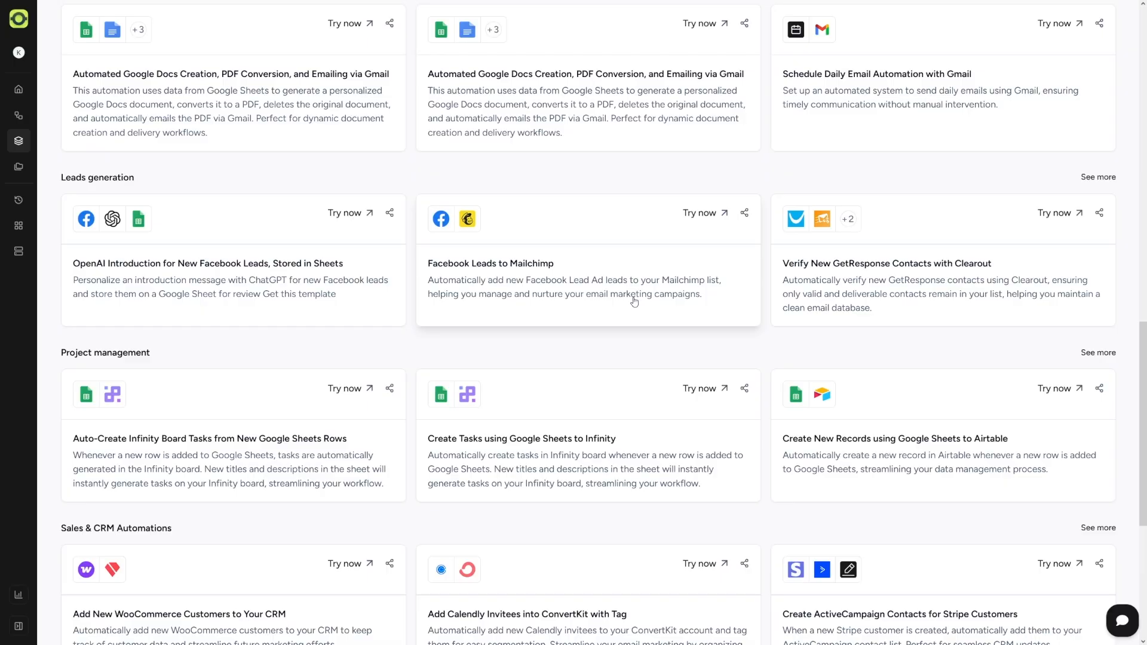
pyautogui.scroll(-3)
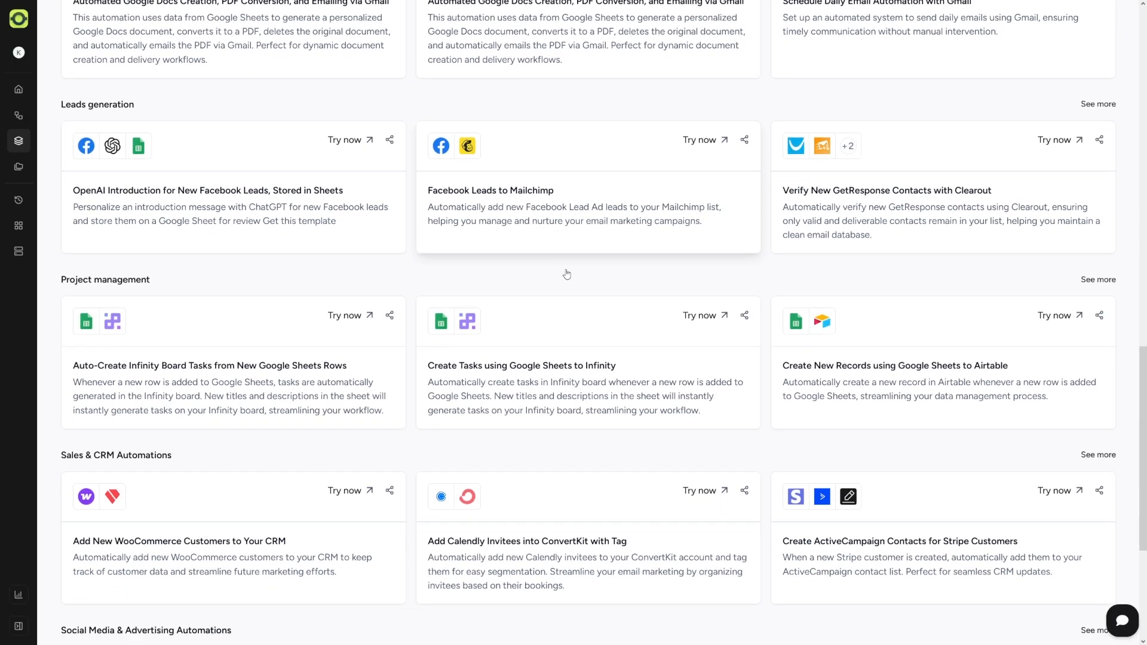
pyautogui.scroll(-3)
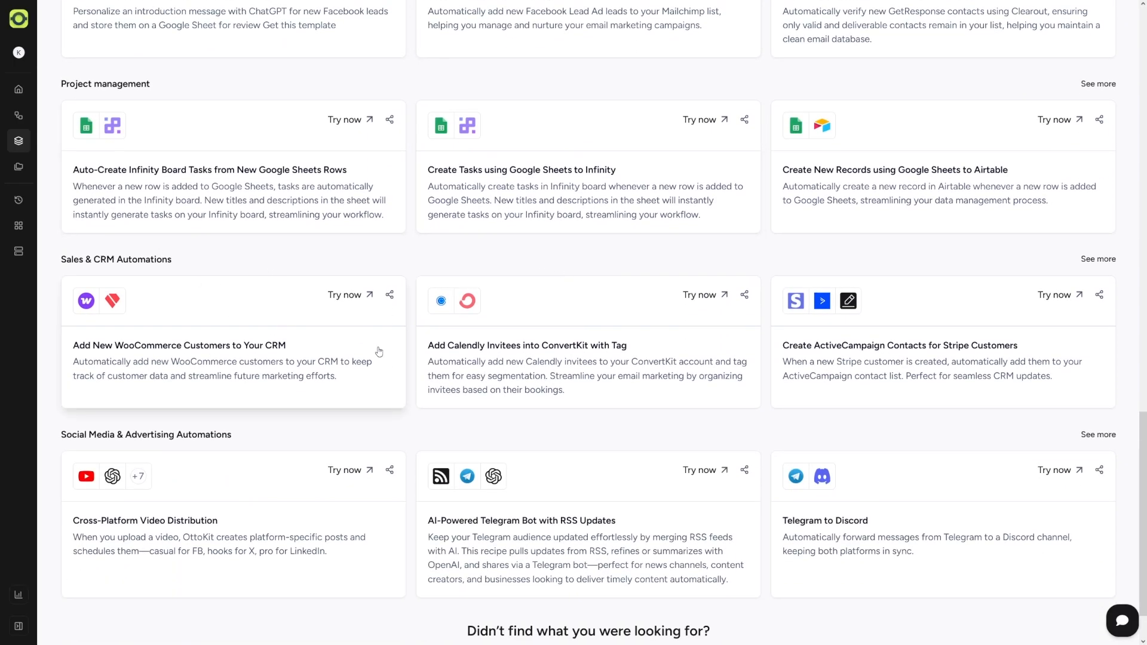
pyautogui.scroll(-3)
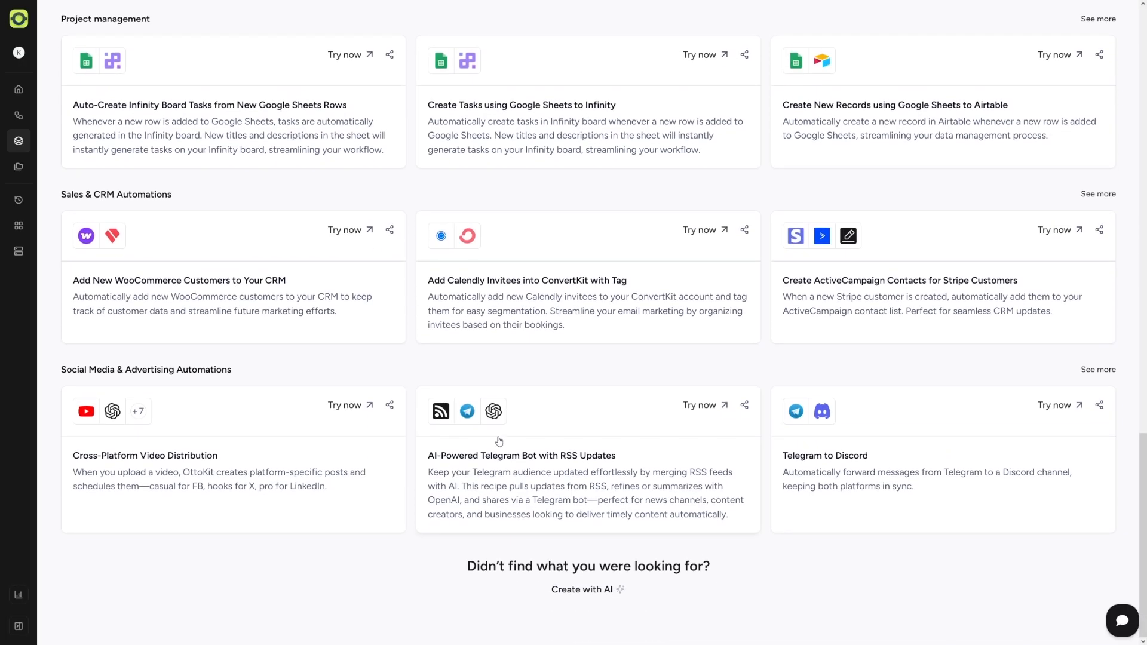
pyautogui.moveTo(344, 405)
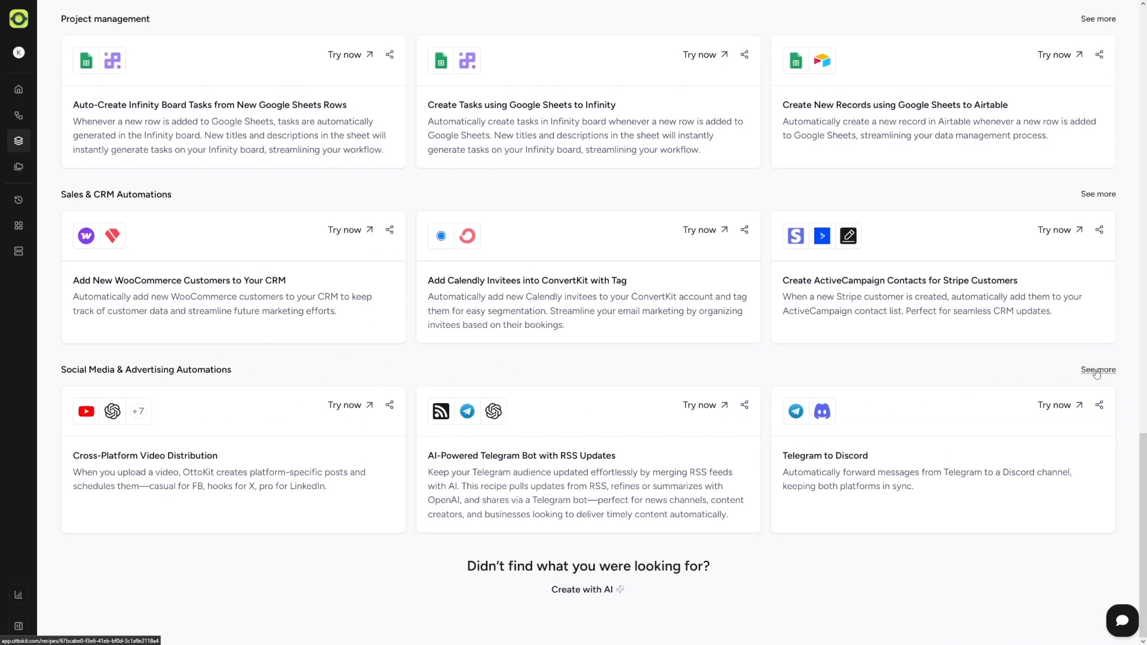
pyautogui.click(1098, 369)
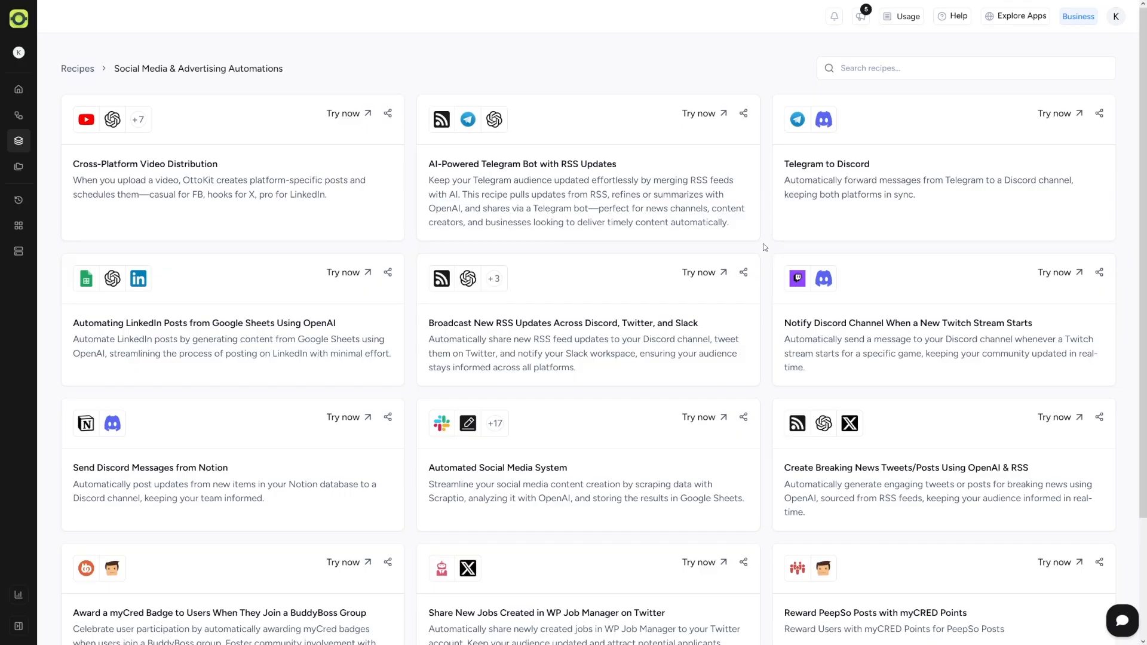
pyautogui.scroll(-3)
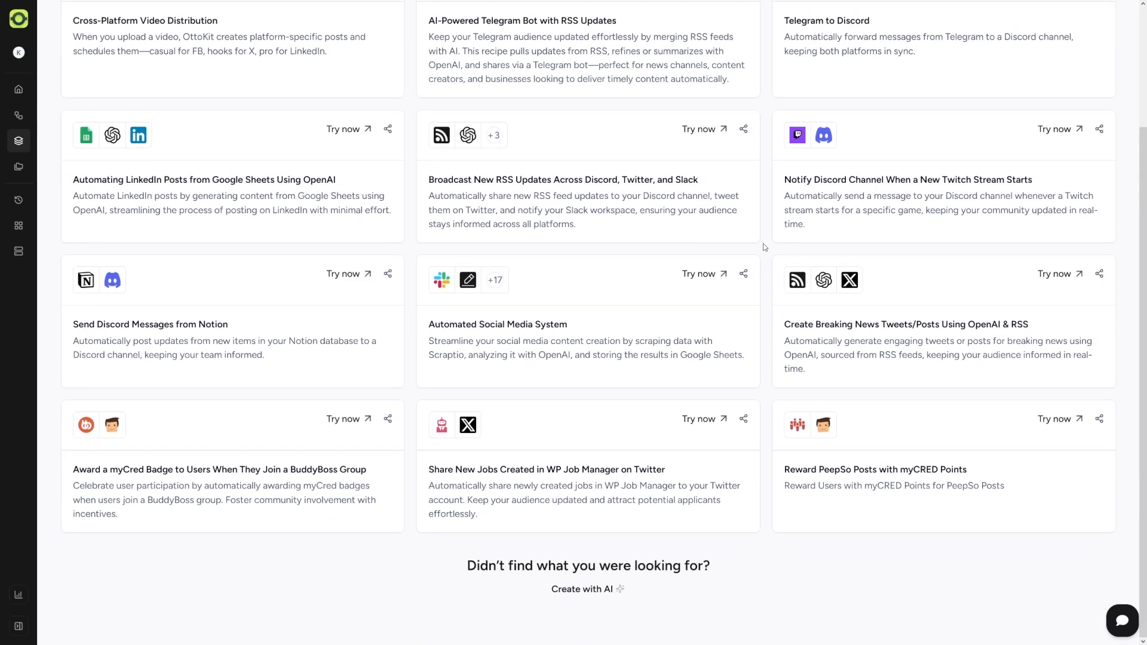
pyautogui.scroll(3)
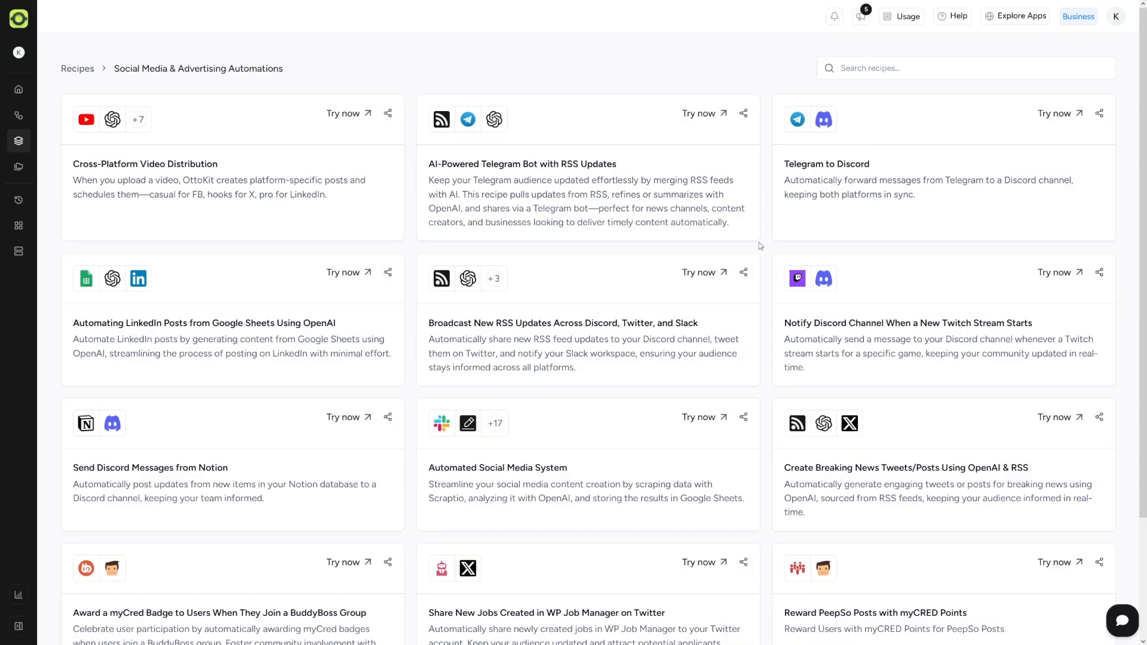
pyautogui.moveTo(167, 469)
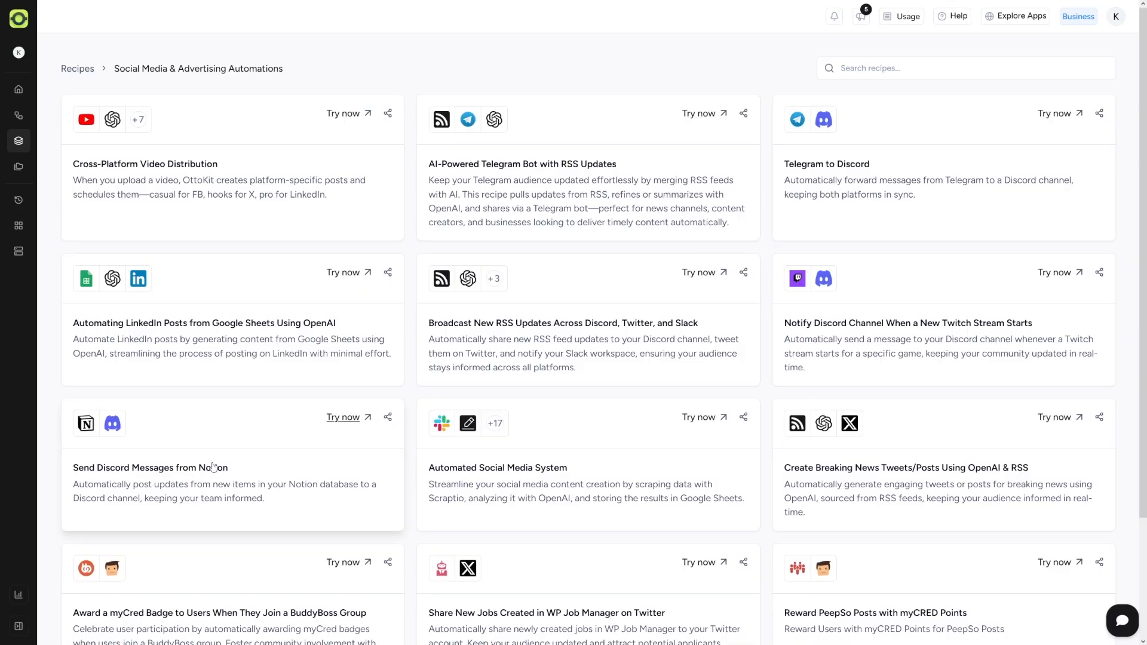
pyautogui.moveTo(211, 449)
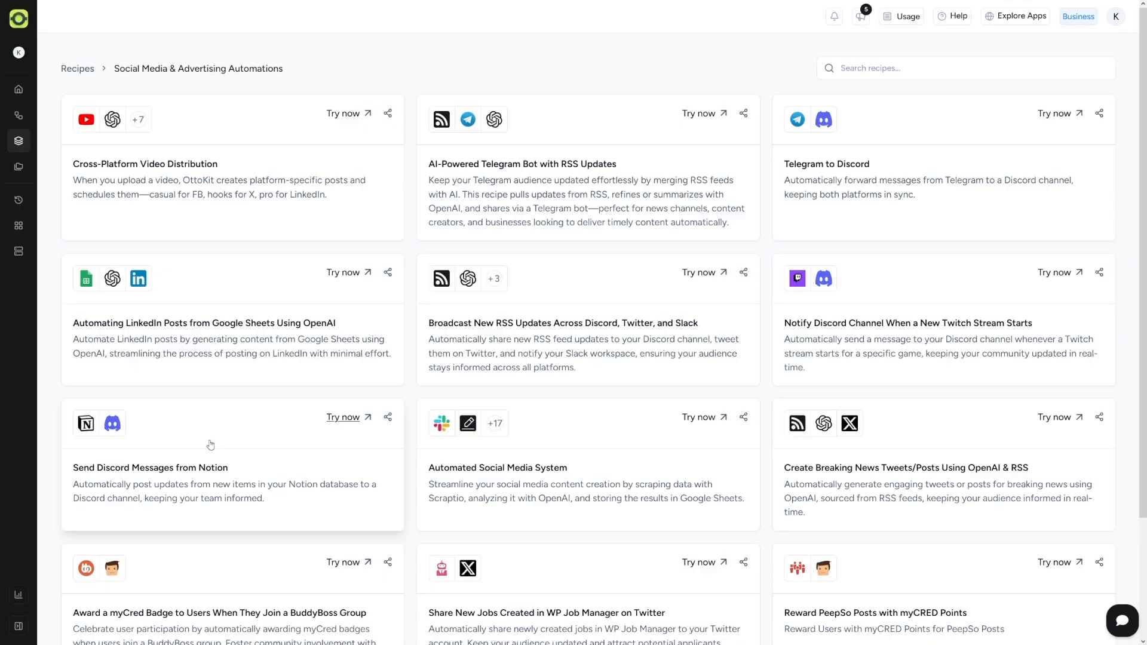
pyautogui.moveTo(607, 425)
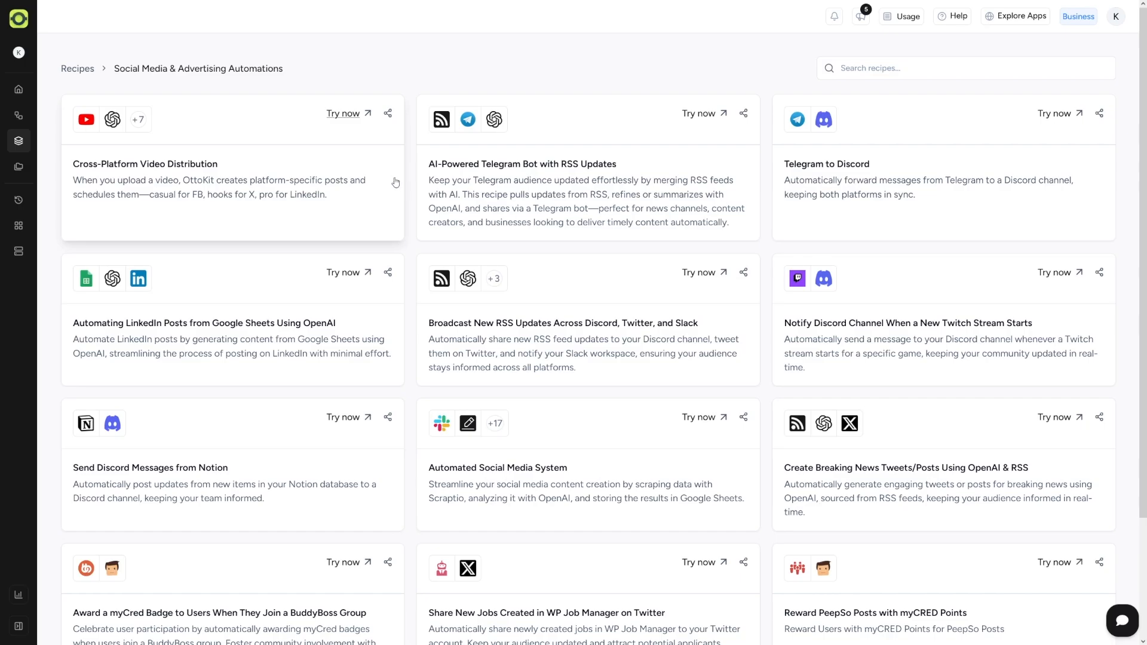
pyautogui.moveTo(472, 232)
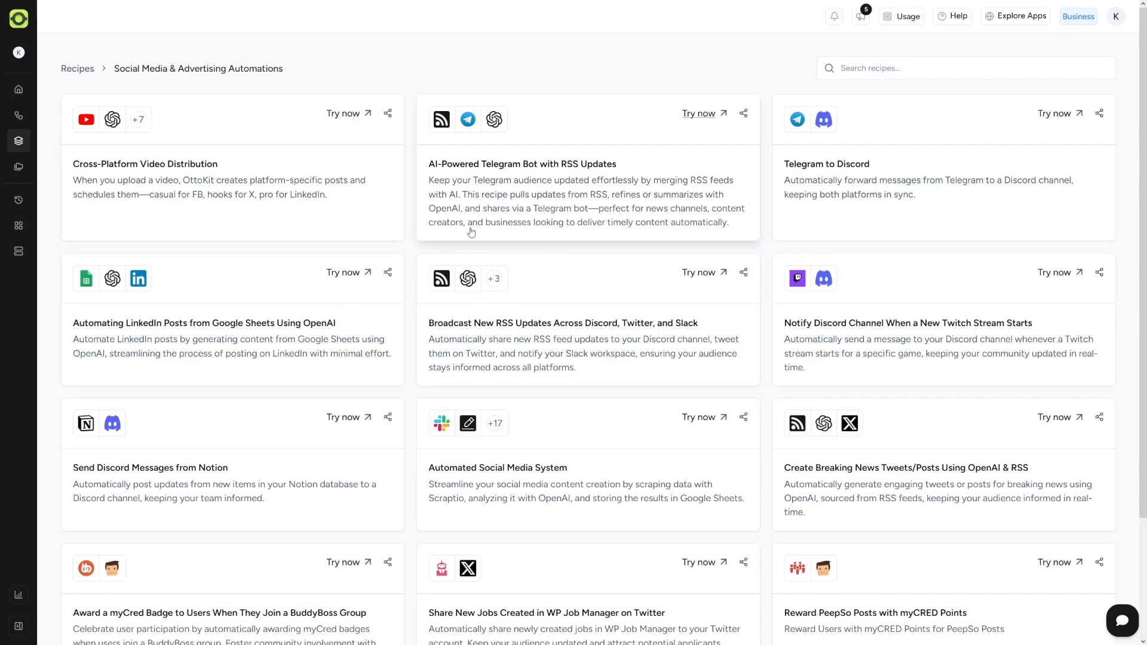
pyautogui.moveTo(153, 192)
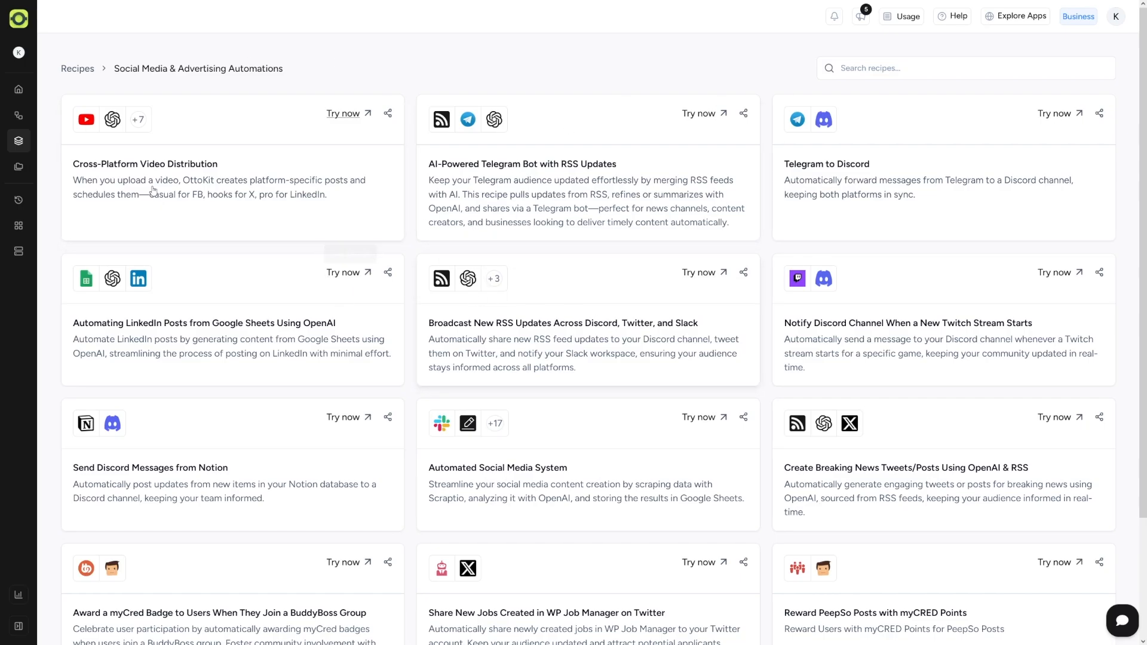
pyautogui.moveTo(19, 141)
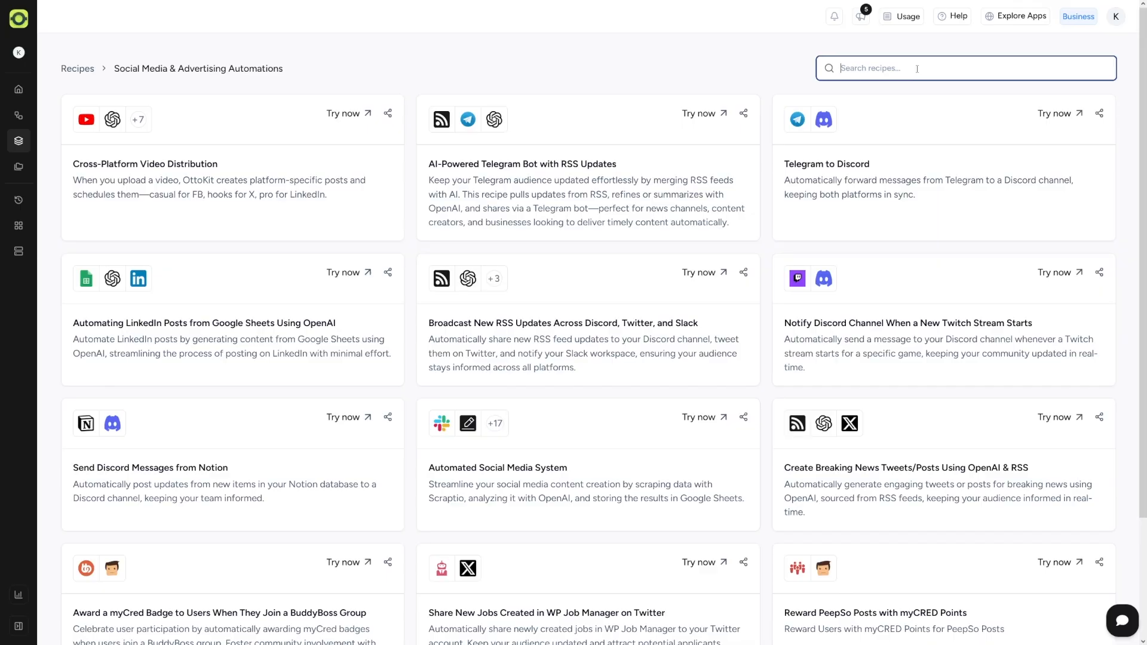
# Step: Try a brief recipe search, then go back to the Home dashboard
pyautogui.write('f')
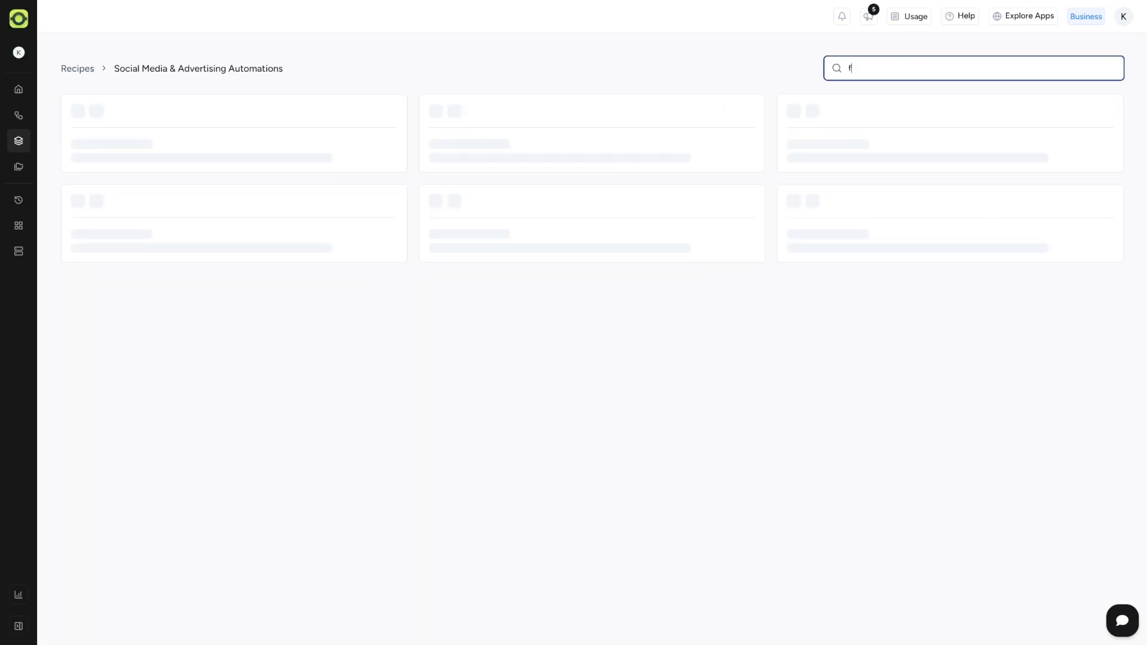
pyautogui.write('f')
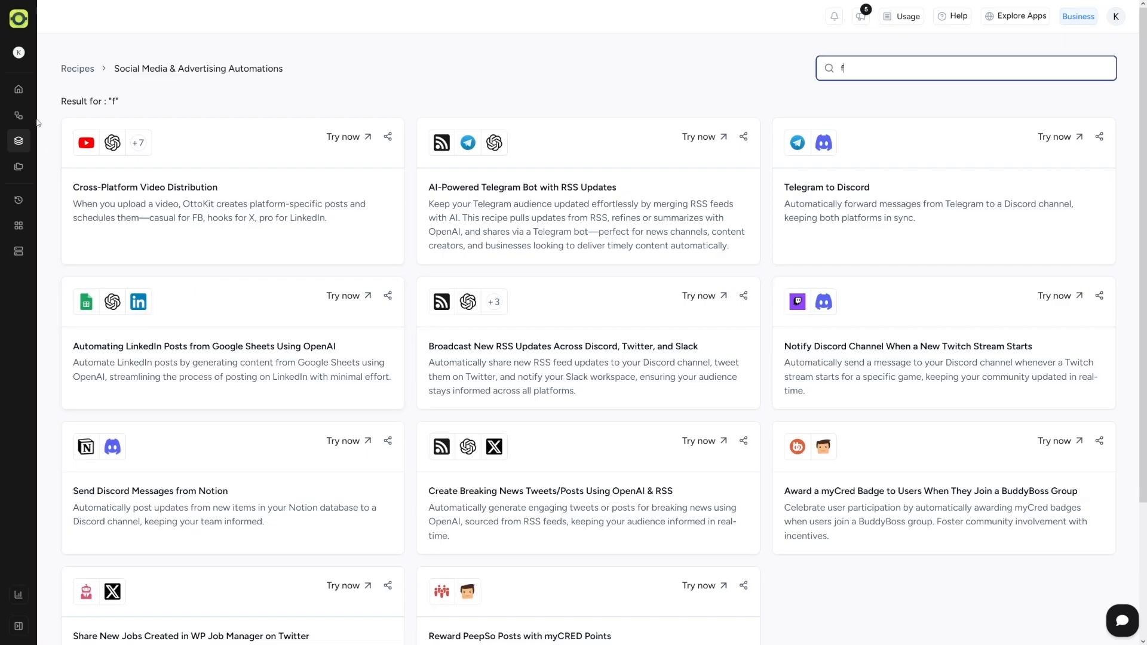
pyautogui.click(18, 89)
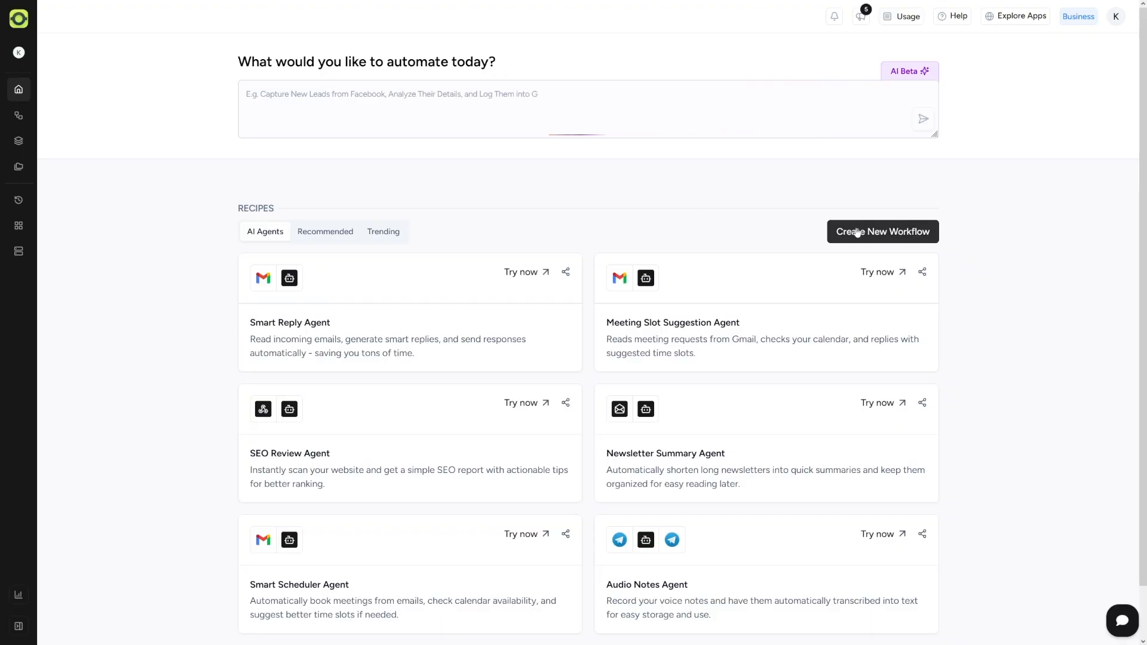
# Step: Create a blank workflow named 'MrMoney' and open it in the editor
pyautogui.click(882, 231)
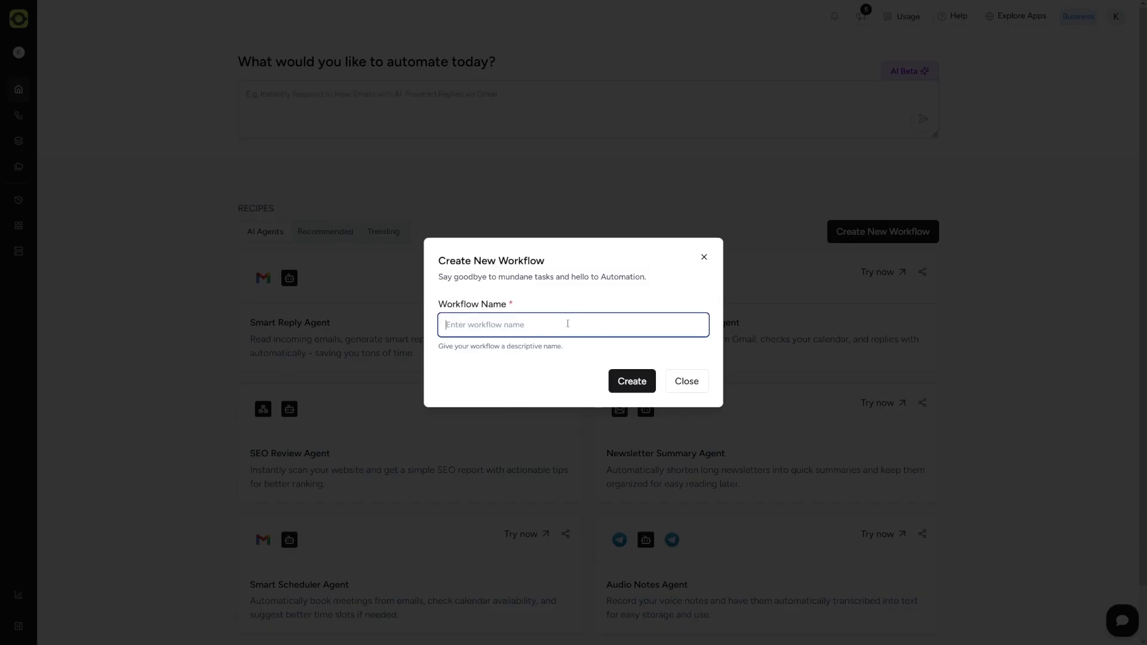
pyautogui.write('MrMoney')
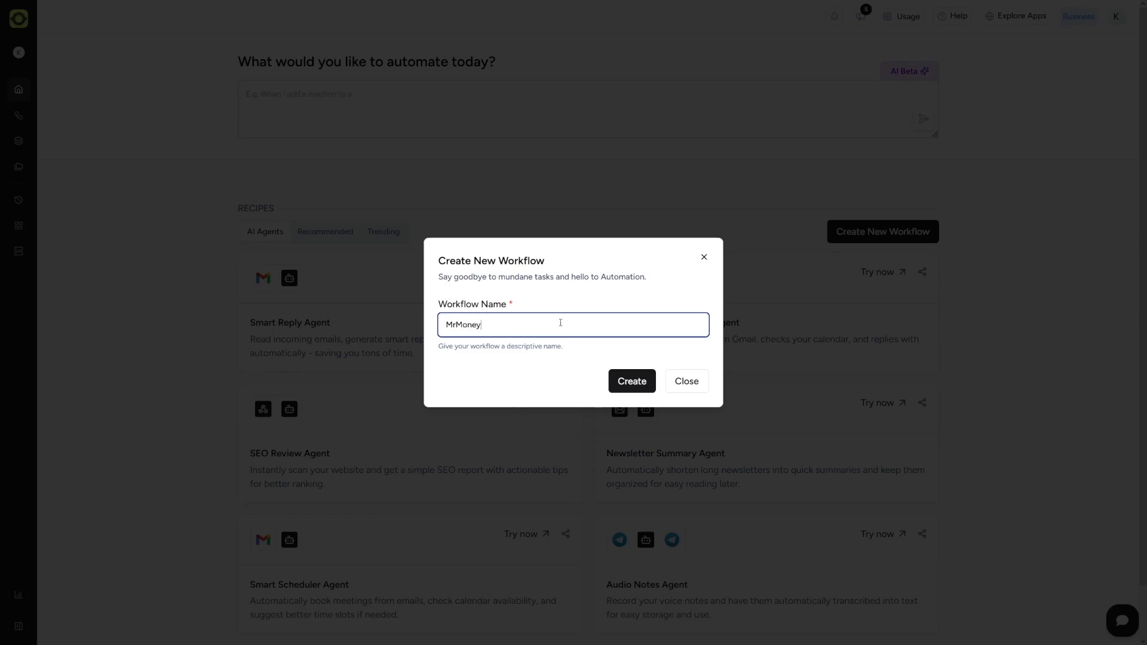
pyautogui.click(631, 381)
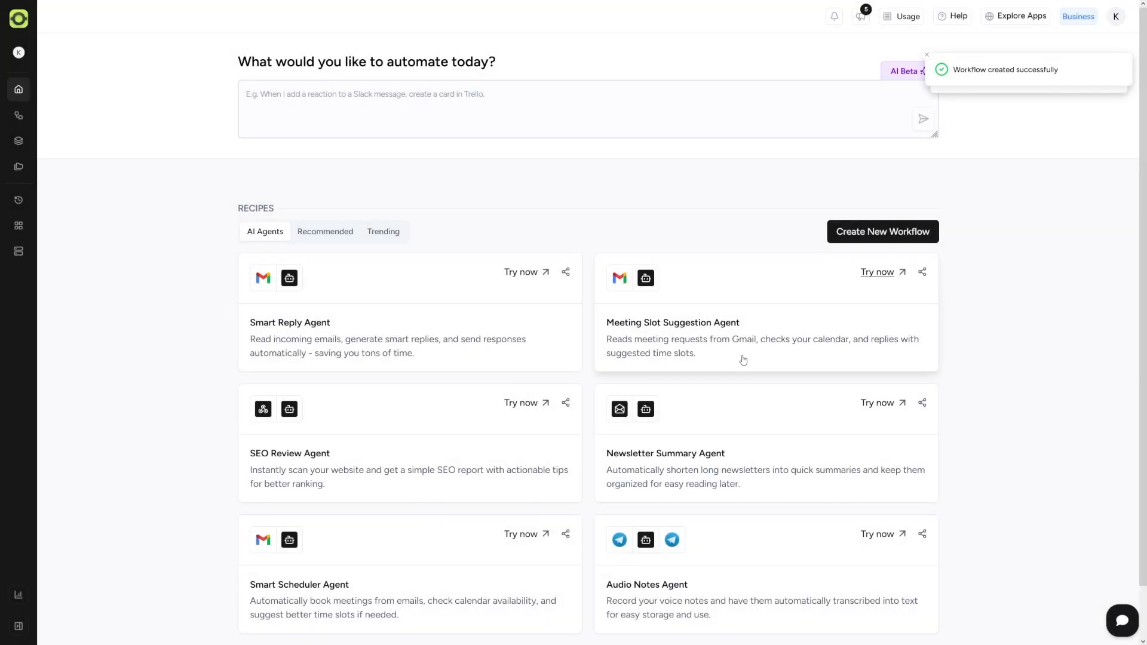
pyautogui.click(882, 232)
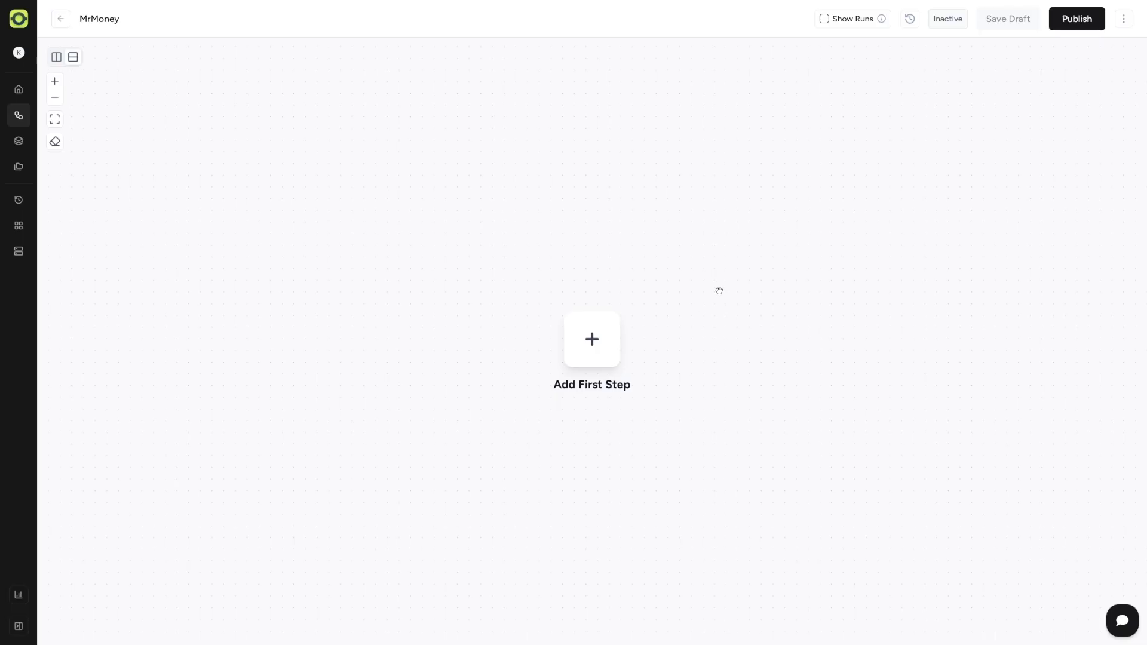
pyautogui.moveTo(643, 310)
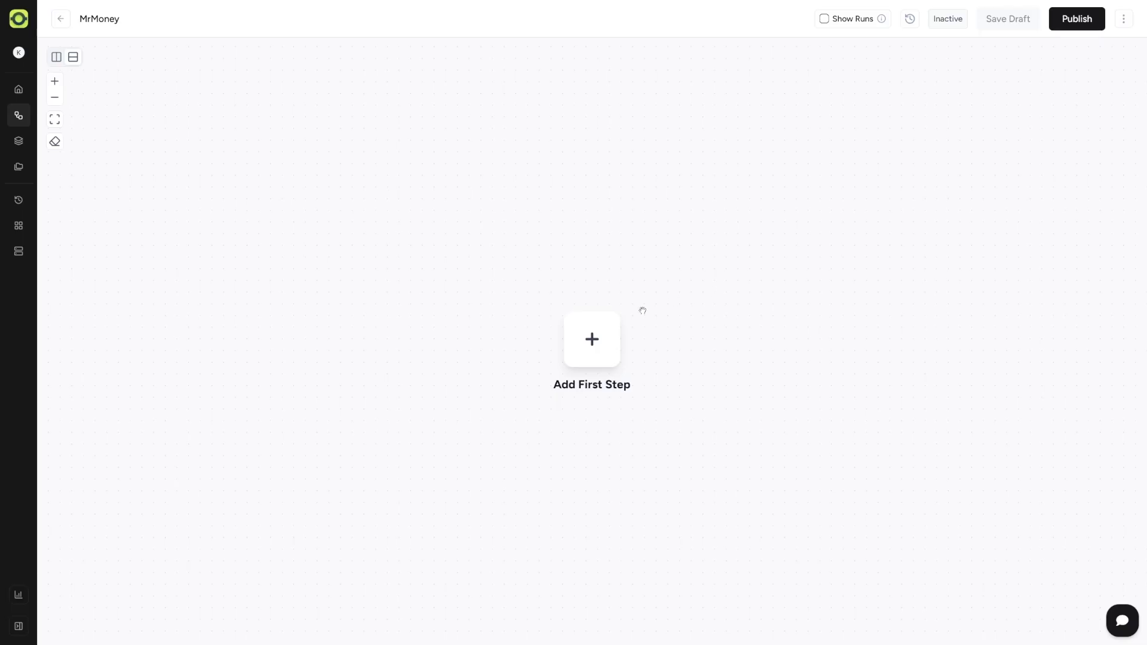
# Step: Add Trigger Button as MrMoney's first step and open its connection list
pyautogui.click(591, 339)
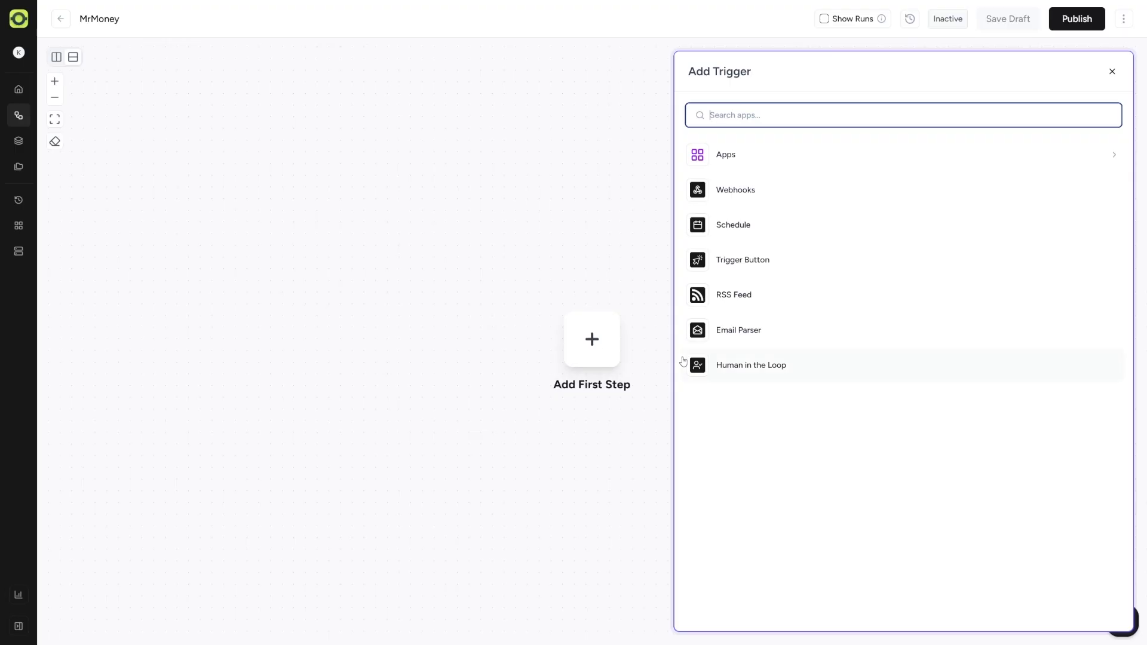
pyautogui.moveTo(896, 169)
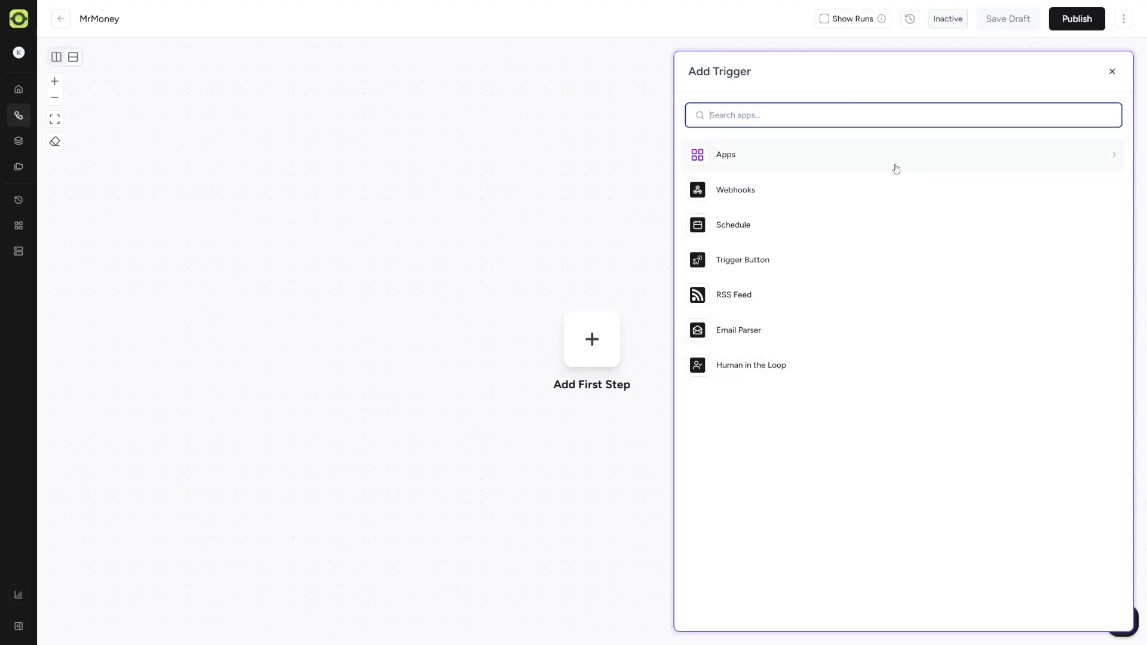
pyautogui.moveTo(874, 222)
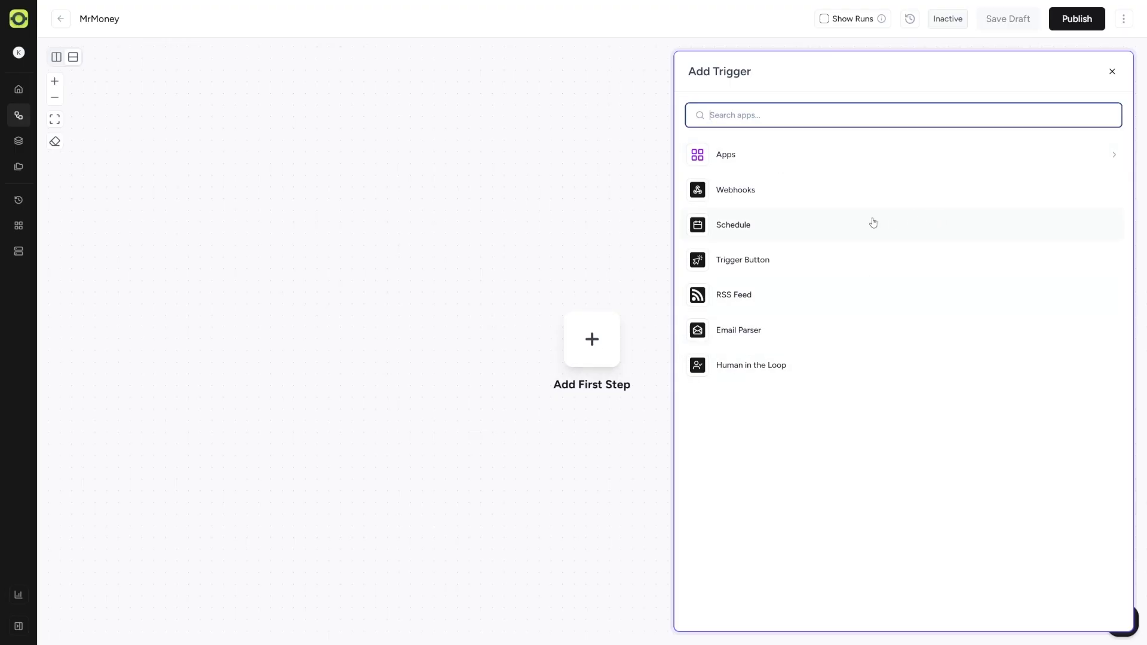
pyautogui.click(742, 260)
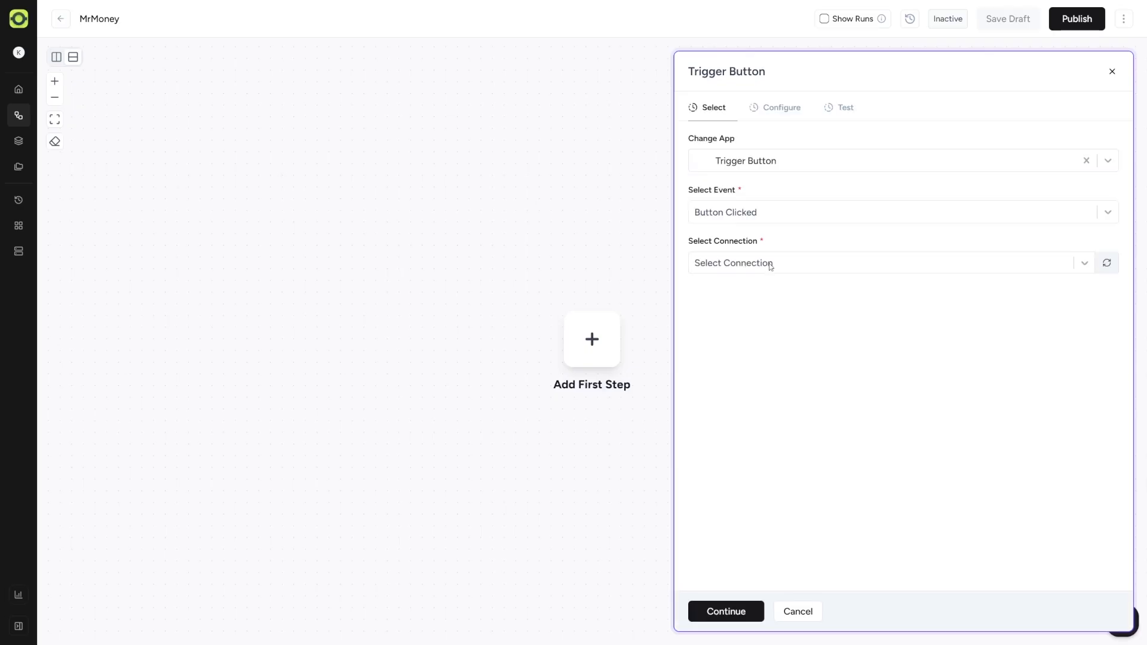
pyautogui.click(1088, 161)
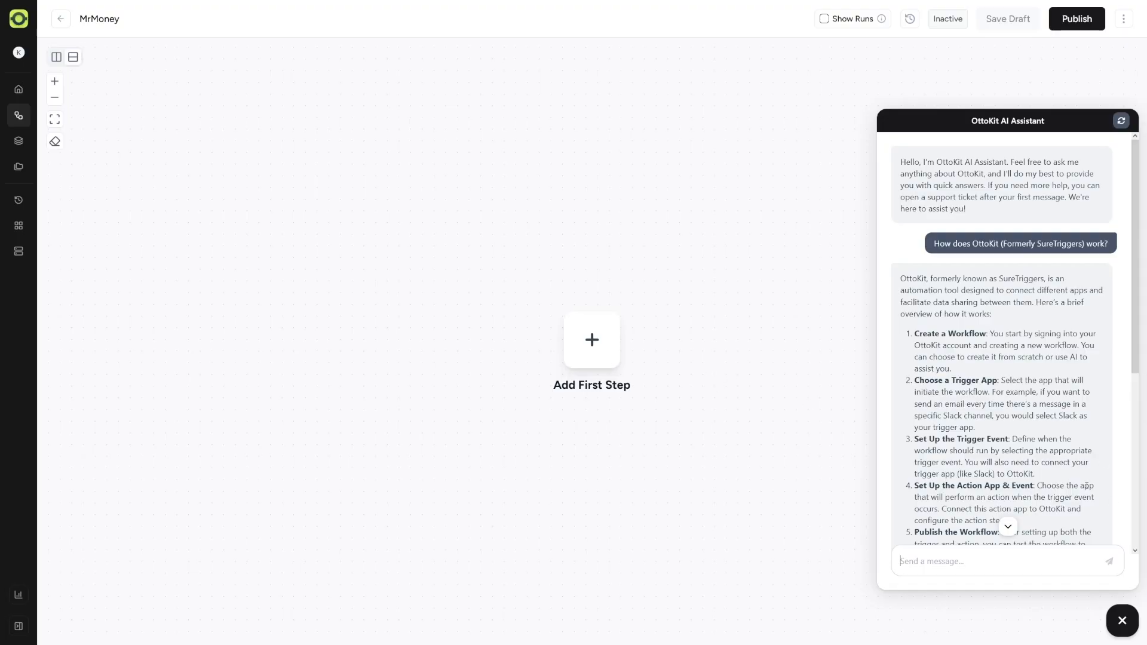
pyautogui.scroll(-3)
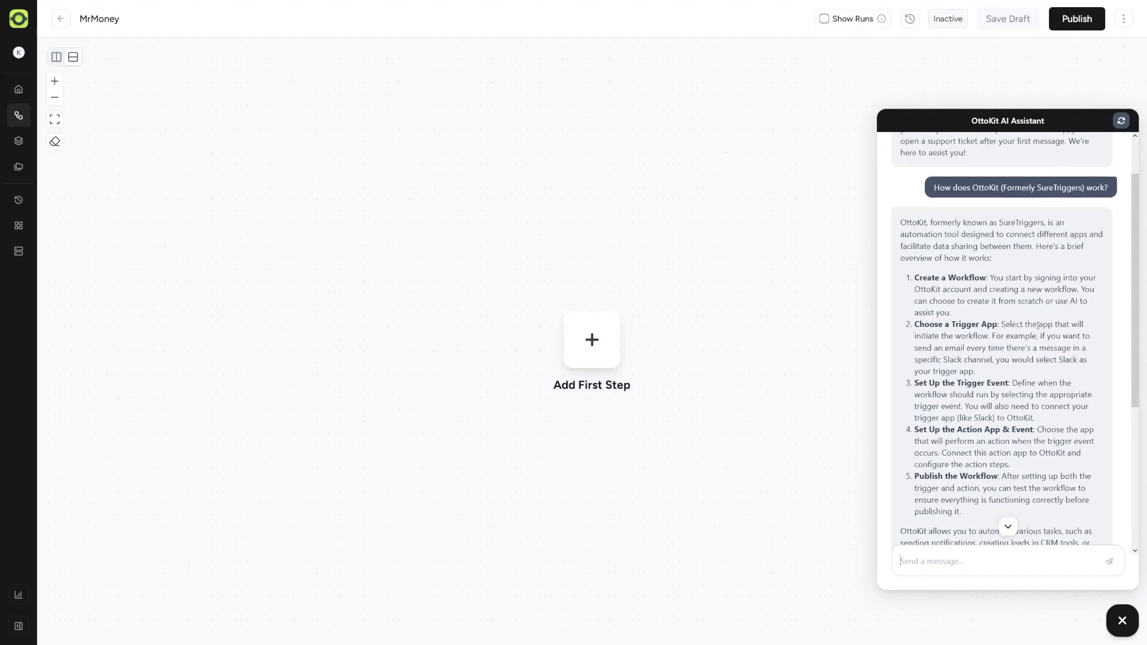
pyautogui.scroll(-3)
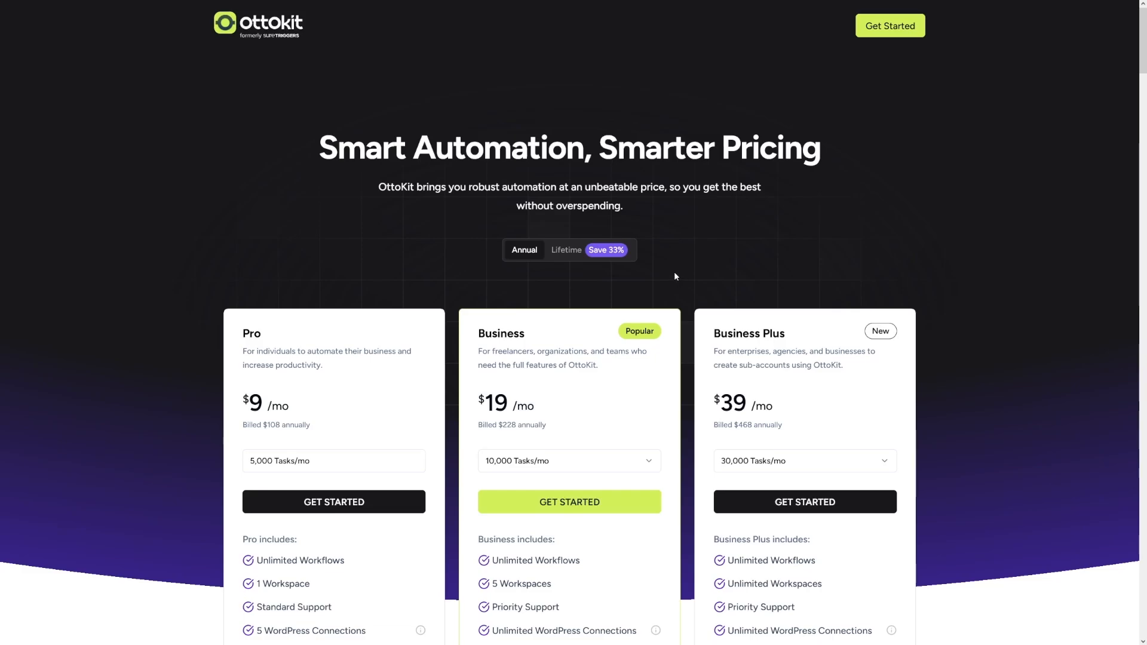
# Step: Show lifetime pricing: Pro $399, Business $699, Business Plus $1499 one-time
pyautogui.scroll(-3)
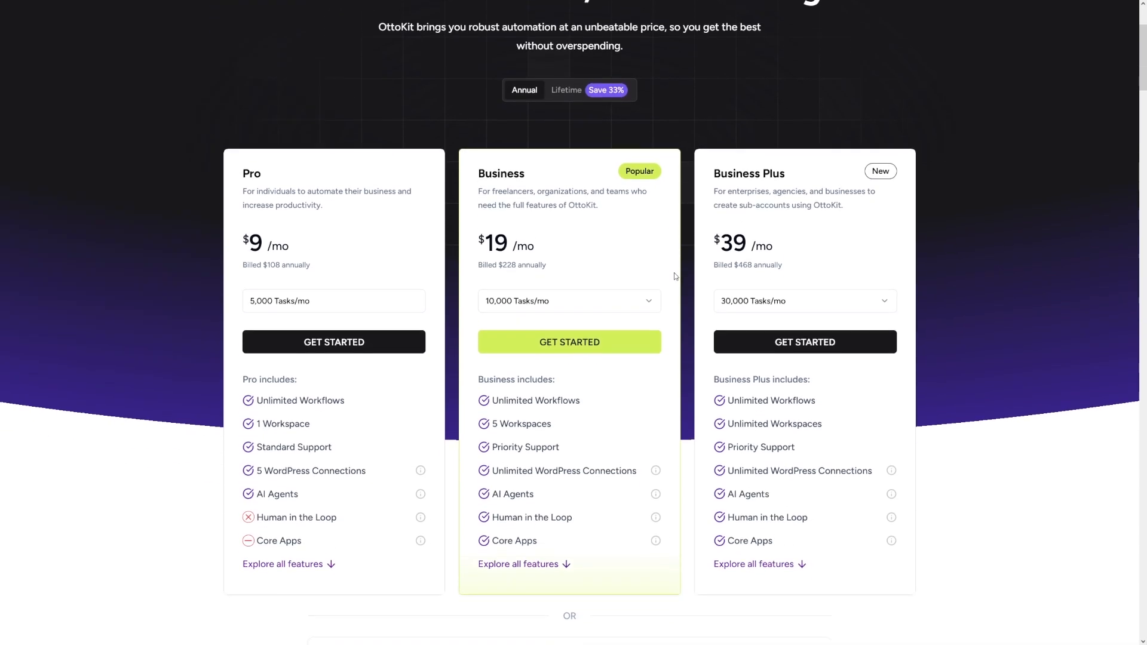
pyautogui.scroll(-3)
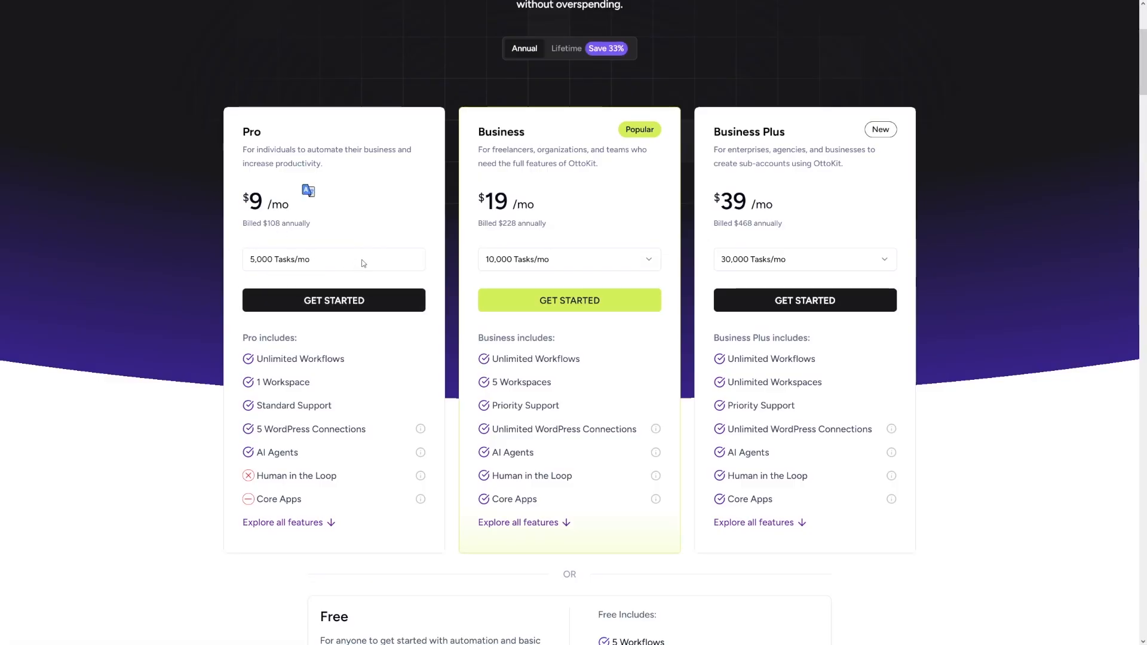
pyautogui.click(566, 48)
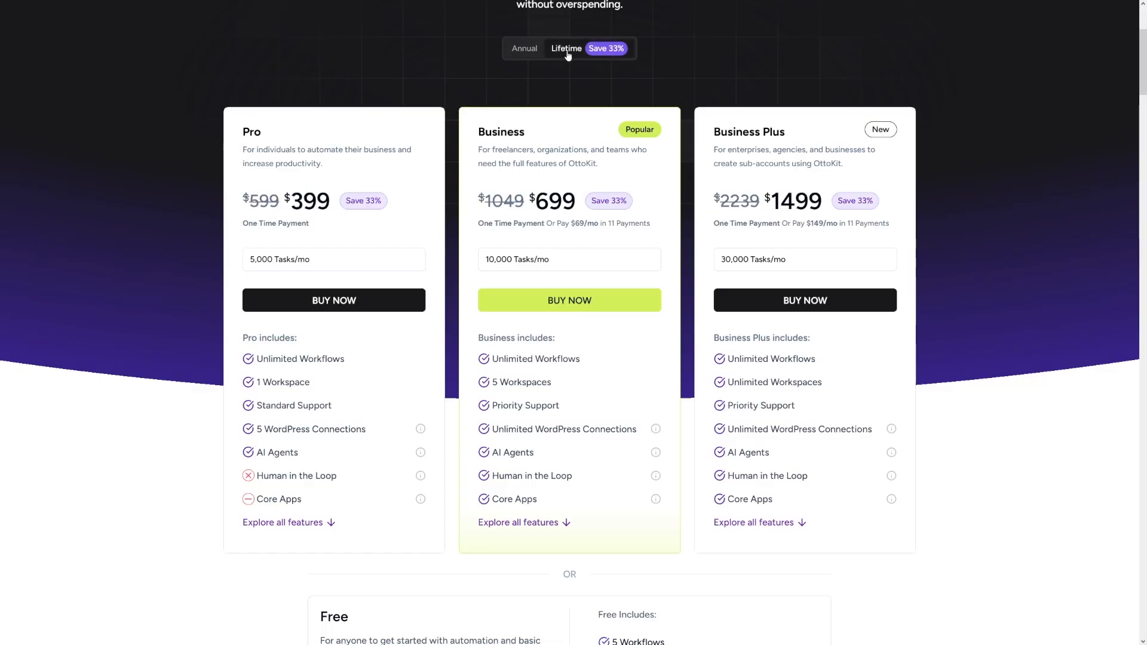
pyautogui.moveTo(805, 300)
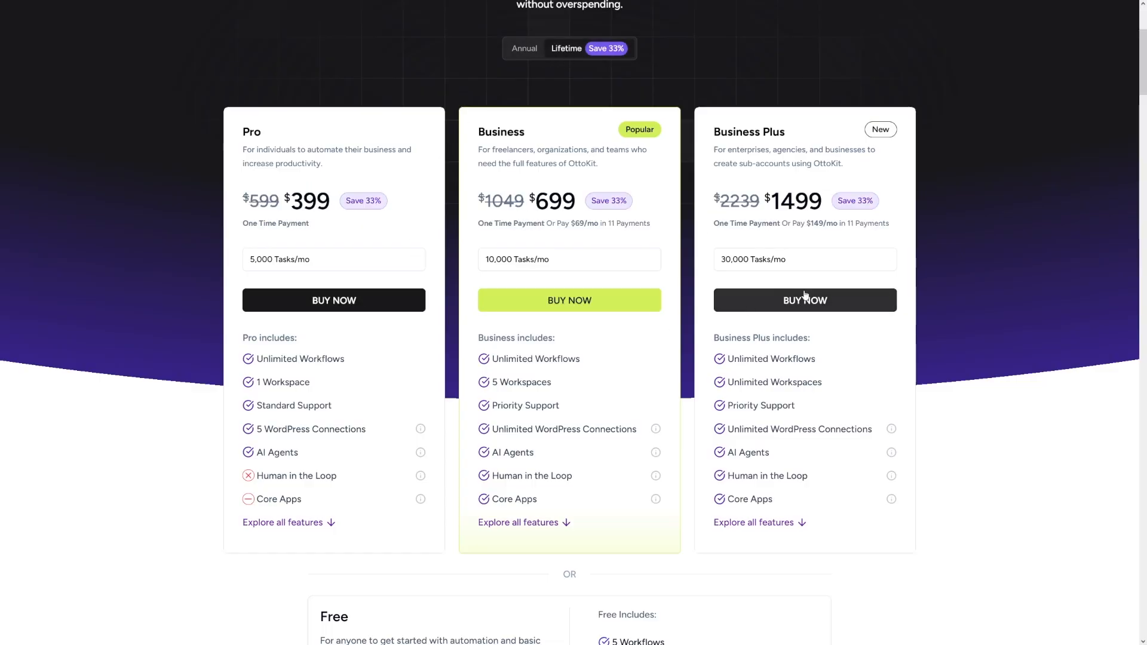